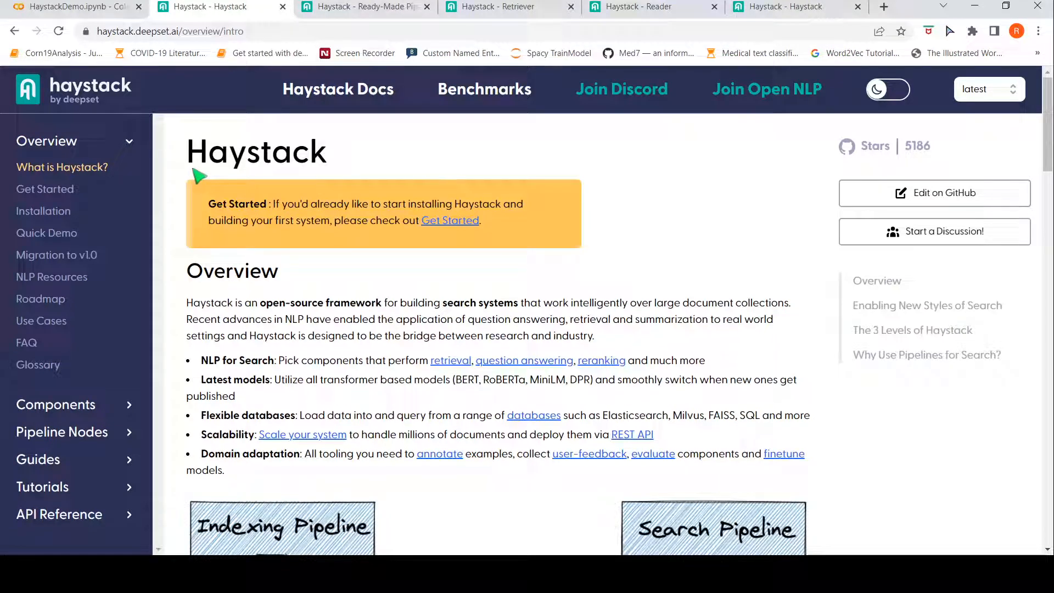
mouse_move(232, 175)
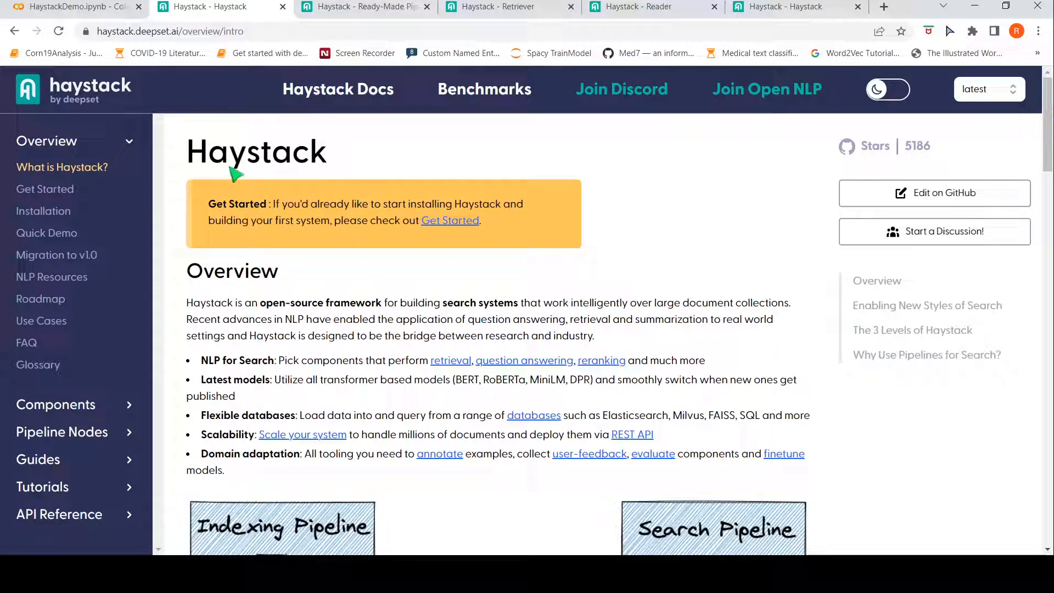
mouse_move(283, 321)
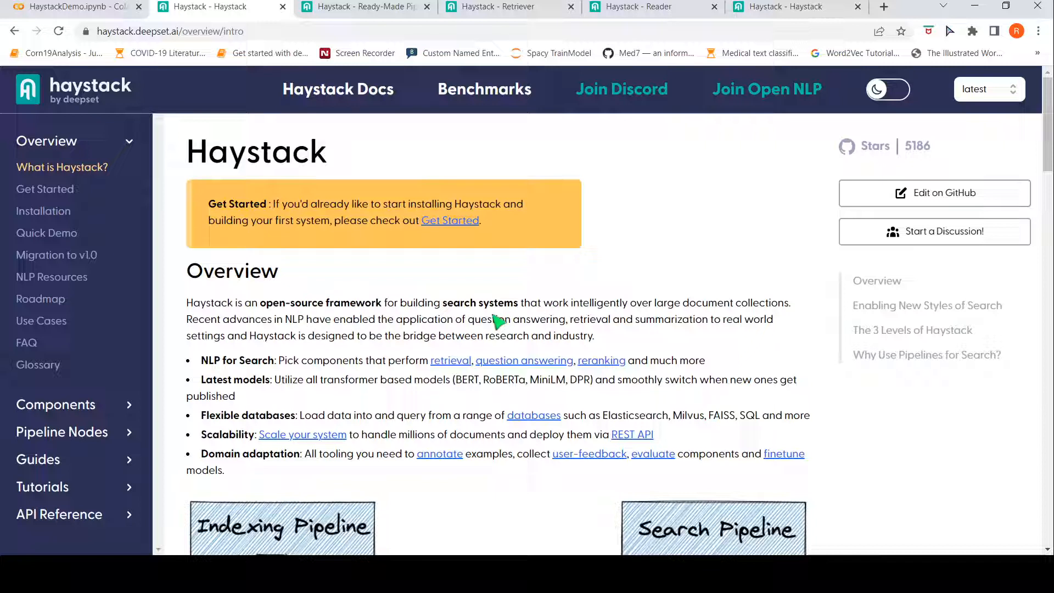
mouse_move(623, 312)
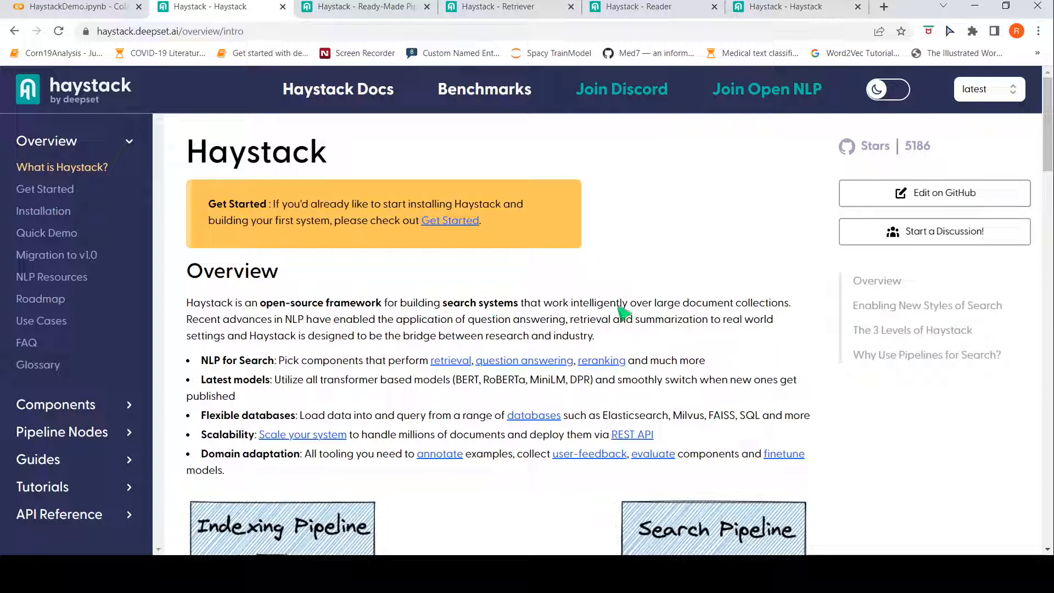
mouse_move(717, 307)
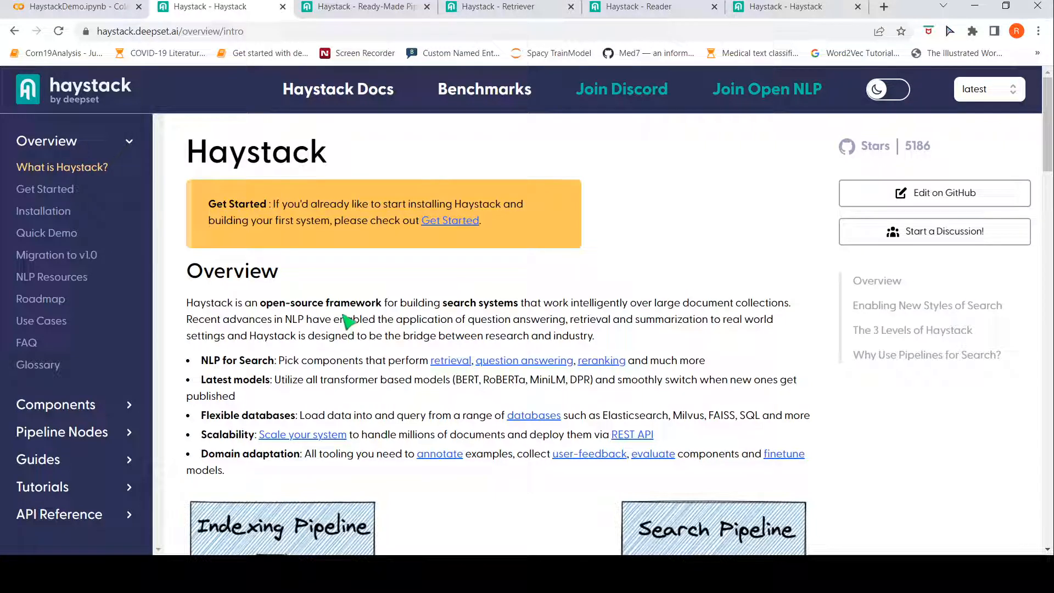
mouse_move(330, 369)
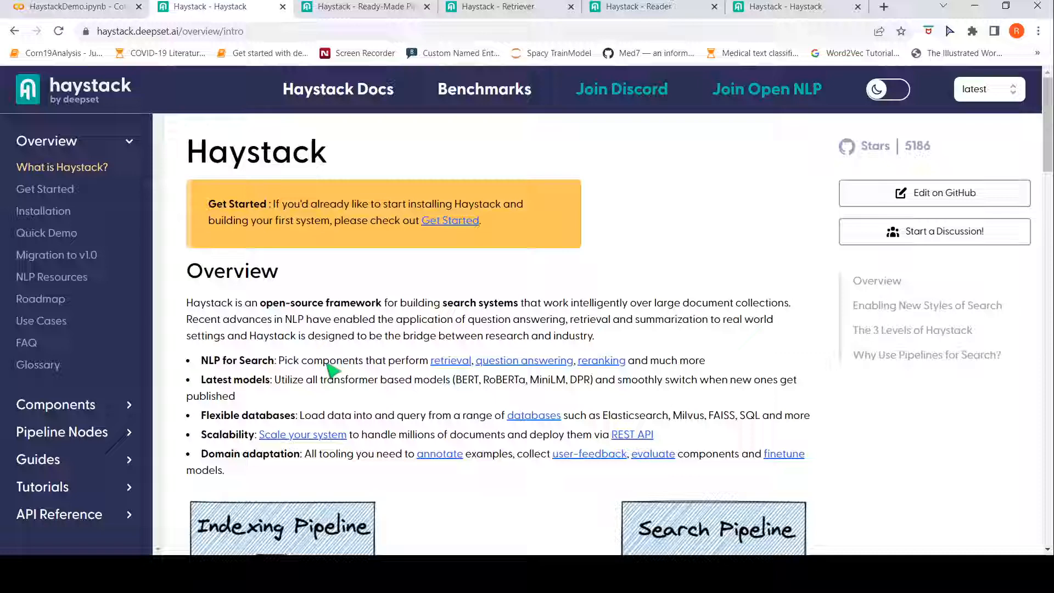
Step: Switch to the HaystackDemo notebook and scroll through the printed MIMIC radiology report to the install cell
scroll("down", 3)
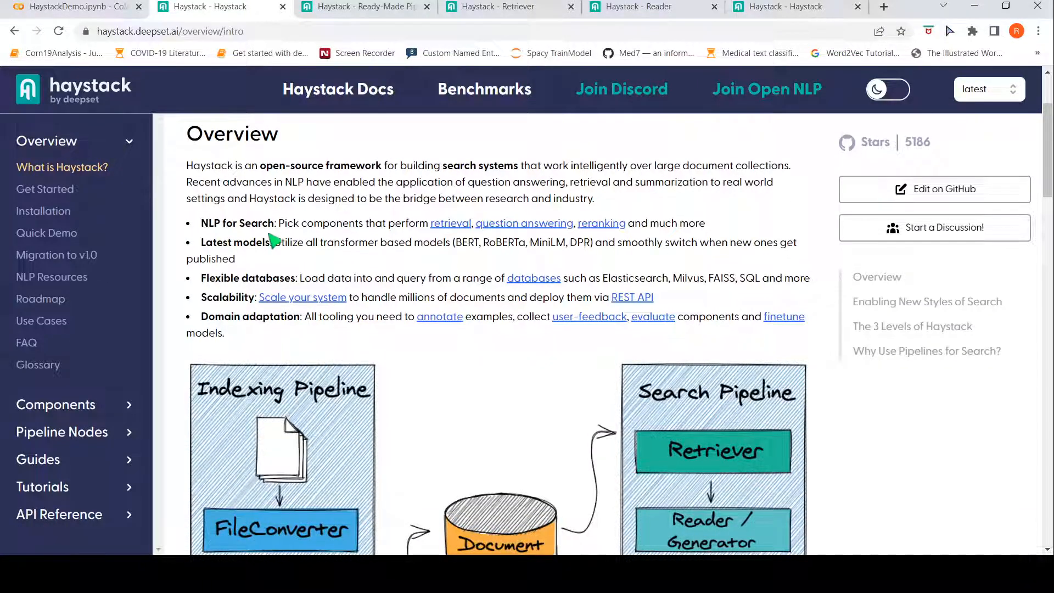
mouse_move(434, 245)
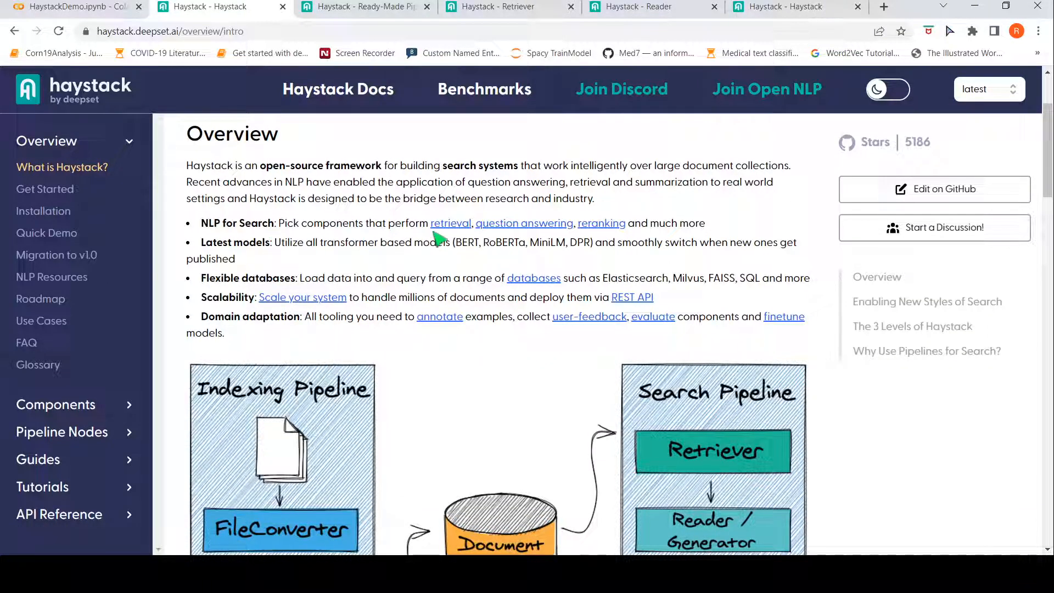
mouse_move(603, 230)
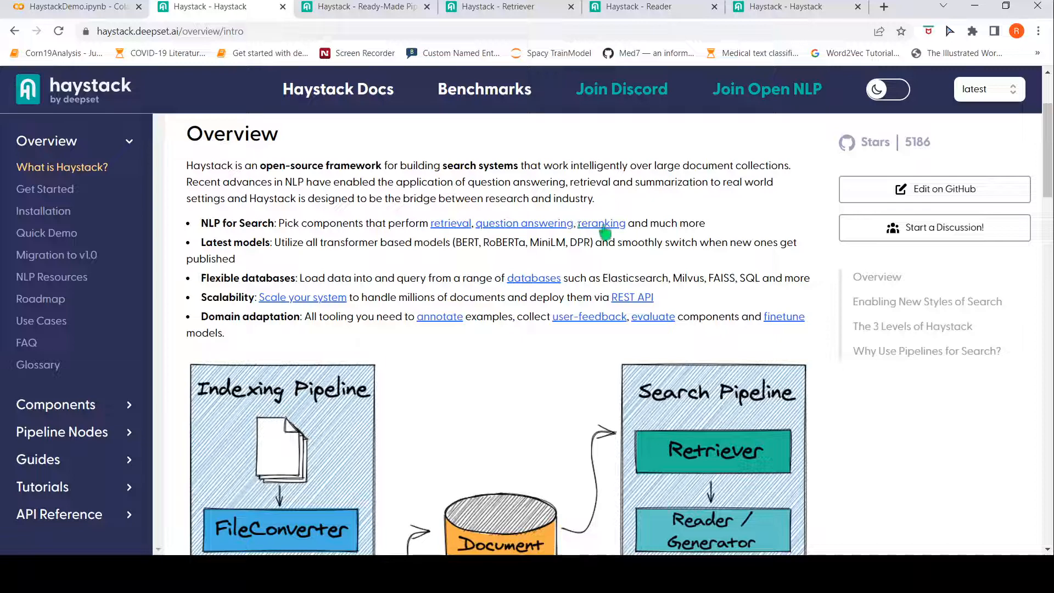
mouse_move(412, 259)
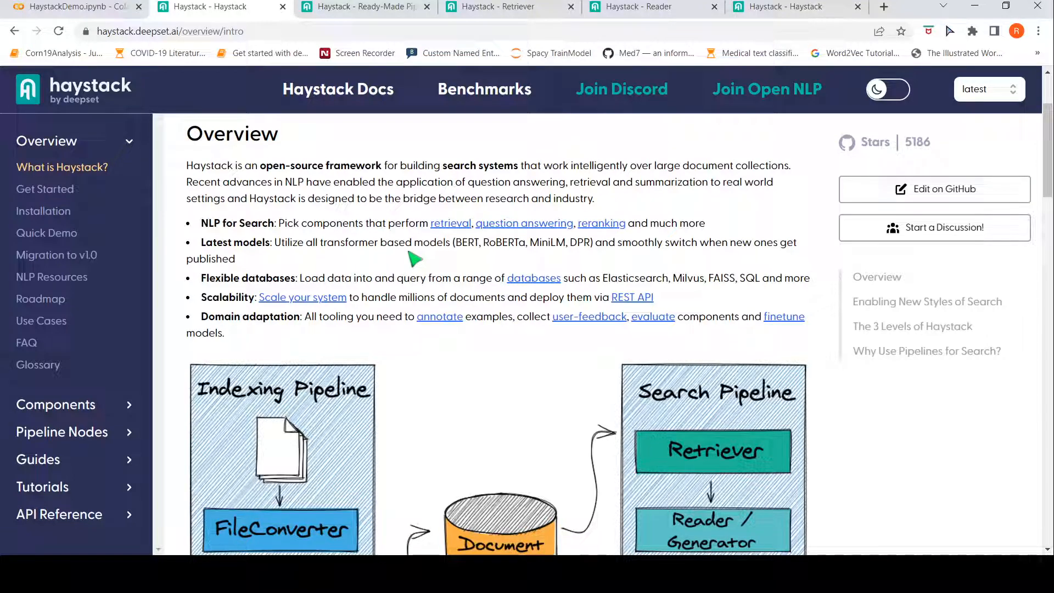
mouse_move(290, 273)
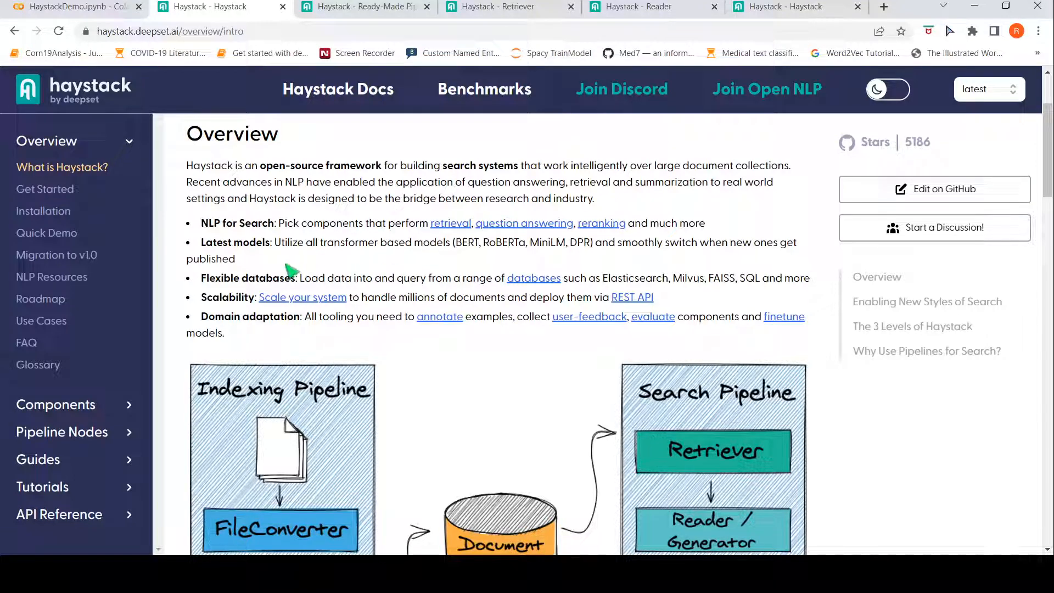
mouse_move(446, 278)
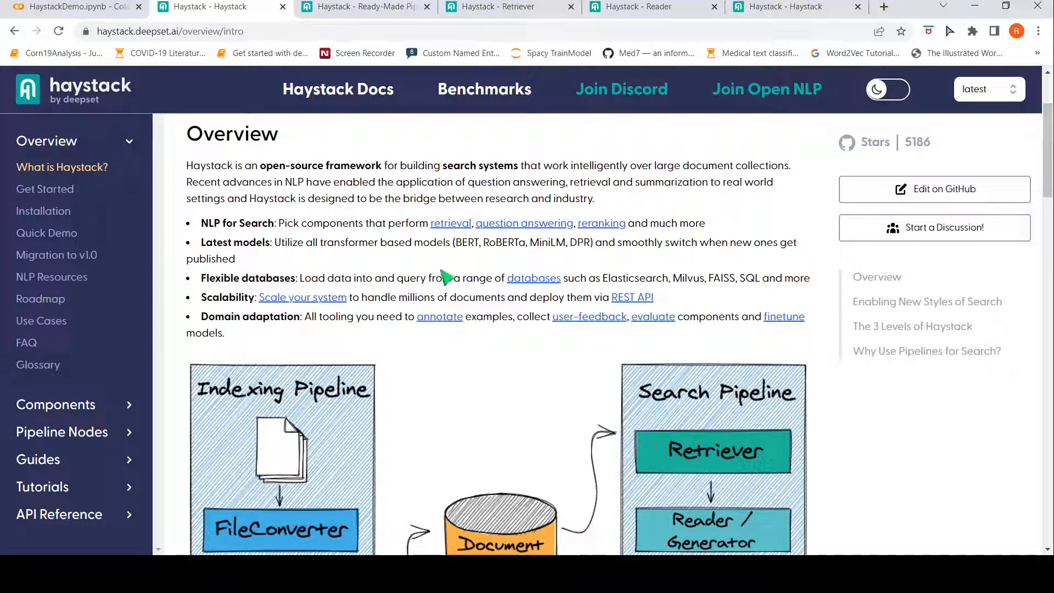
mouse_move(685, 266)
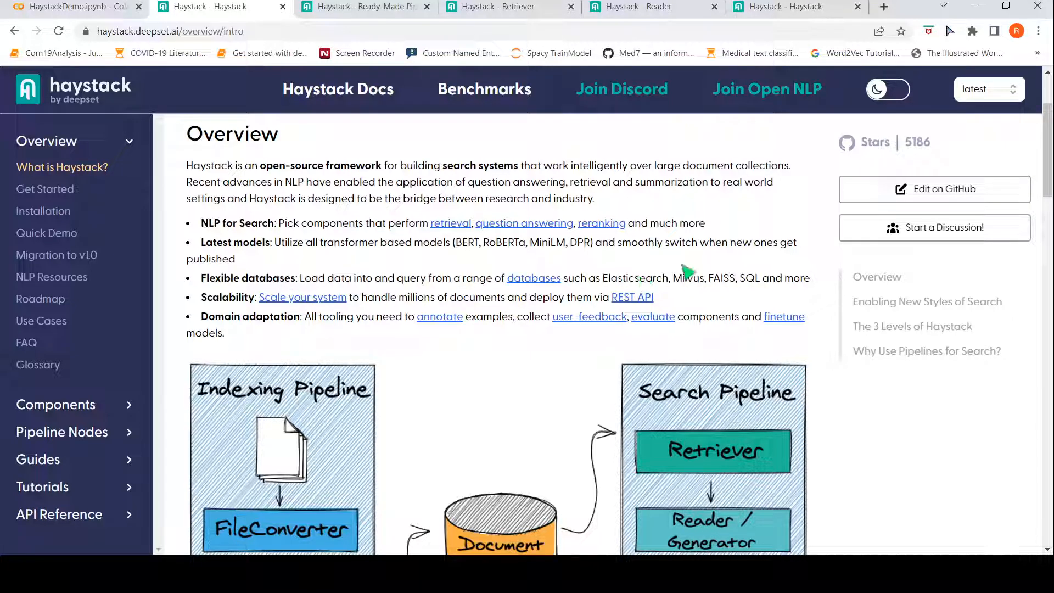
mouse_move(776, 292)
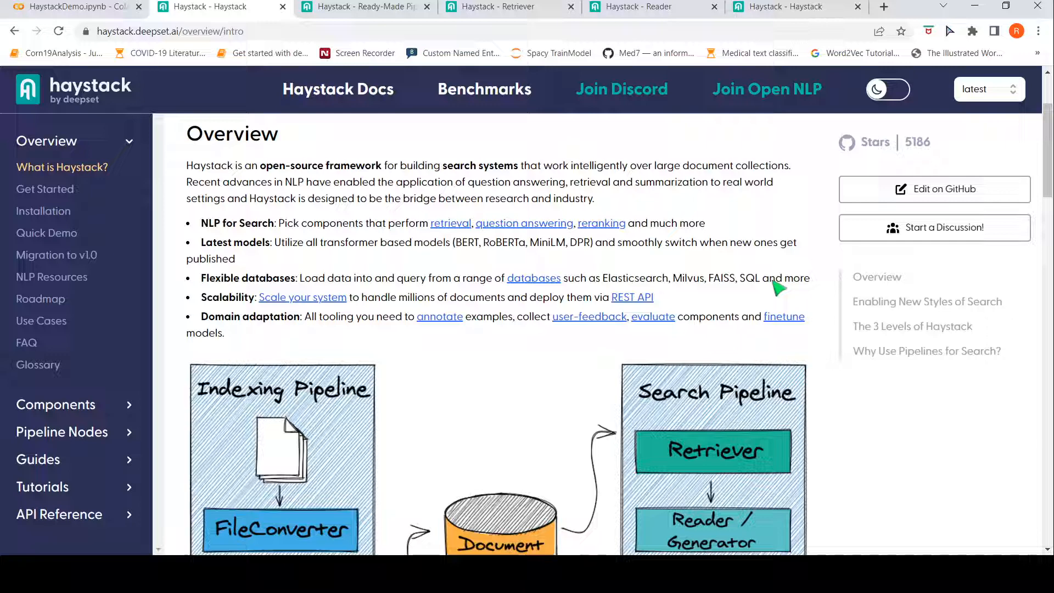
mouse_move(392, 303)
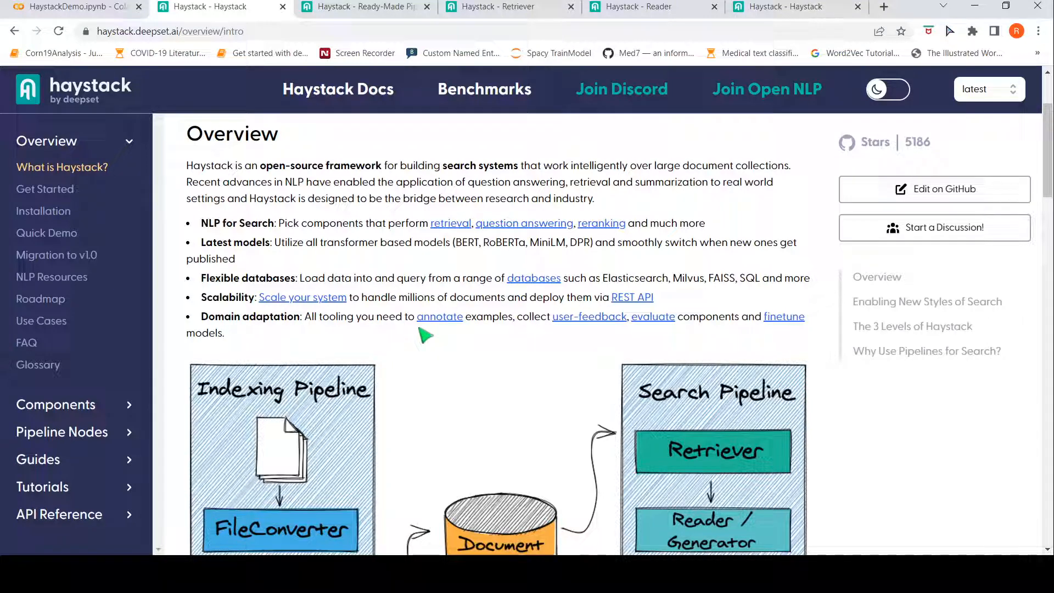
mouse_move(556, 322)
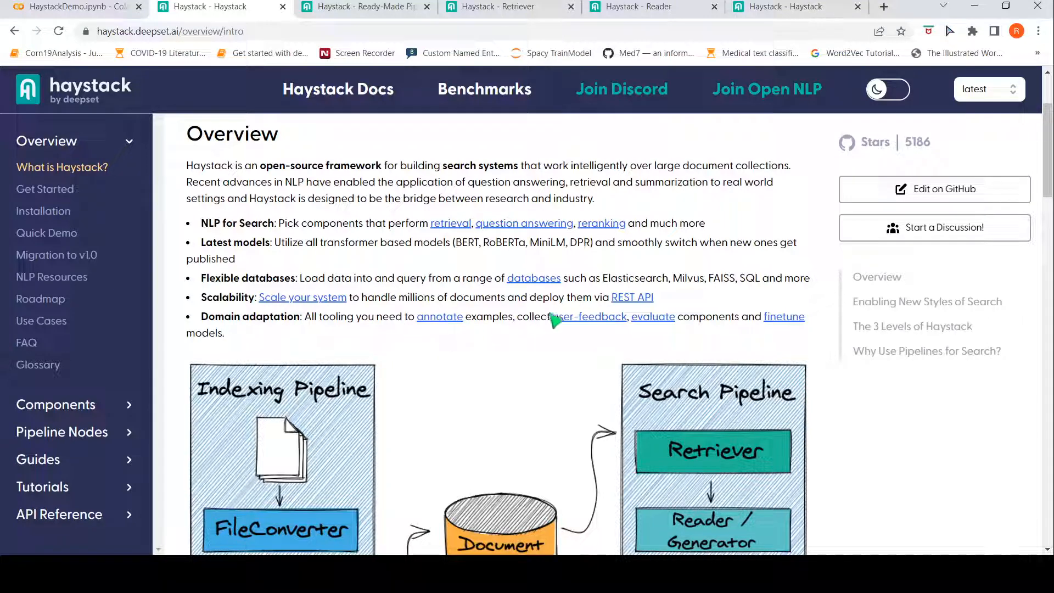
mouse_move(585, 329)
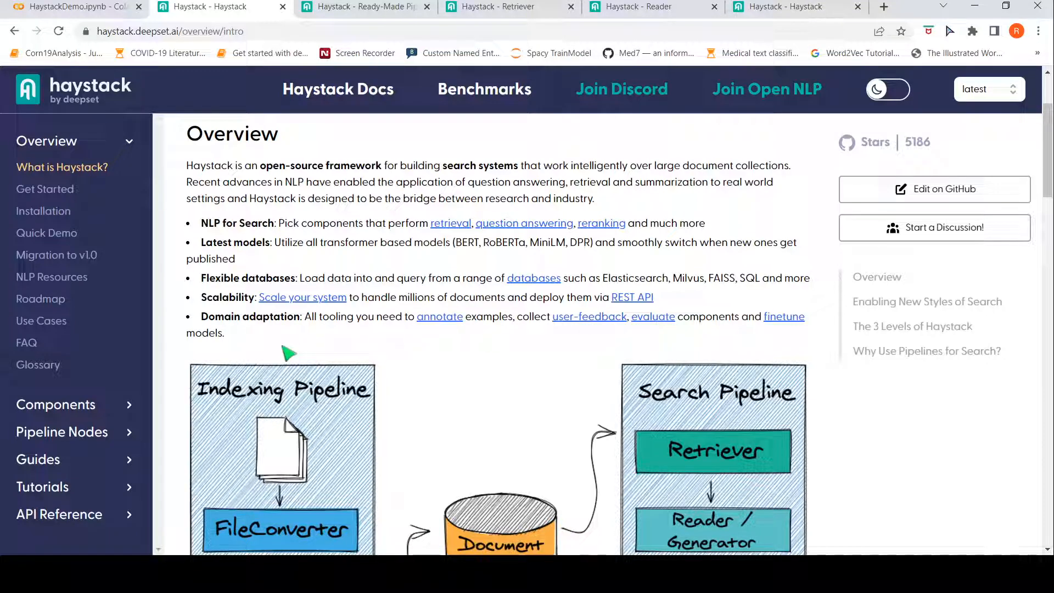
scroll("down", 3)
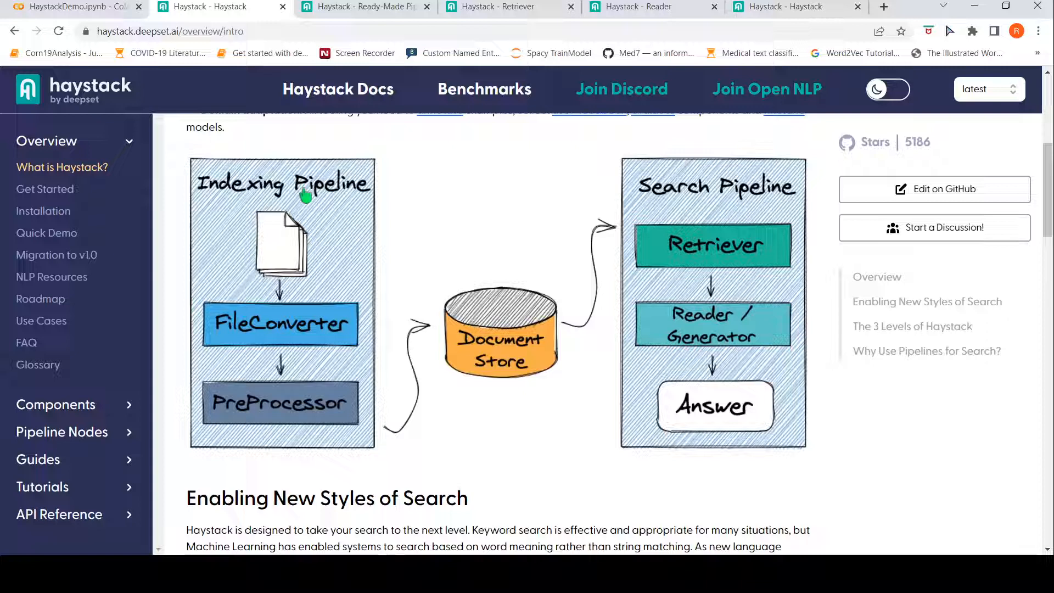
mouse_move(280, 276)
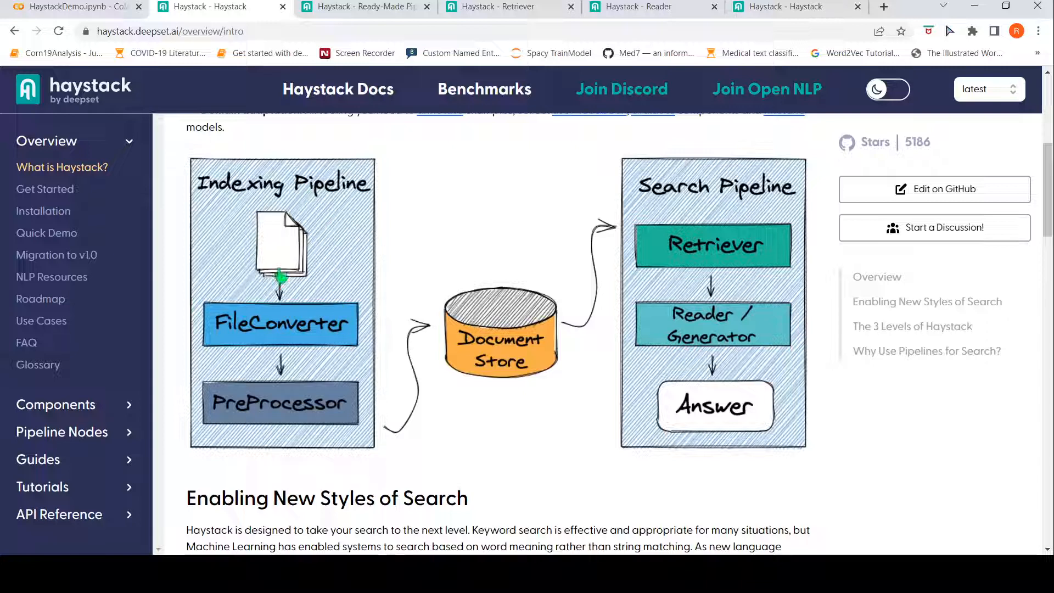
mouse_move(298, 337)
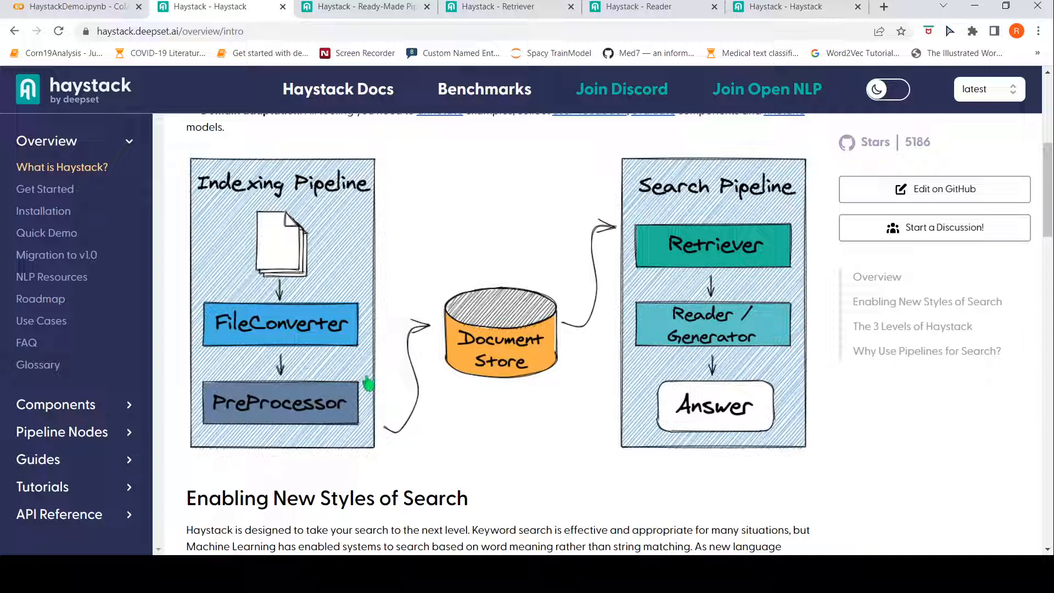
mouse_move(505, 356)
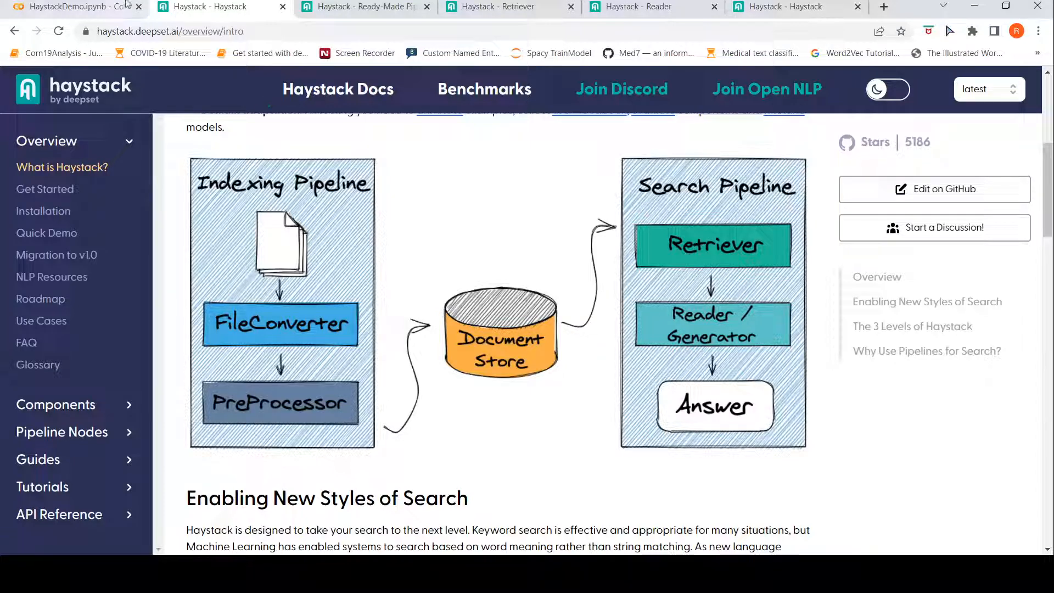
left_click(72, 8)
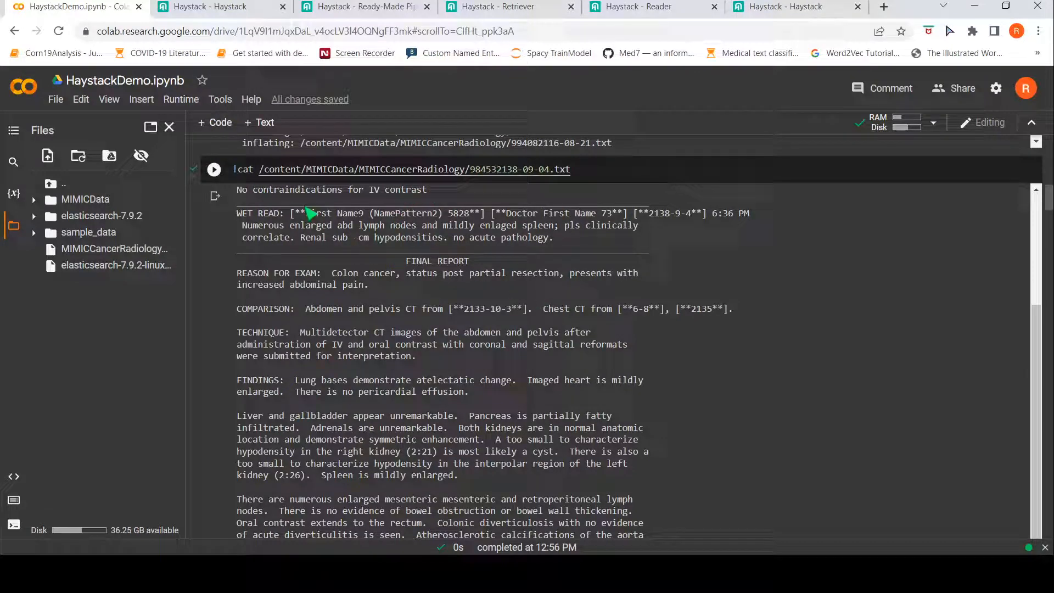
mouse_move(712, 307)
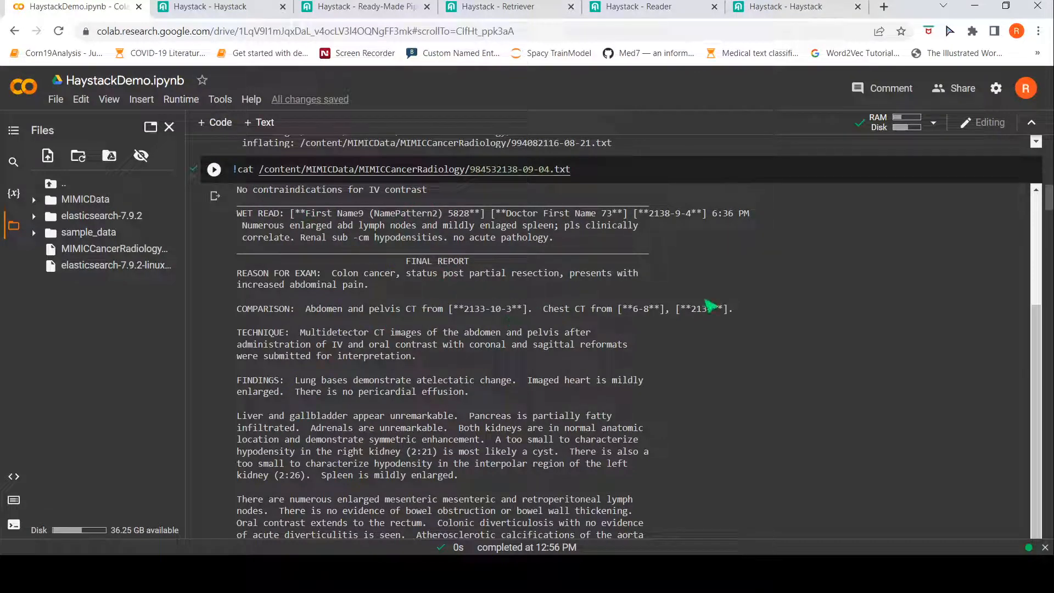
mouse_move(786, 290)
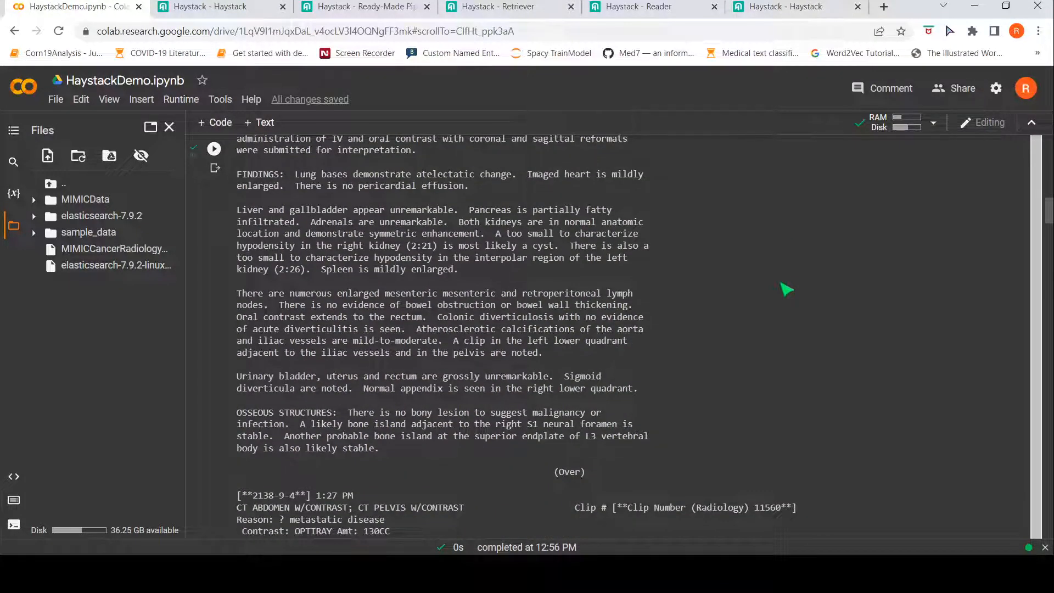
scroll("down", 3)
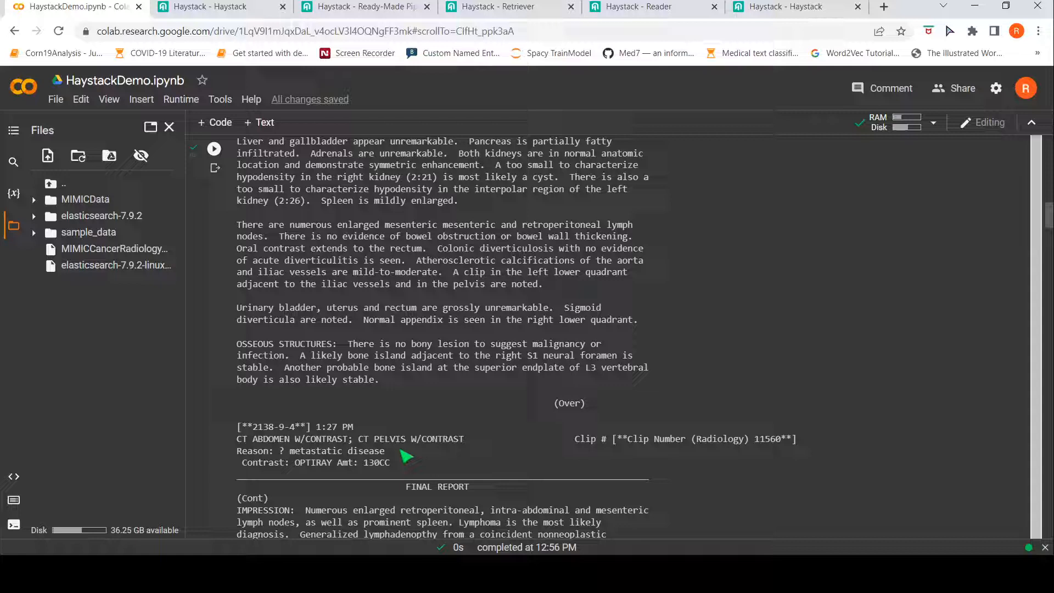
scroll("down", 3)
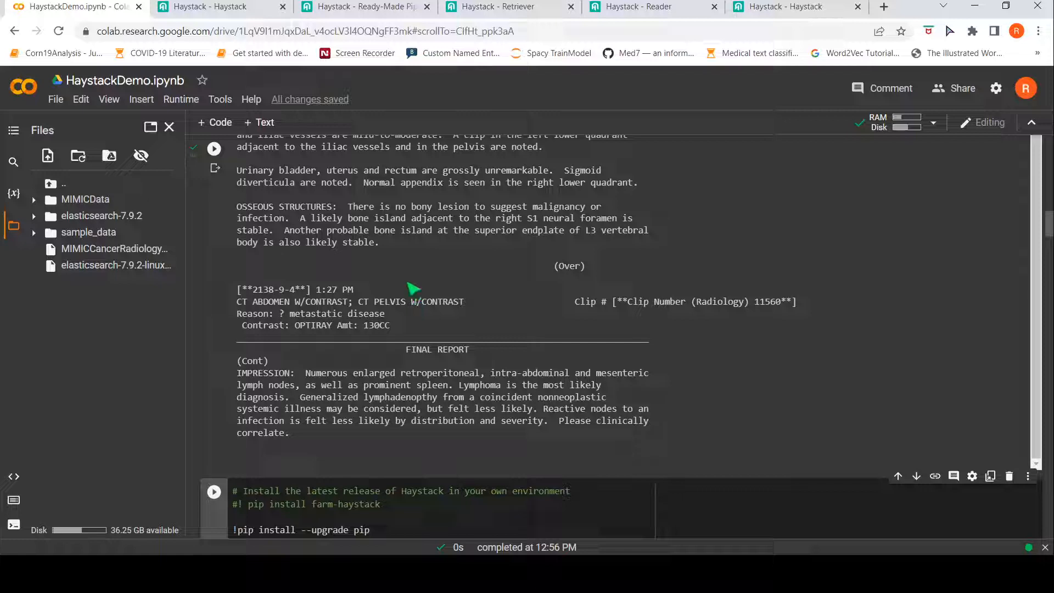
mouse_move(483, 294)
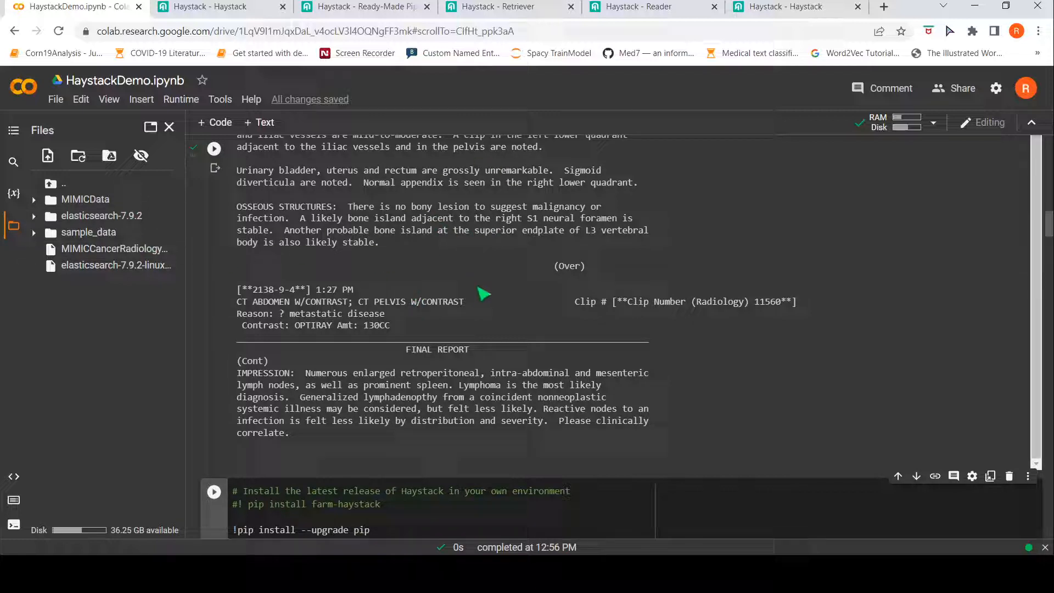
scroll("down", 3)
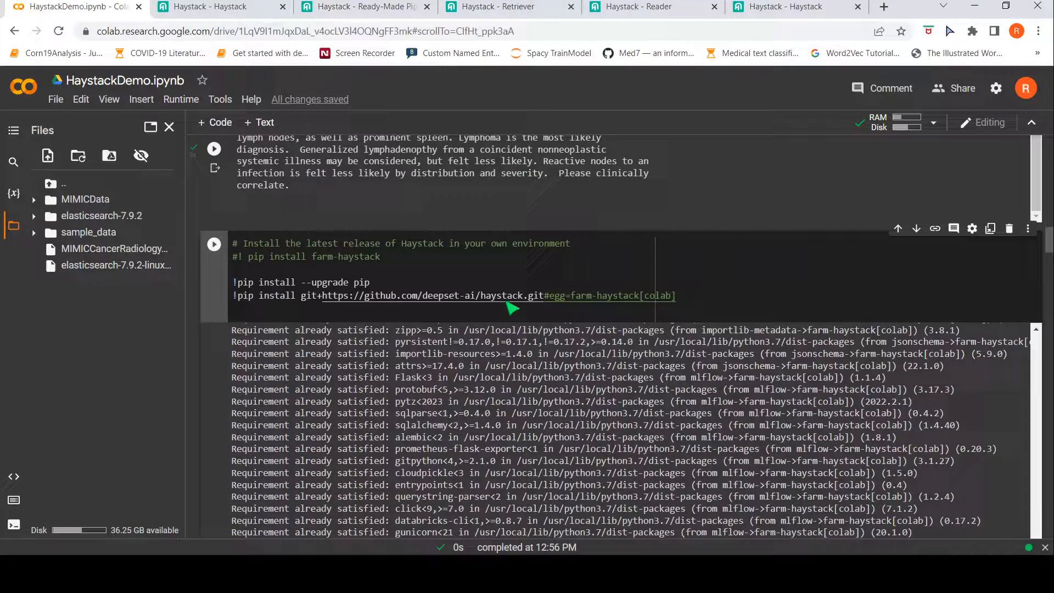
scroll("down", 3)
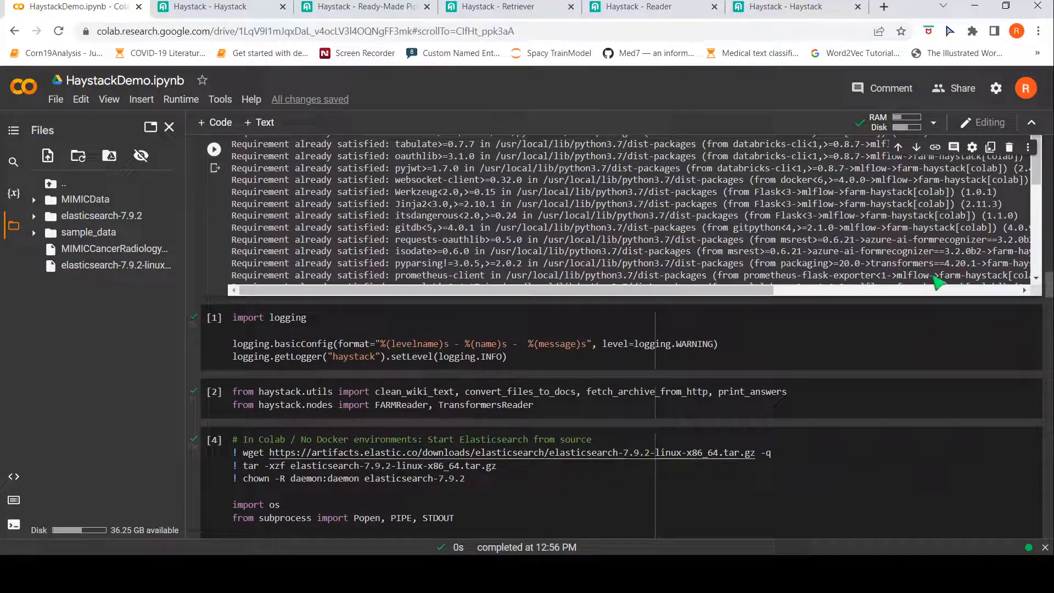
scroll("down", 3)
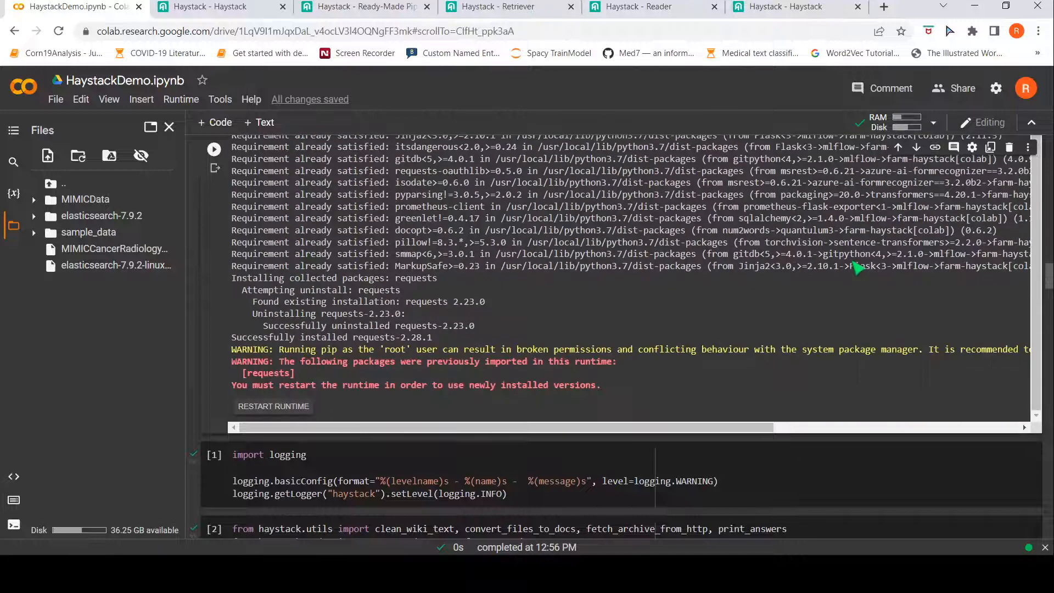
scroll("down", 3)
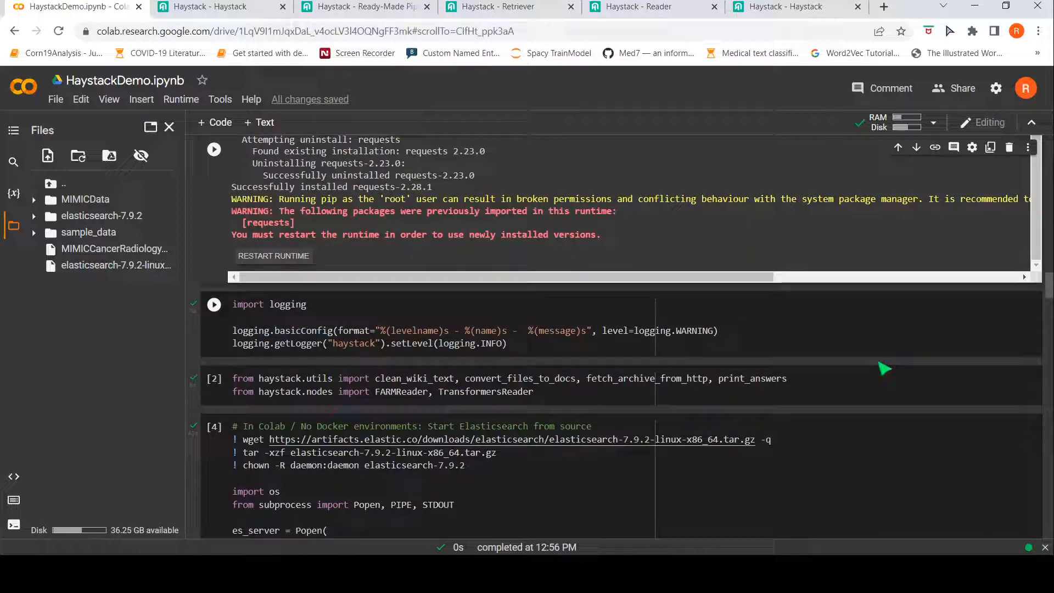
scroll("down", 3)
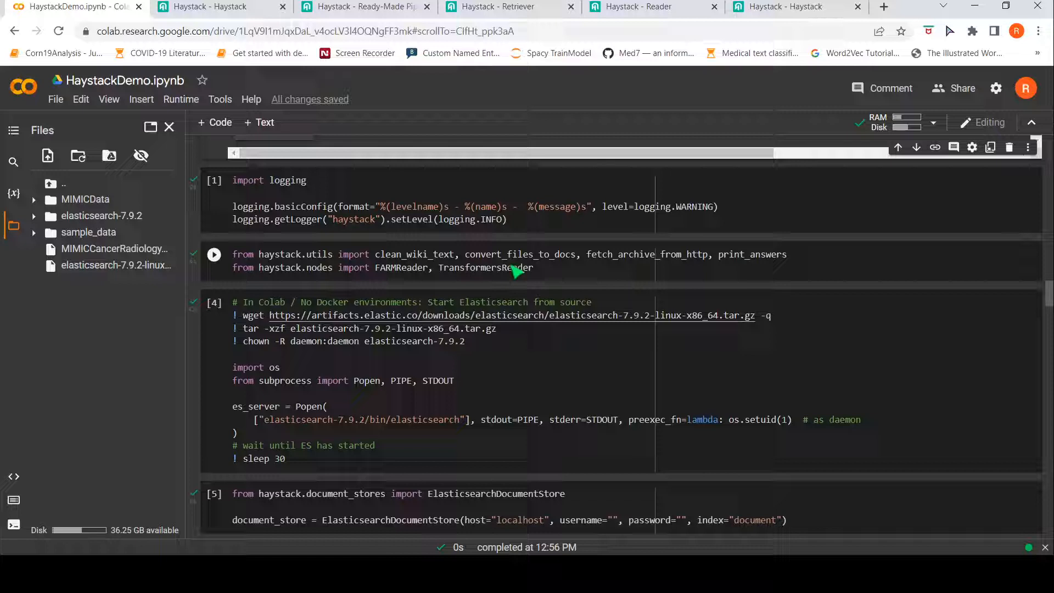
mouse_move(590, 277)
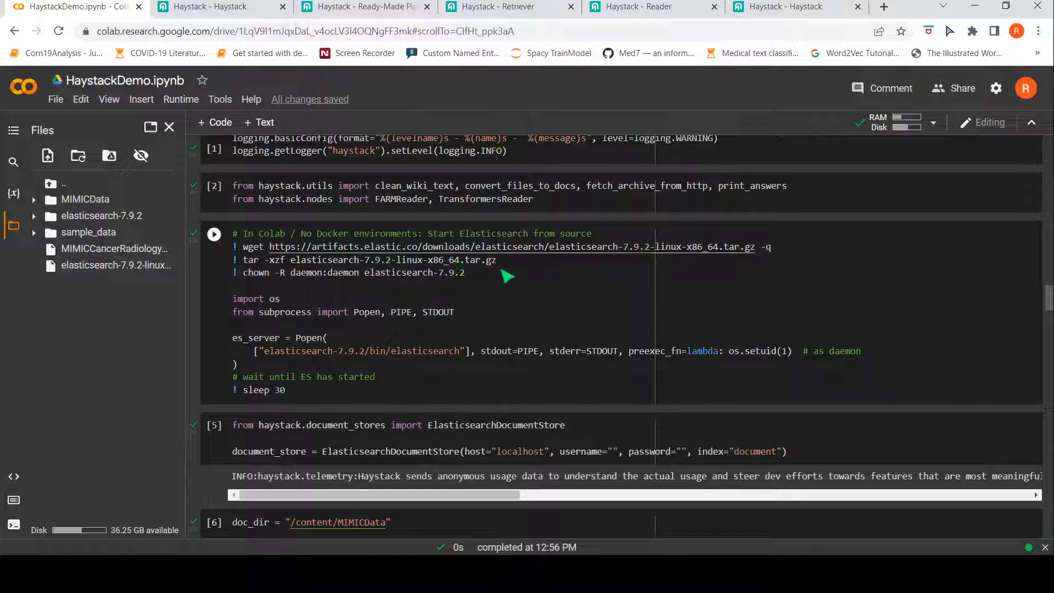
mouse_move(454, 303)
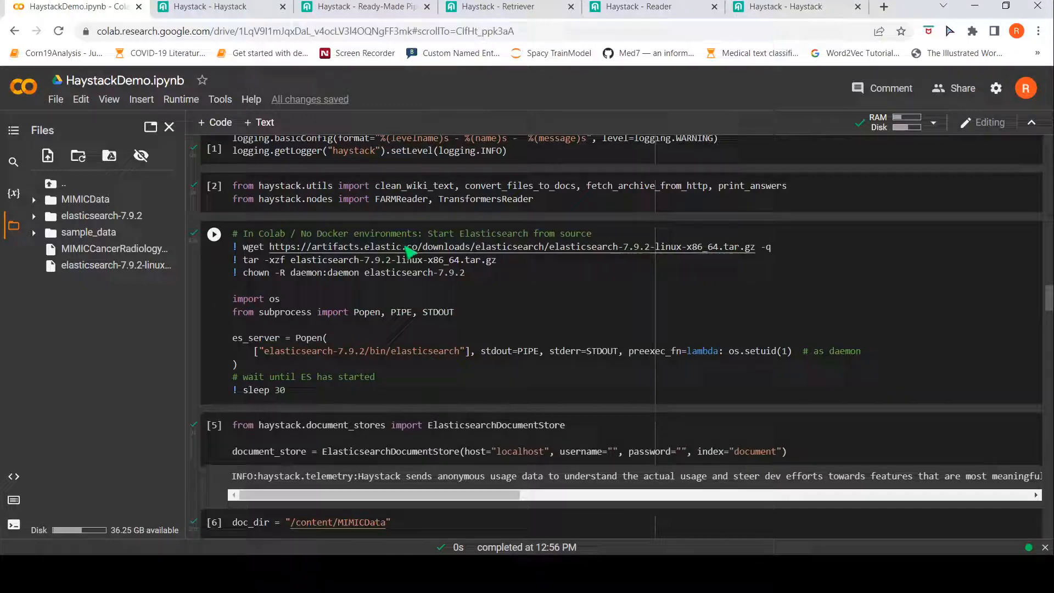
mouse_move(343, 349)
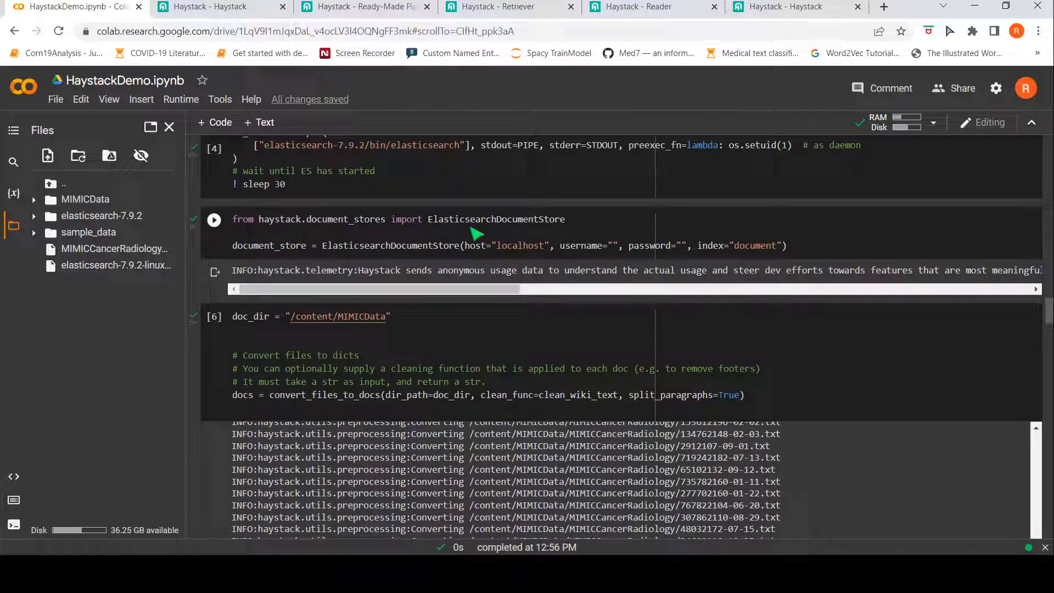
mouse_move(298, 234)
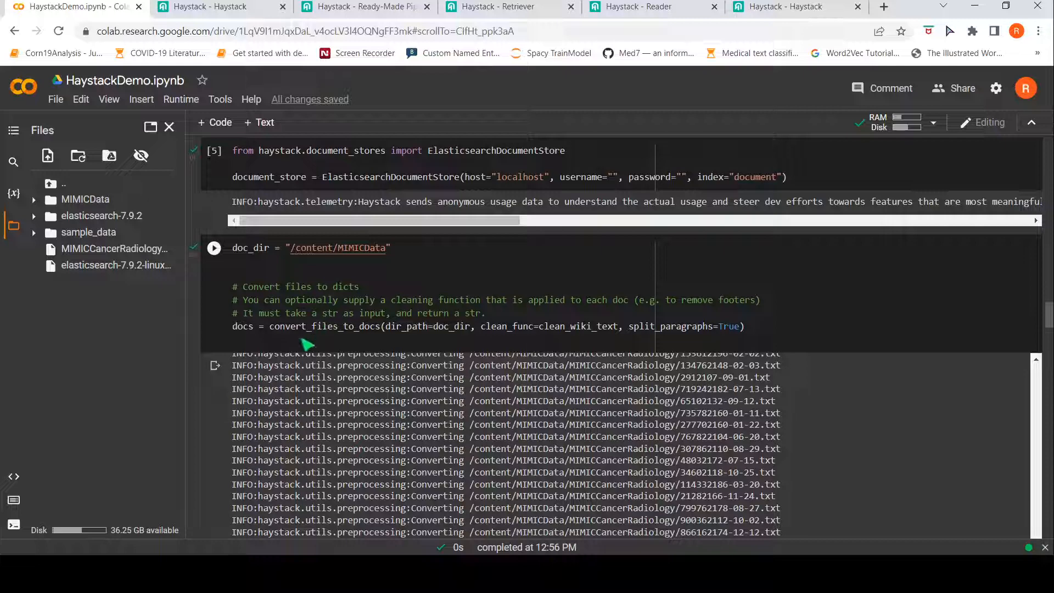
left_click(214, 248)
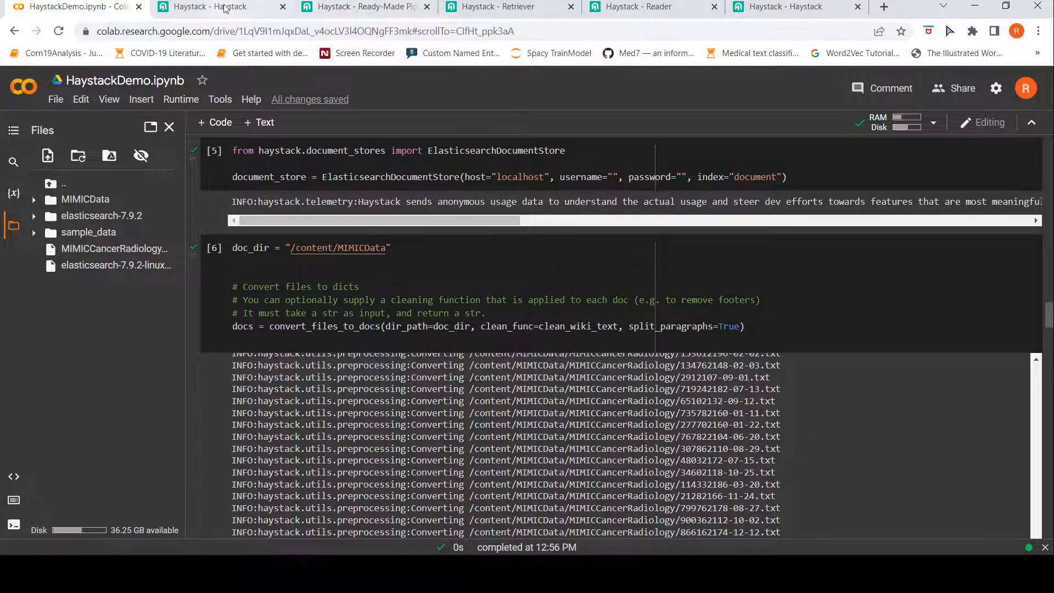
left_click(206, 7)
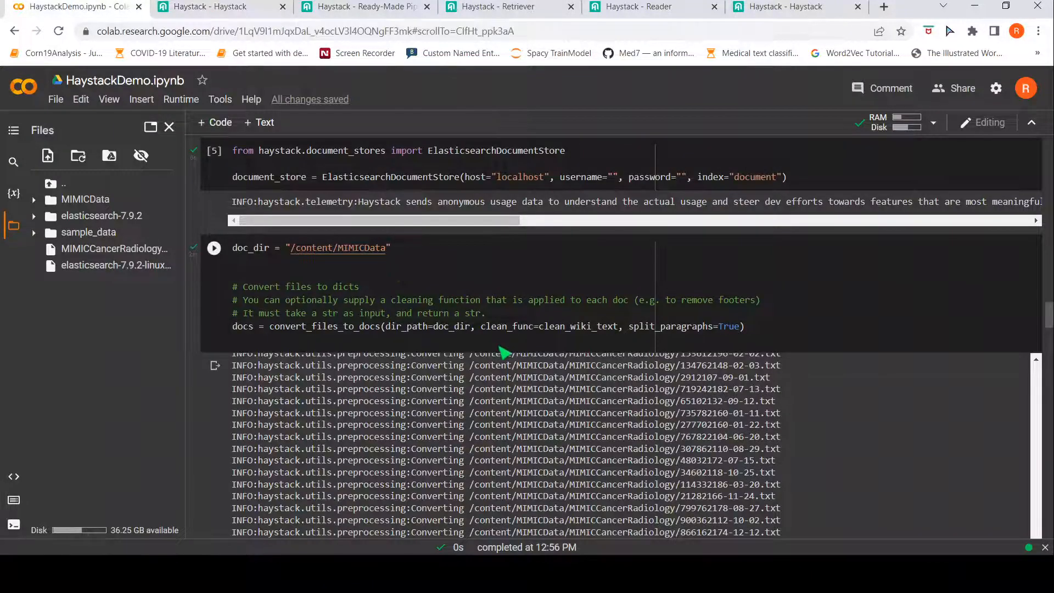
scroll("down", 3)
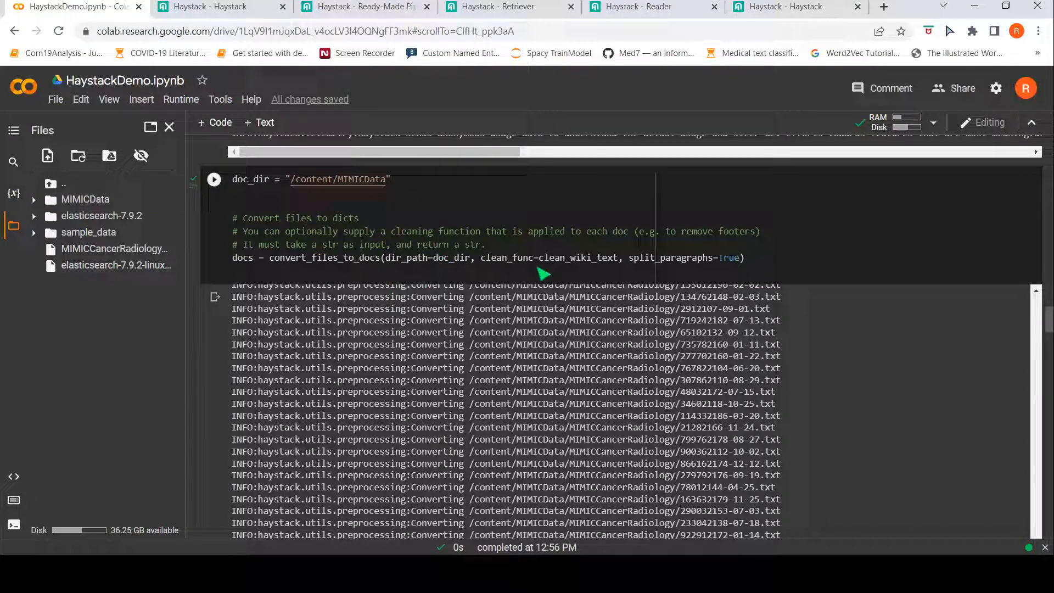
mouse_move(558, 249)
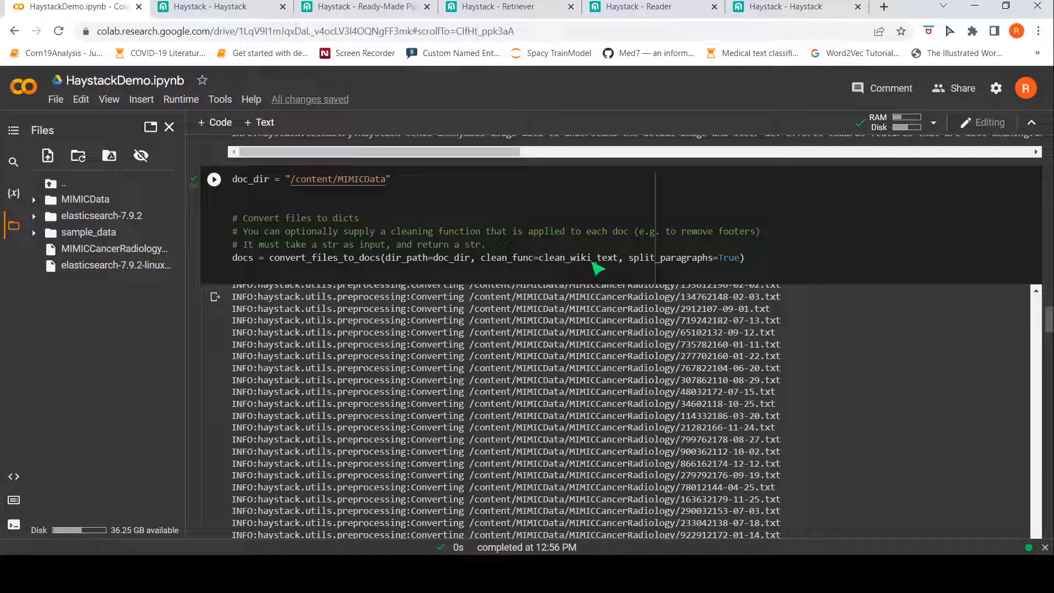
mouse_move(499, 274)
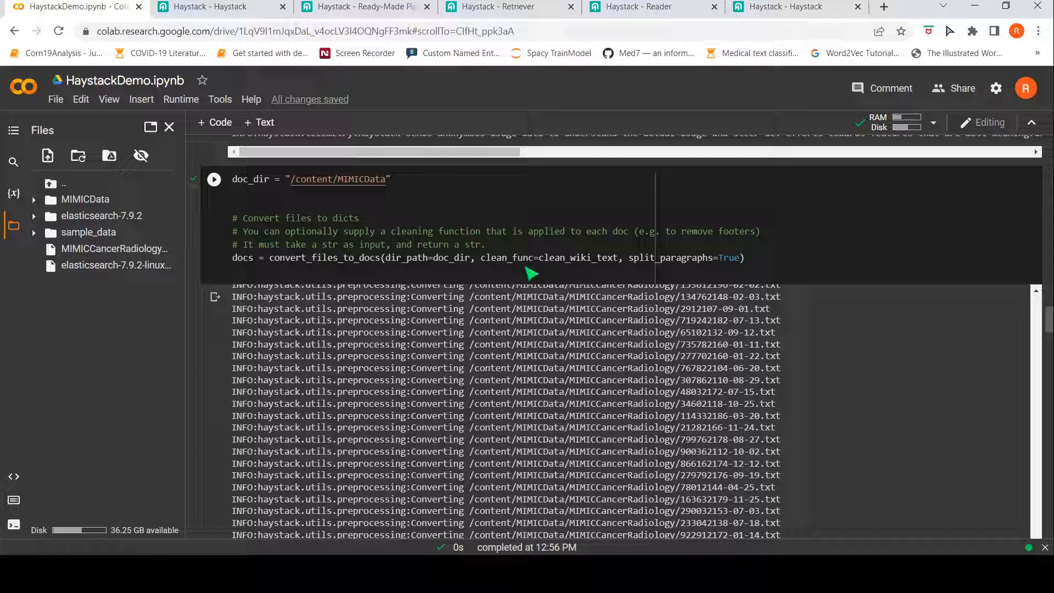
mouse_move(560, 270)
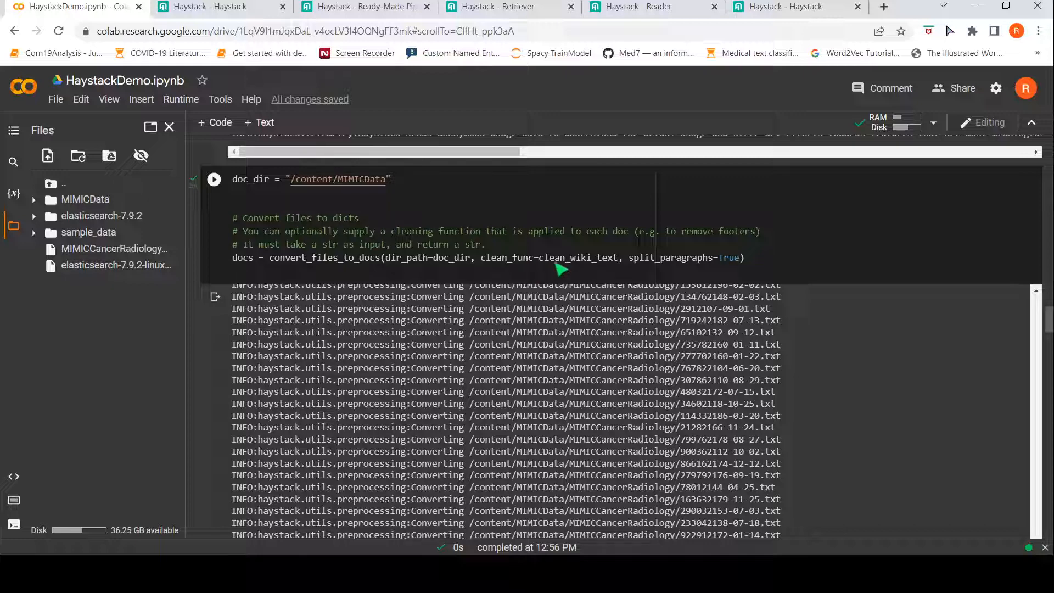
mouse_move(695, 271)
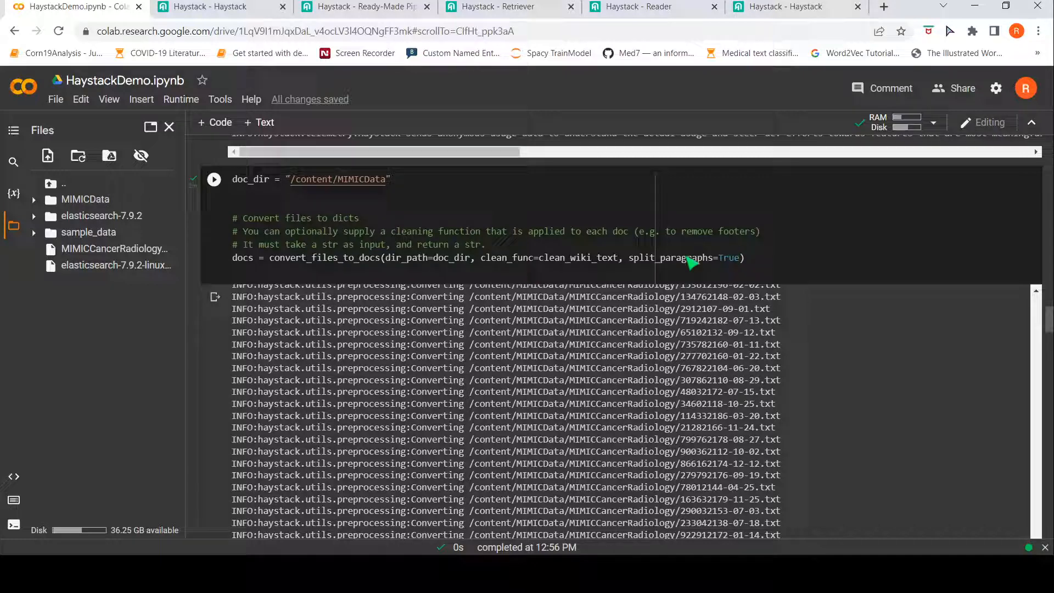
mouse_move(594, 247)
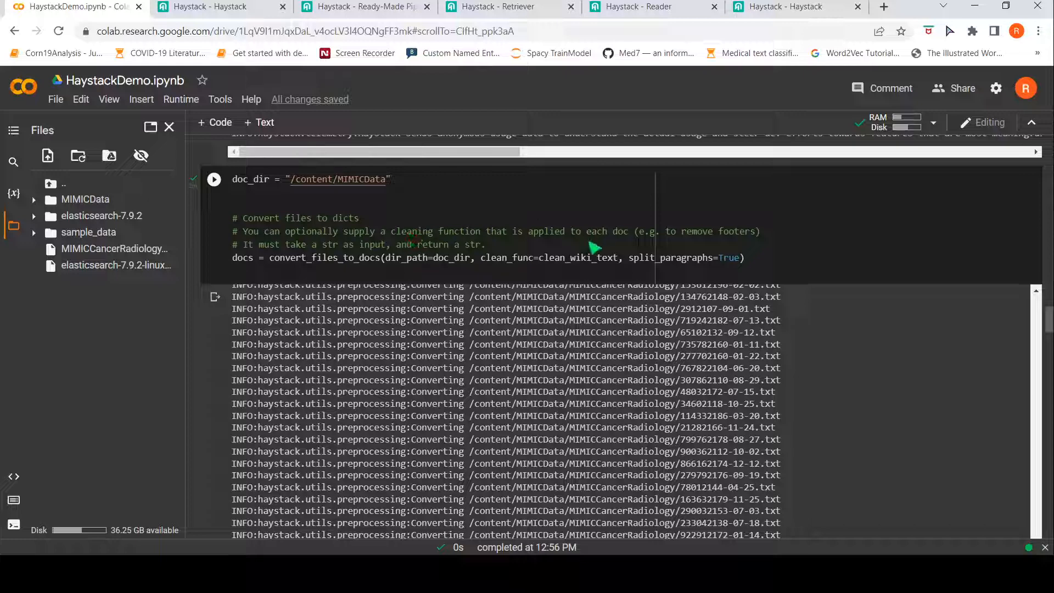
mouse_move(460, 262)
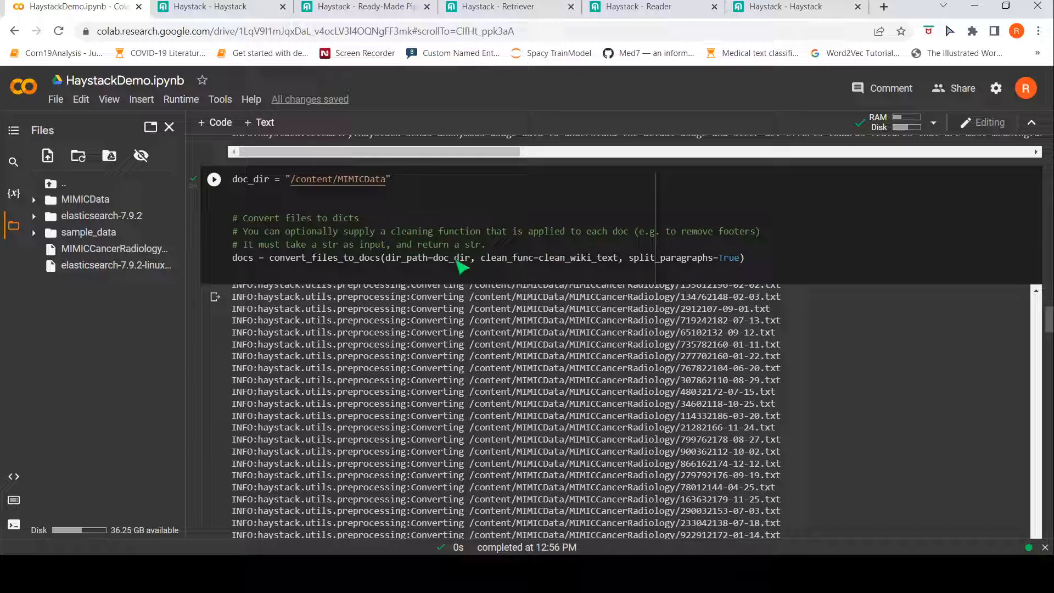
mouse_move(279, 280)
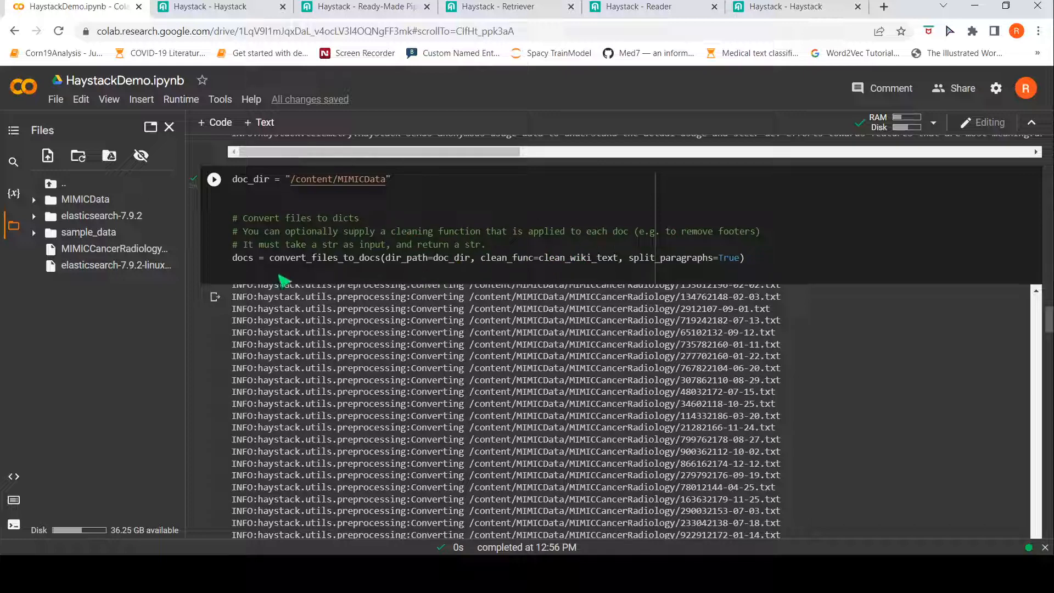
mouse_move(352, 248)
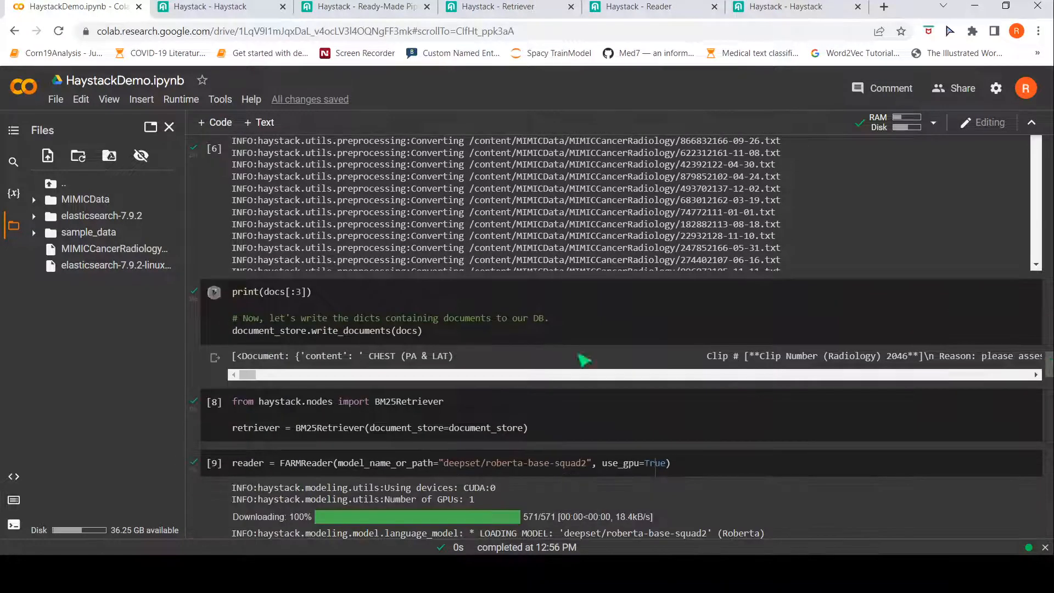
mouse_move(425, 352)
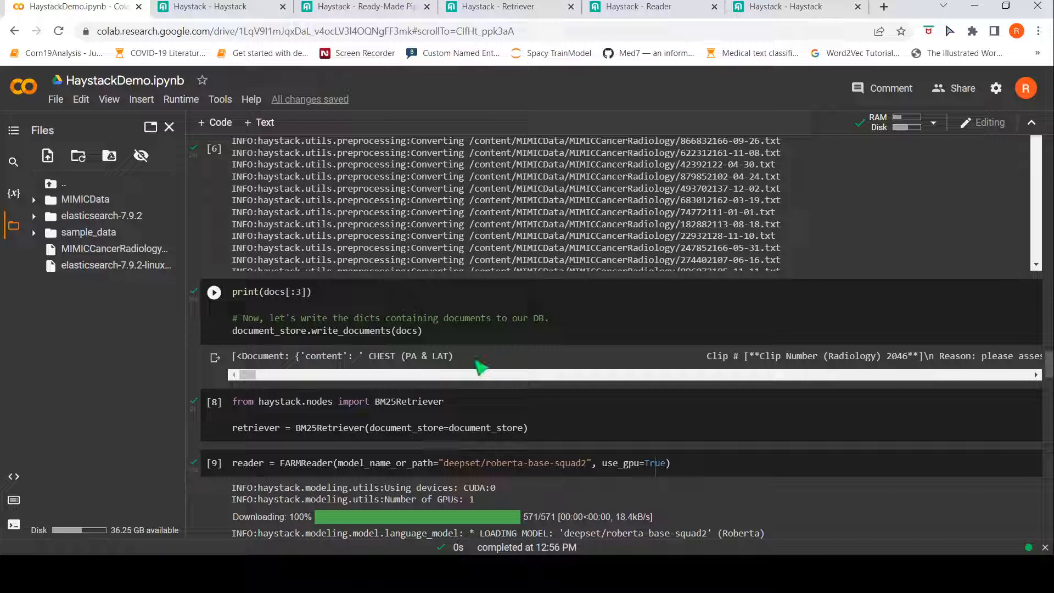
Step: Scroll the docs[:3] output sideways, review the BM25Retriever cell, and open the Haystack Retriever docs
left_click_drag(477, 374, 377, 374)
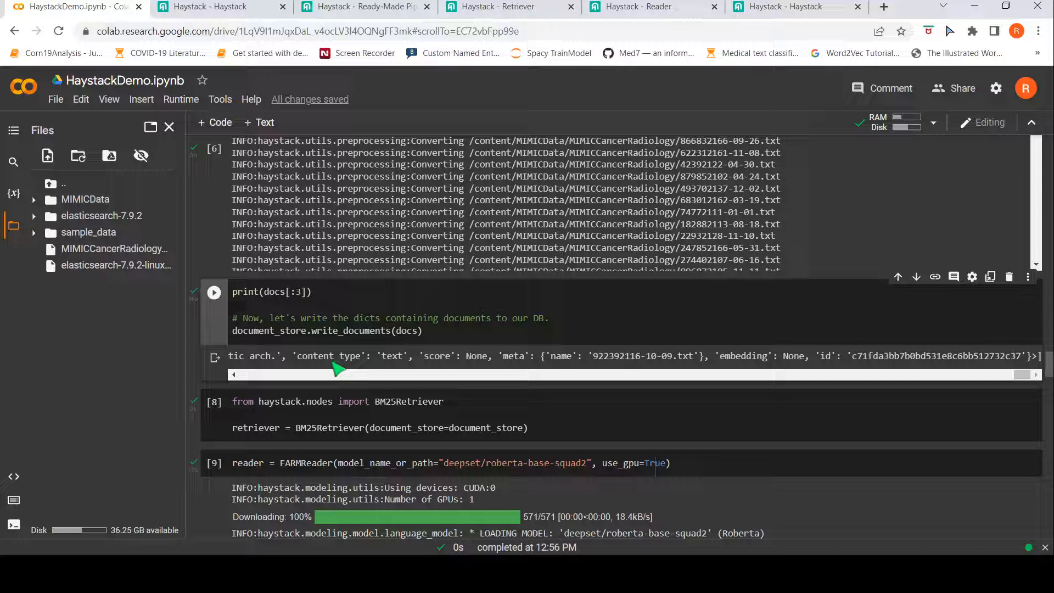
mouse_move(645, 364)
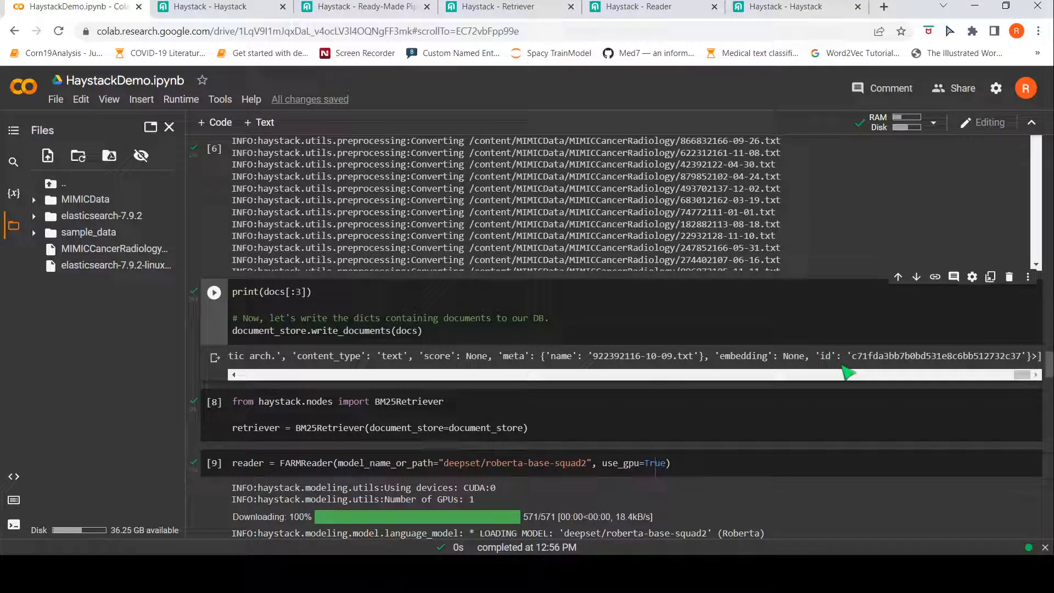
mouse_move(839, 368)
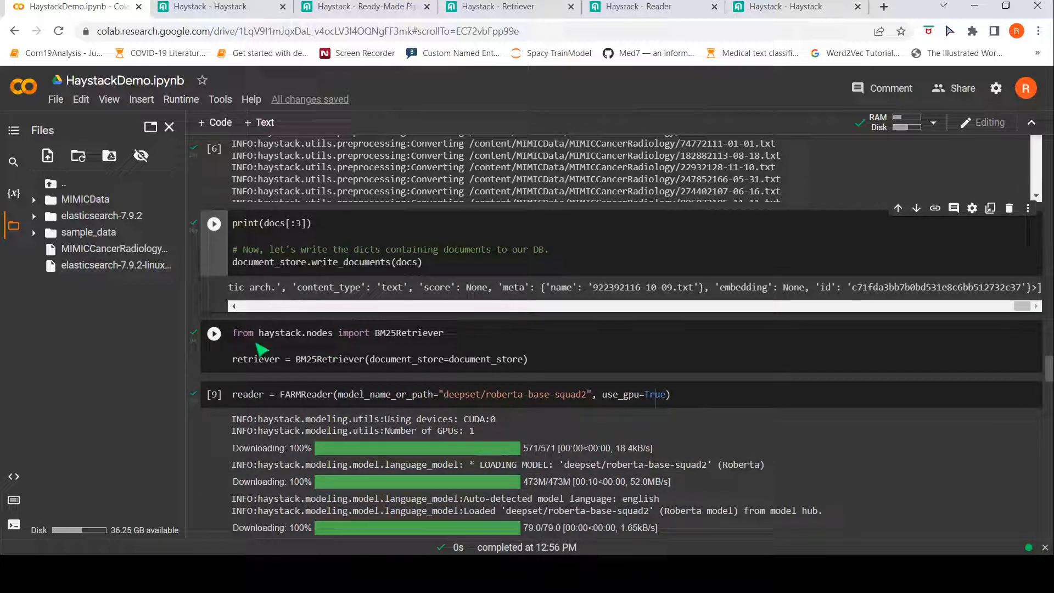
mouse_move(403, 349)
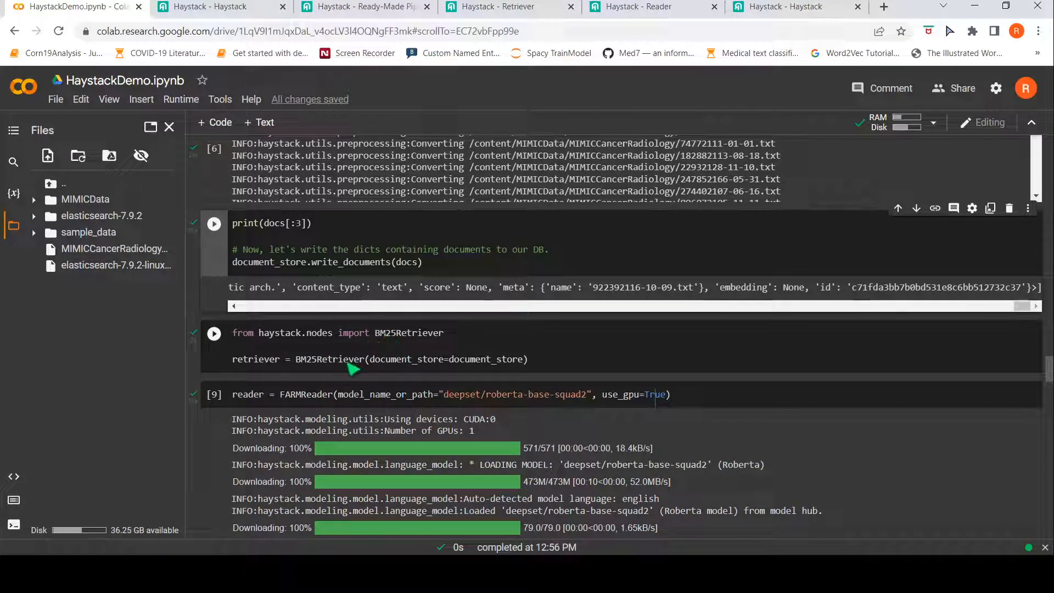
mouse_move(459, 367)
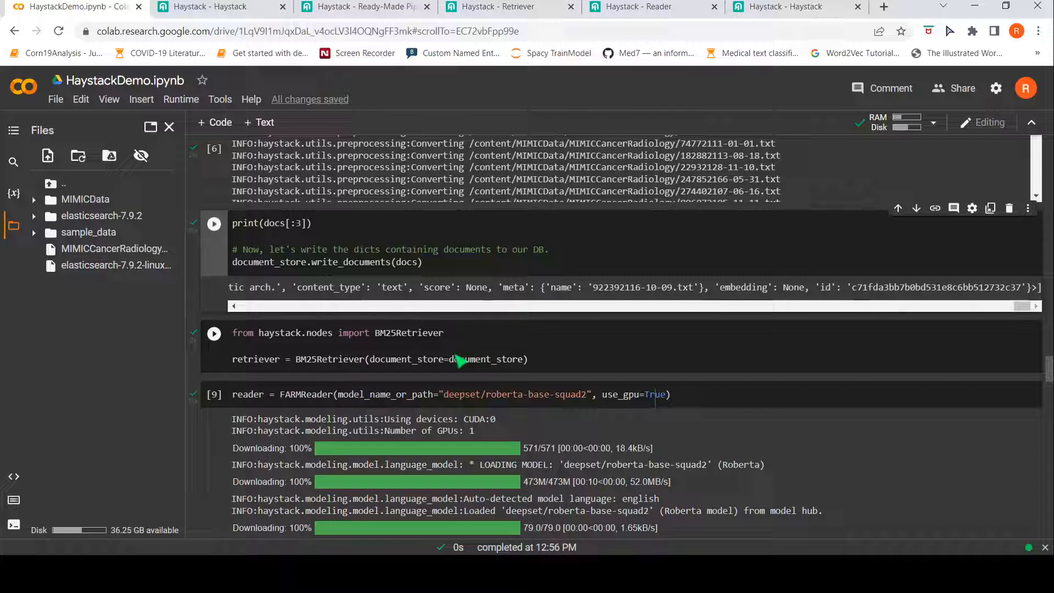
left_click(214, 333)
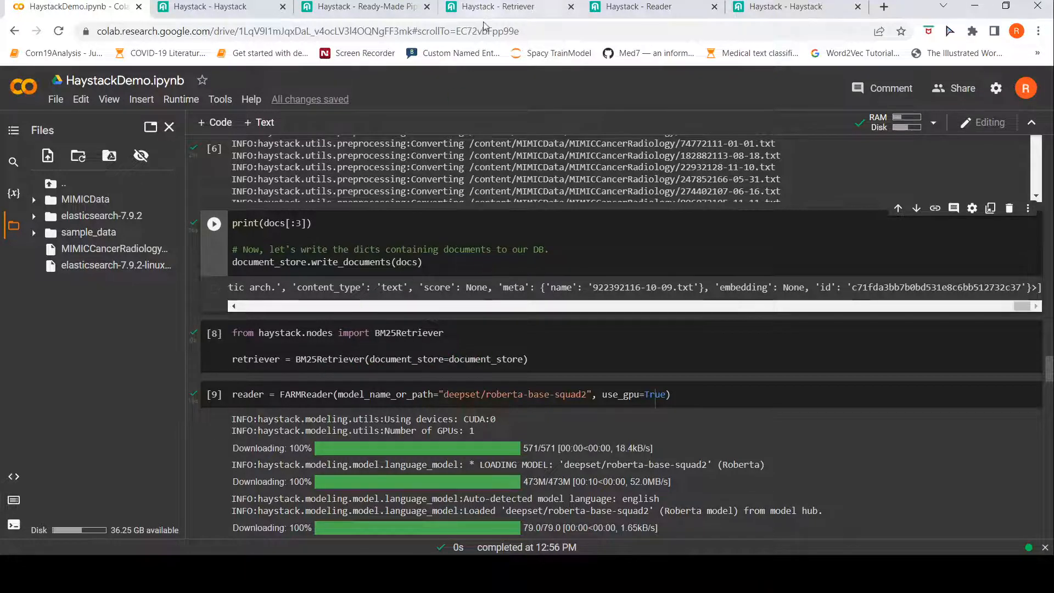
left_click(500, 7)
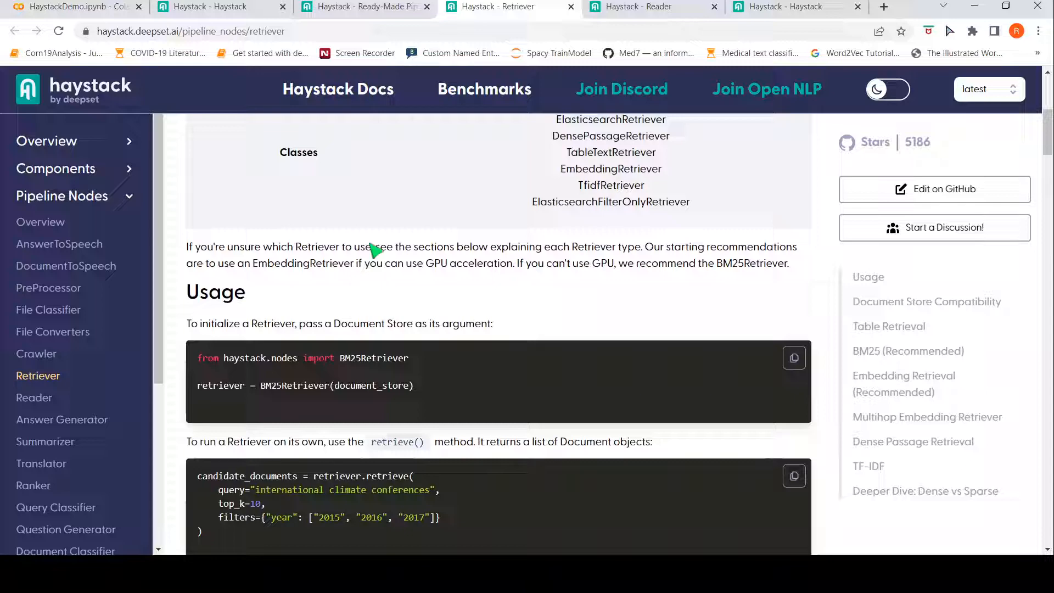
Step: Read the Retriever page and its Classes table, then switch to the Haystack Reader docs
scroll("up", 3)
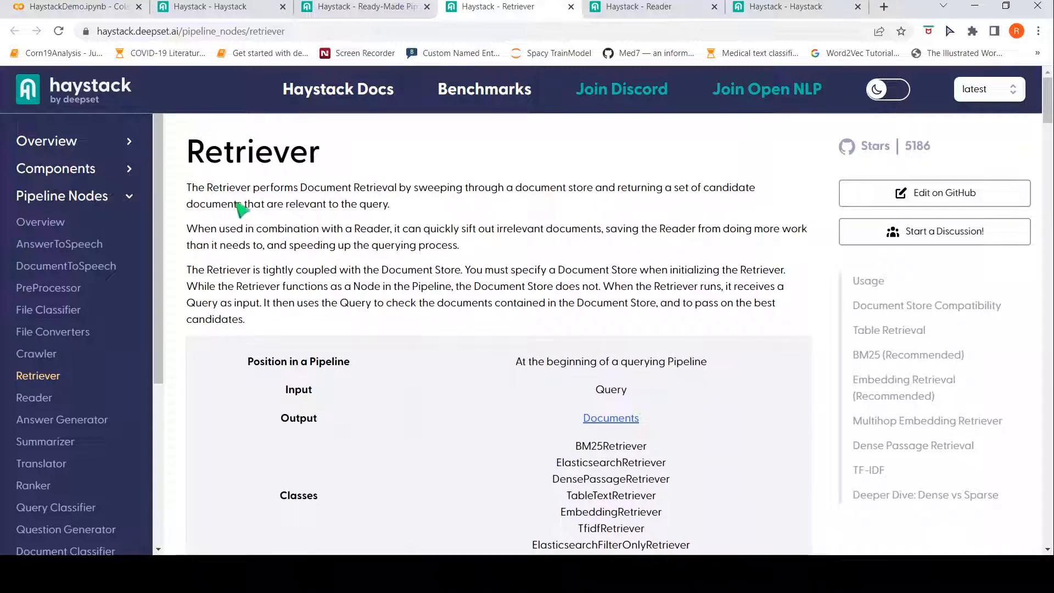
mouse_move(404, 198)
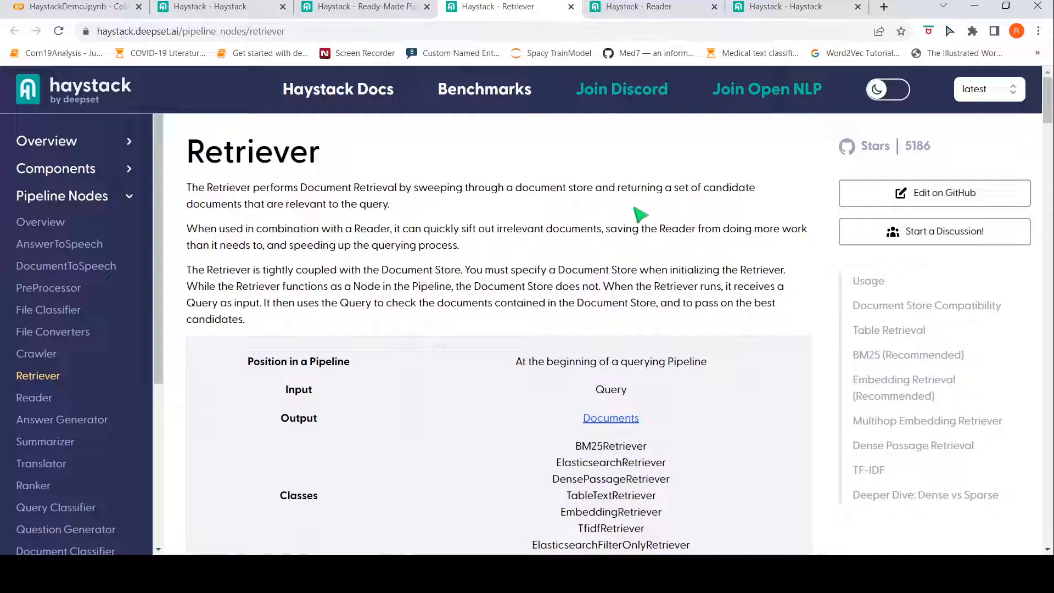
mouse_move(254, 217)
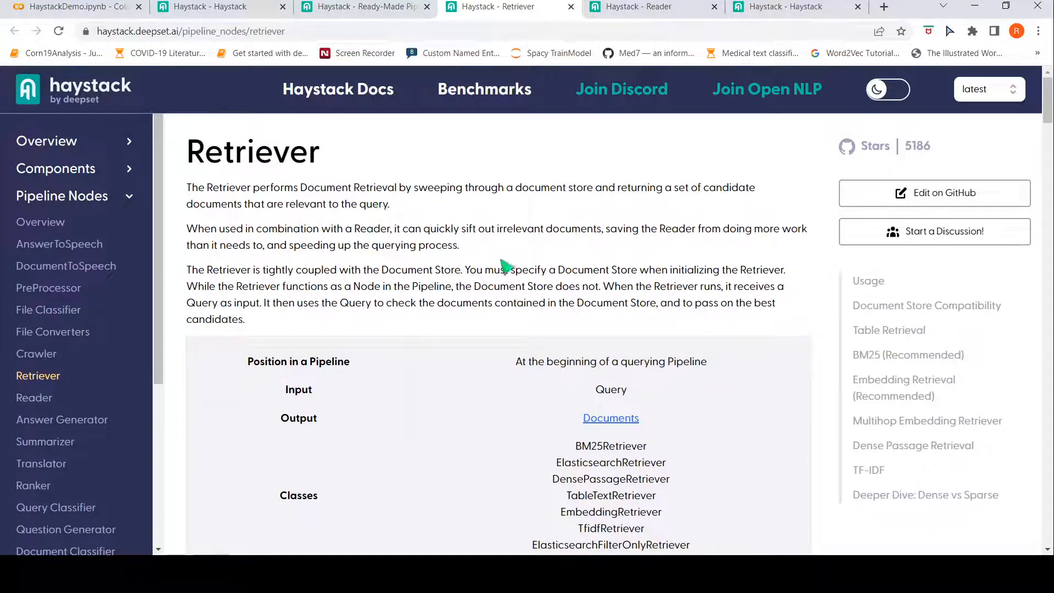
scroll("down", 3)
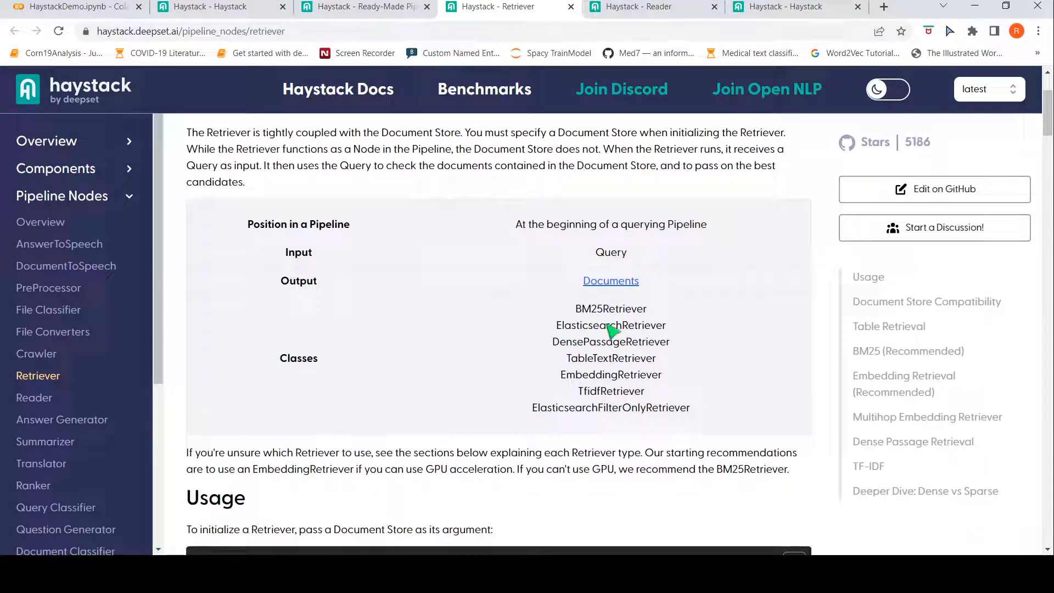
mouse_move(605, 318)
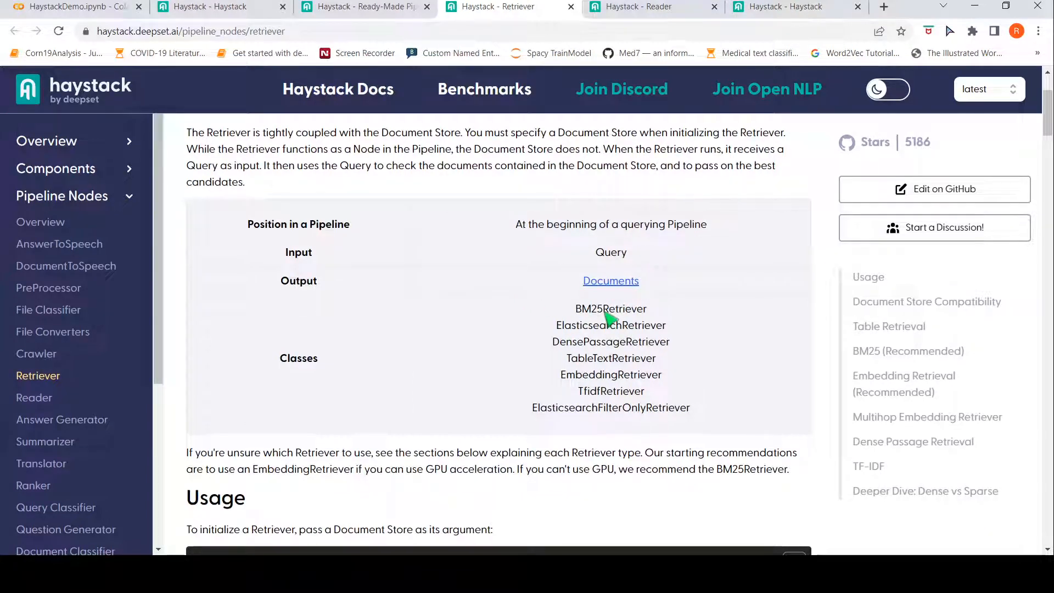
mouse_move(597, 338)
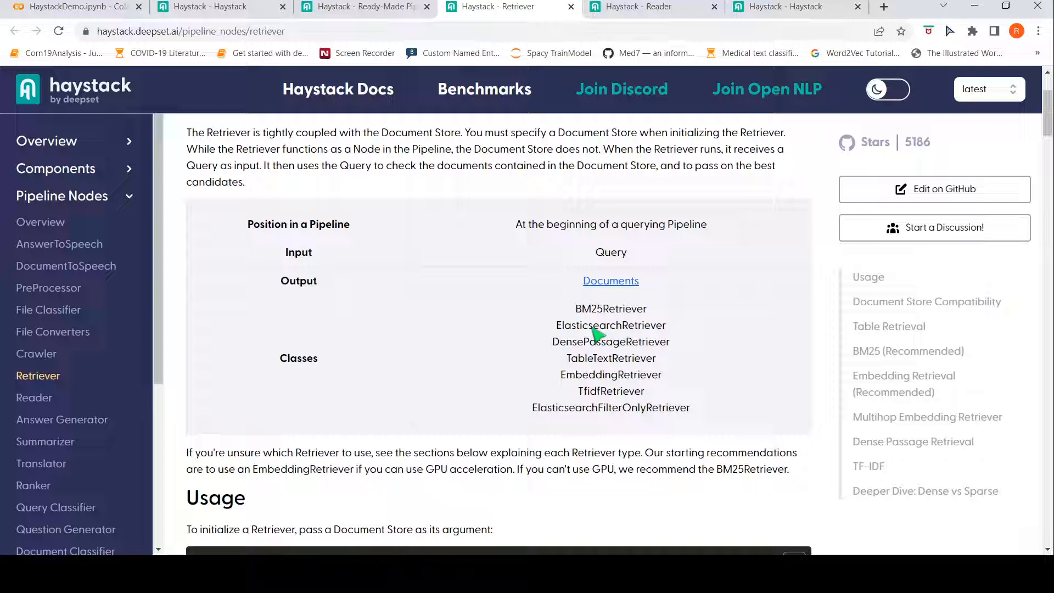
mouse_move(594, 406)
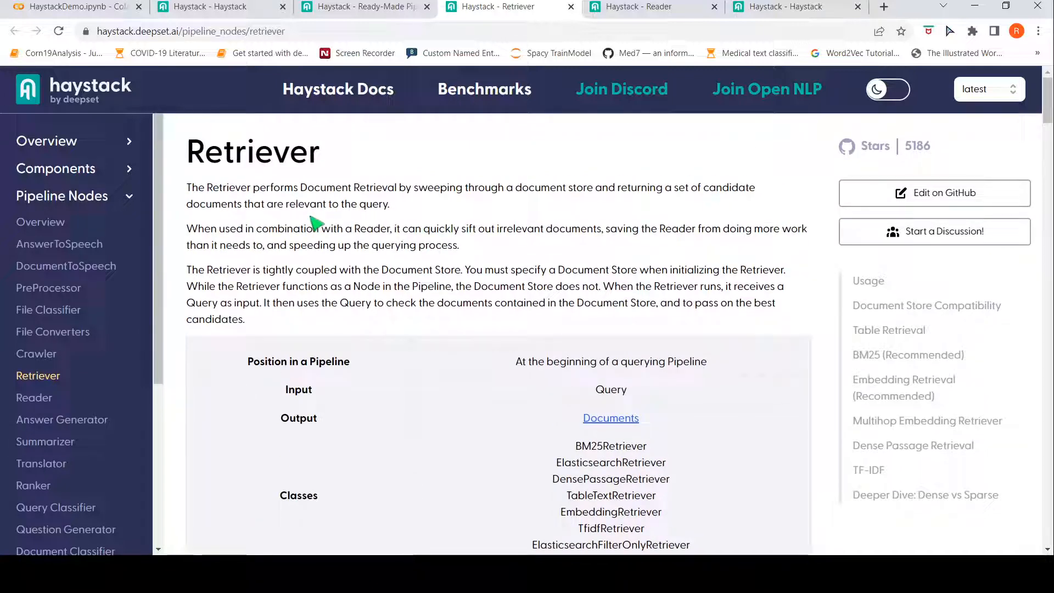
mouse_move(569, 207)
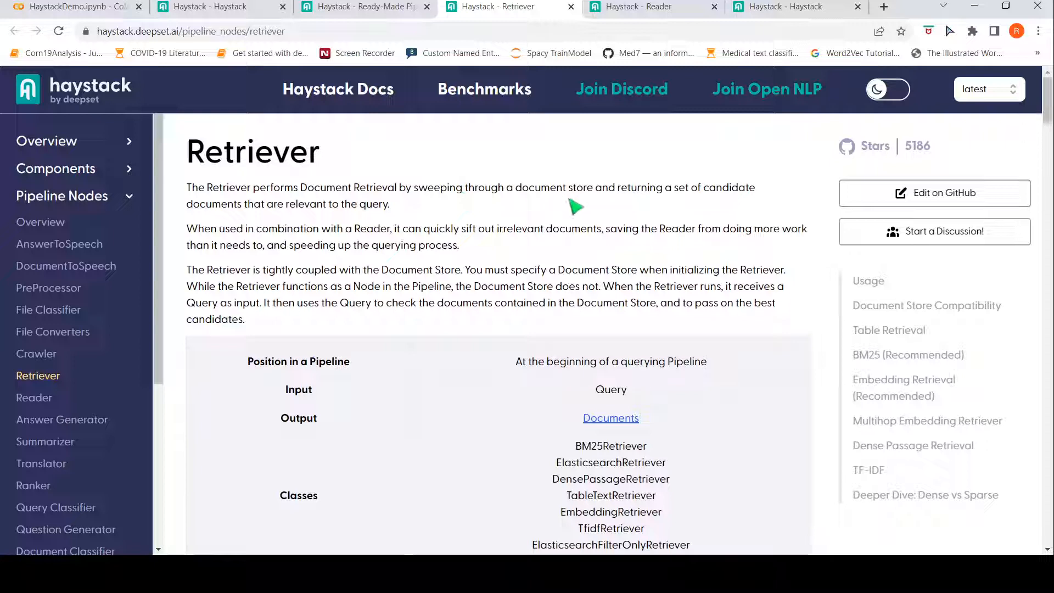
mouse_move(286, 215)
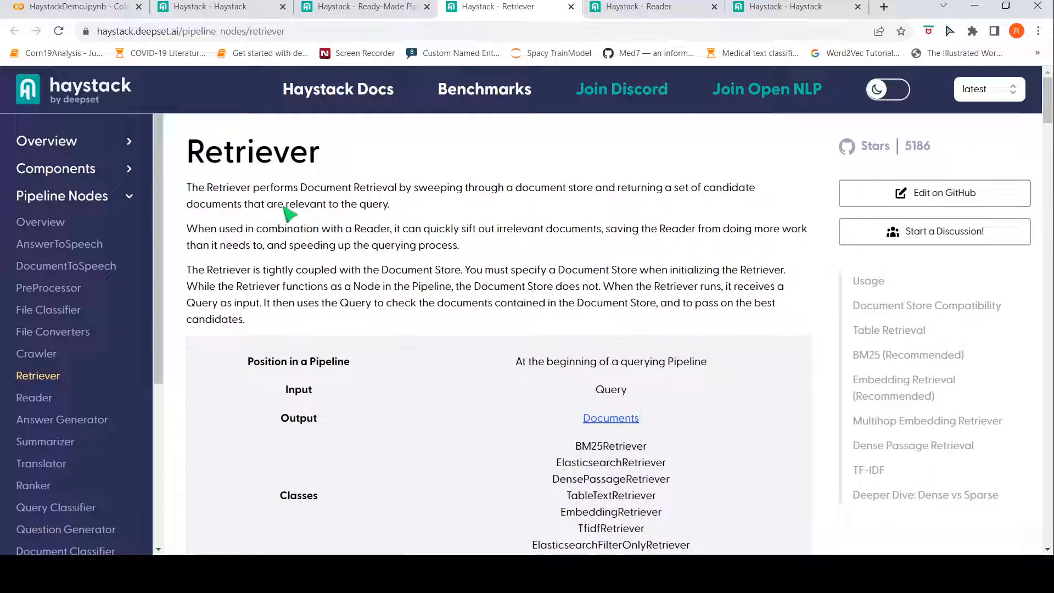
mouse_move(377, 240)
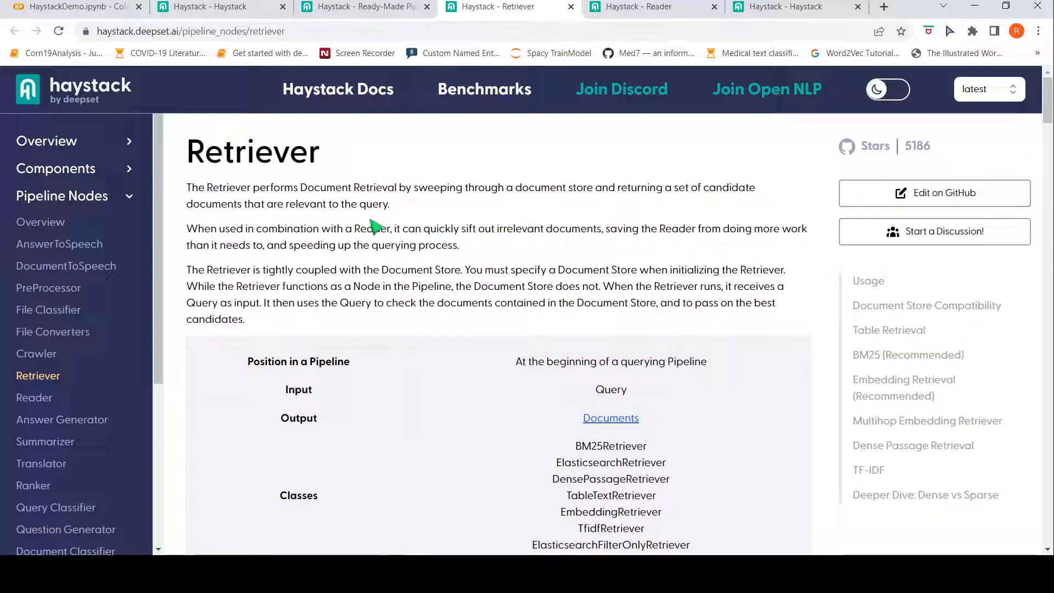
left_click(71, 7)
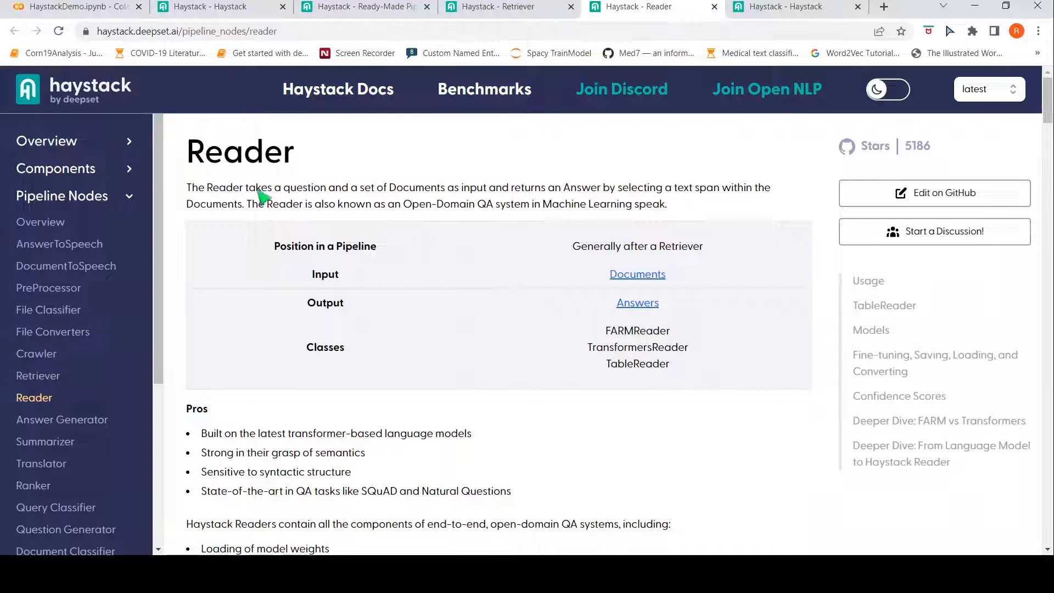
mouse_move(447, 201)
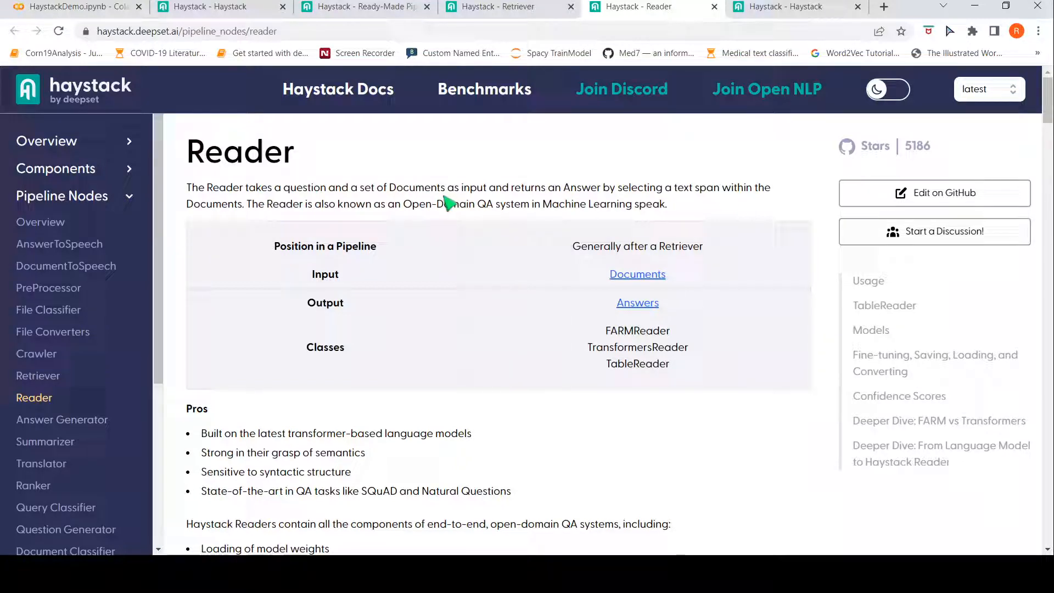
mouse_move(629, 203)
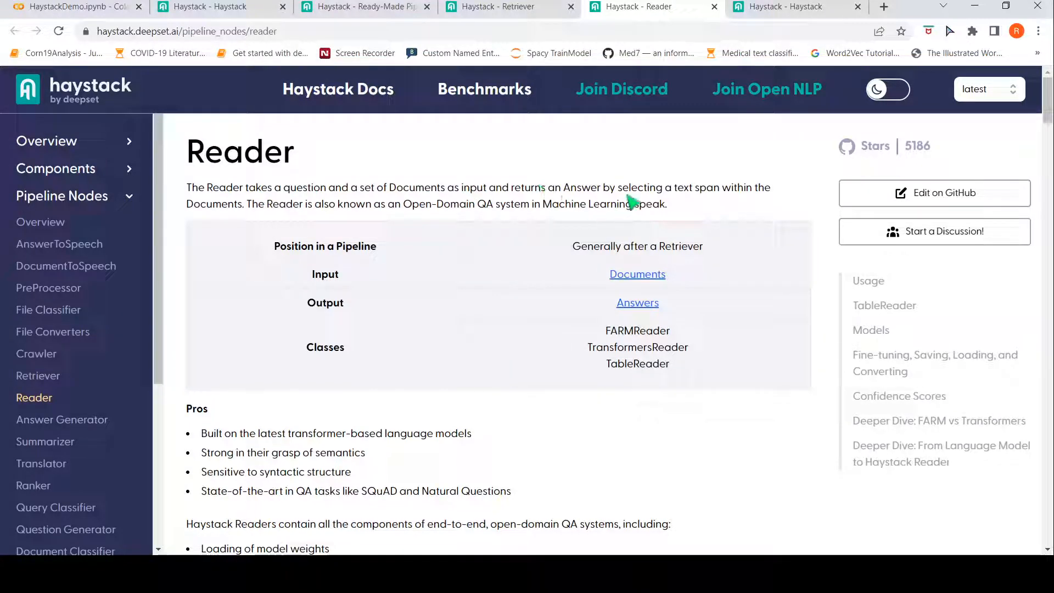
mouse_move(219, 215)
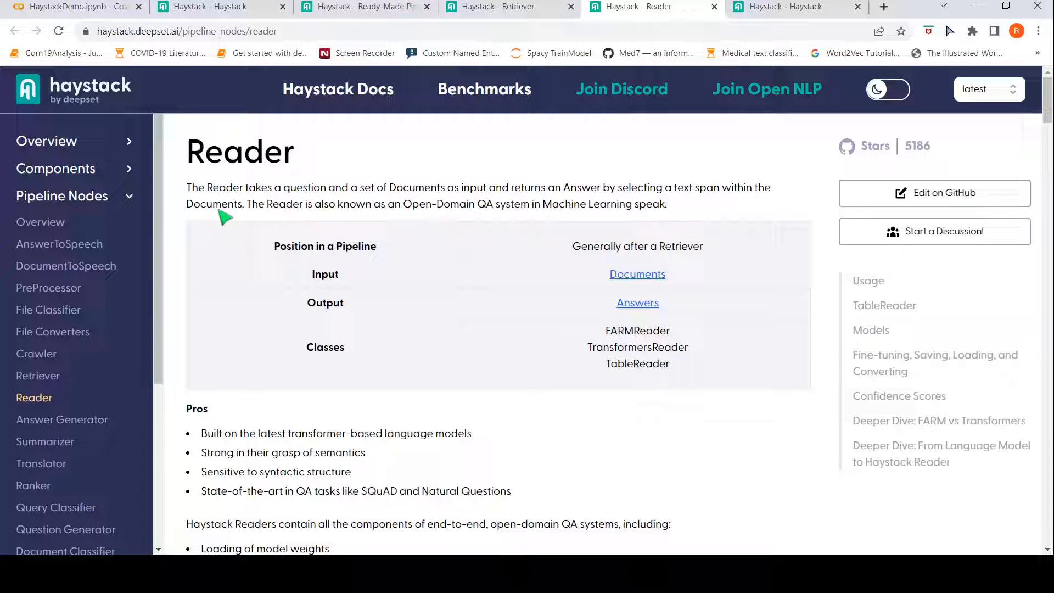
mouse_move(342, 216)
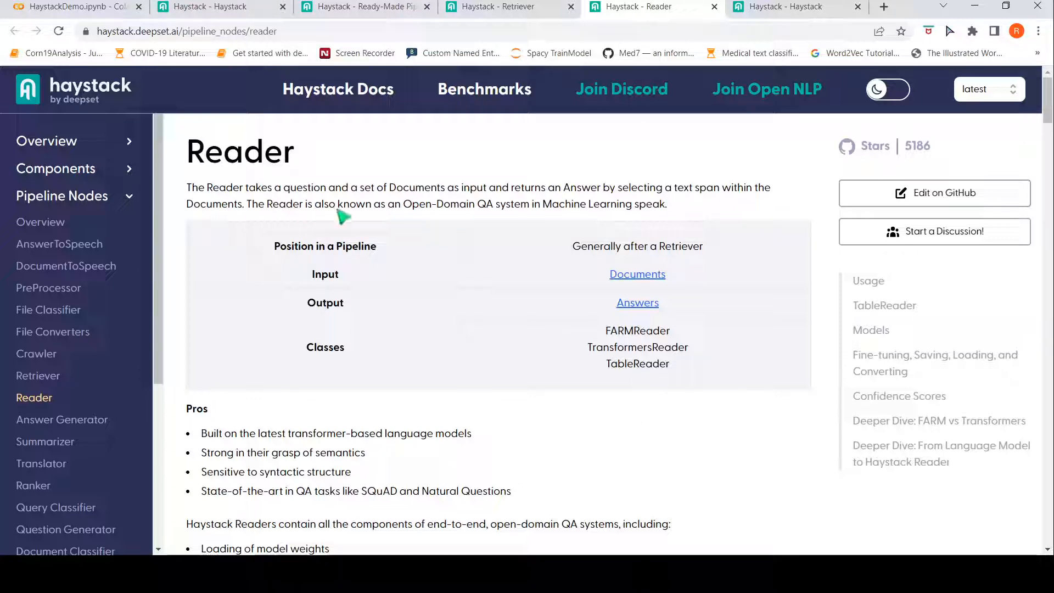
mouse_move(461, 219)
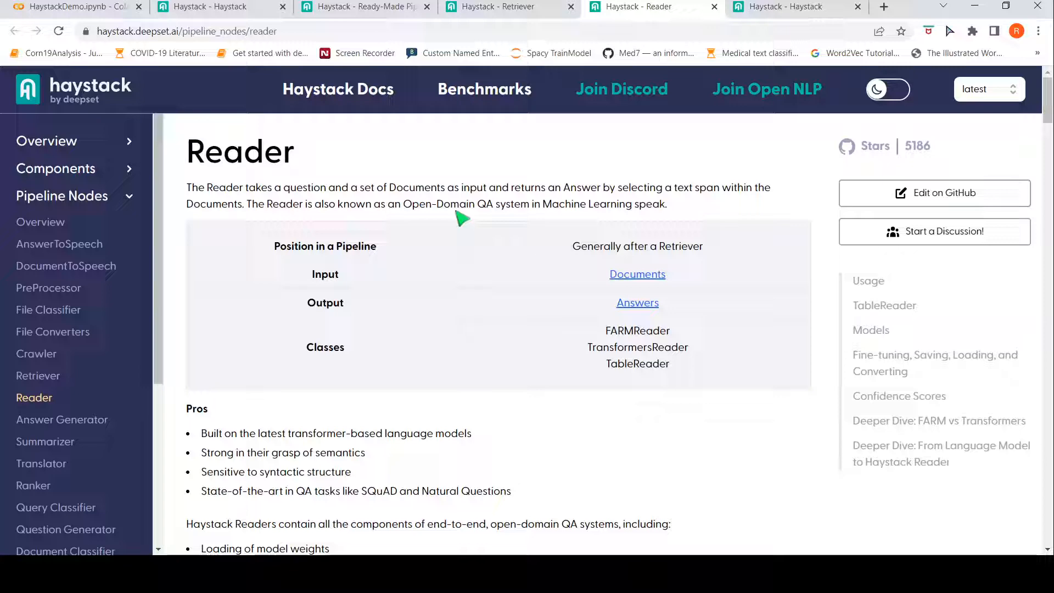
mouse_move(584, 213)
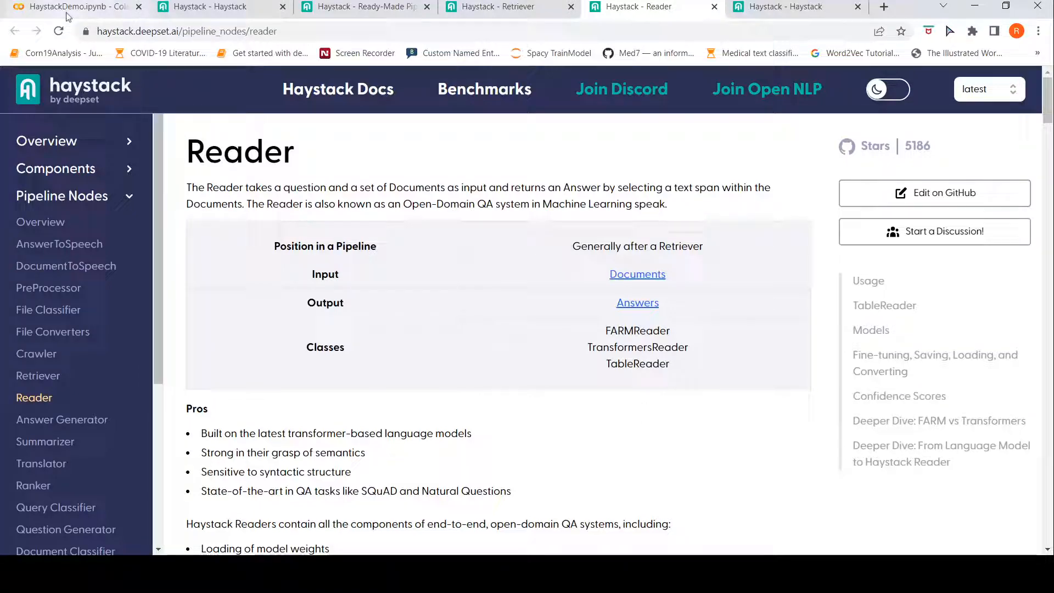
Step: Return to the HaystackDemo notebook showing the FARMReader roberta-base-squad2 model output
left_click(72, 7)
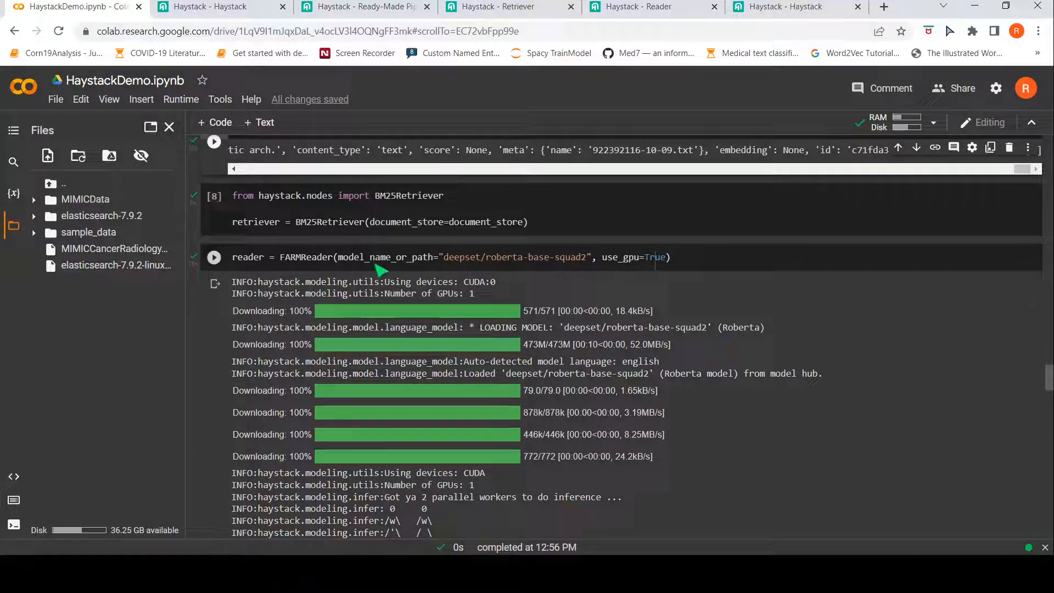
mouse_move(584, 324)
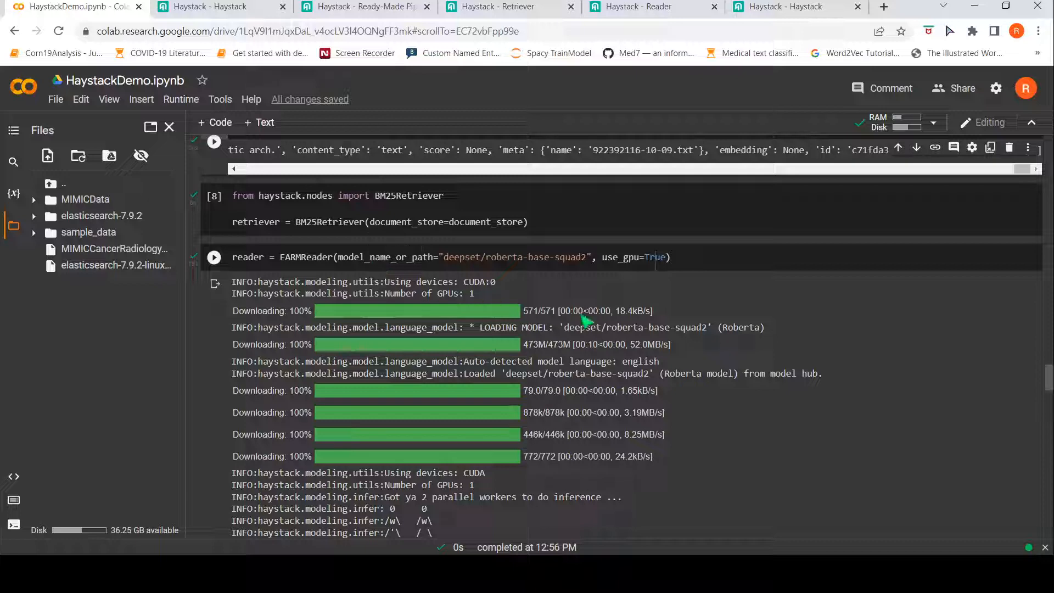
Step: Scroll past the FARMReader output to the ExtractiveQAPipeline cell and its 'lung cancer?' query
scroll("down", 3)
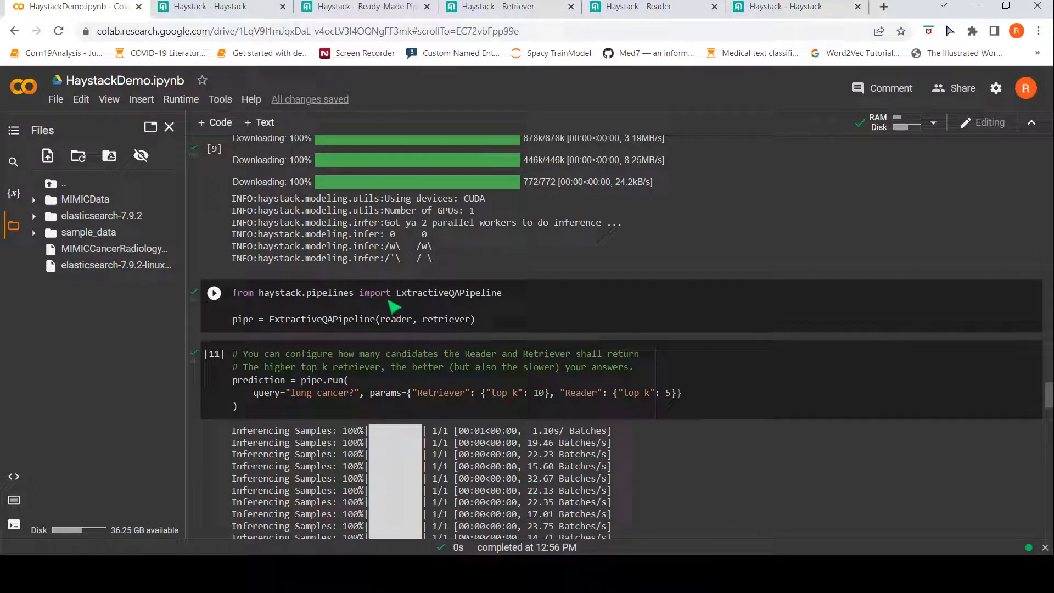
mouse_move(422, 305)
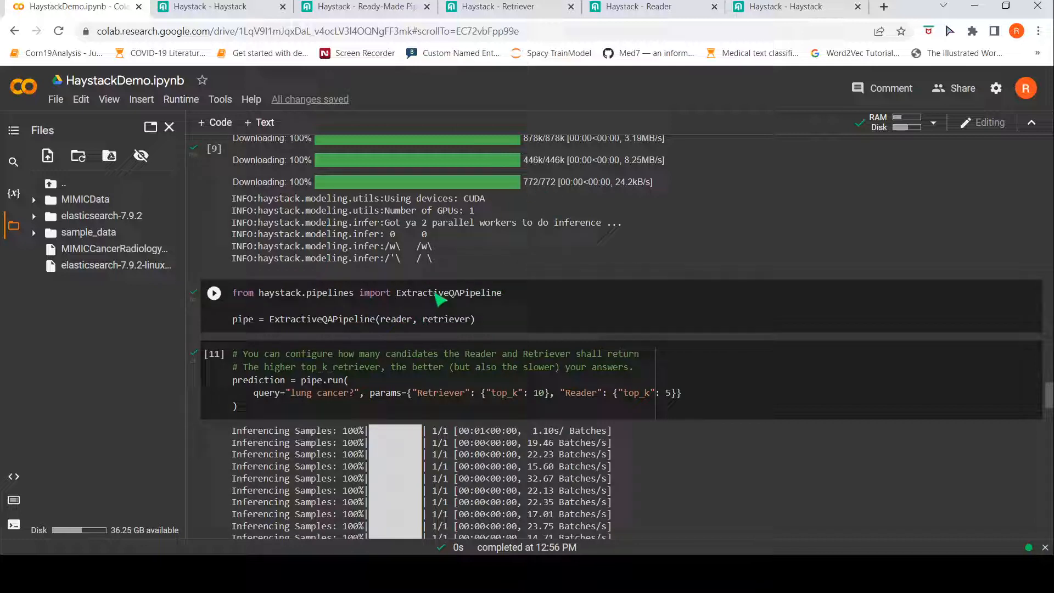
scroll("down", 3)
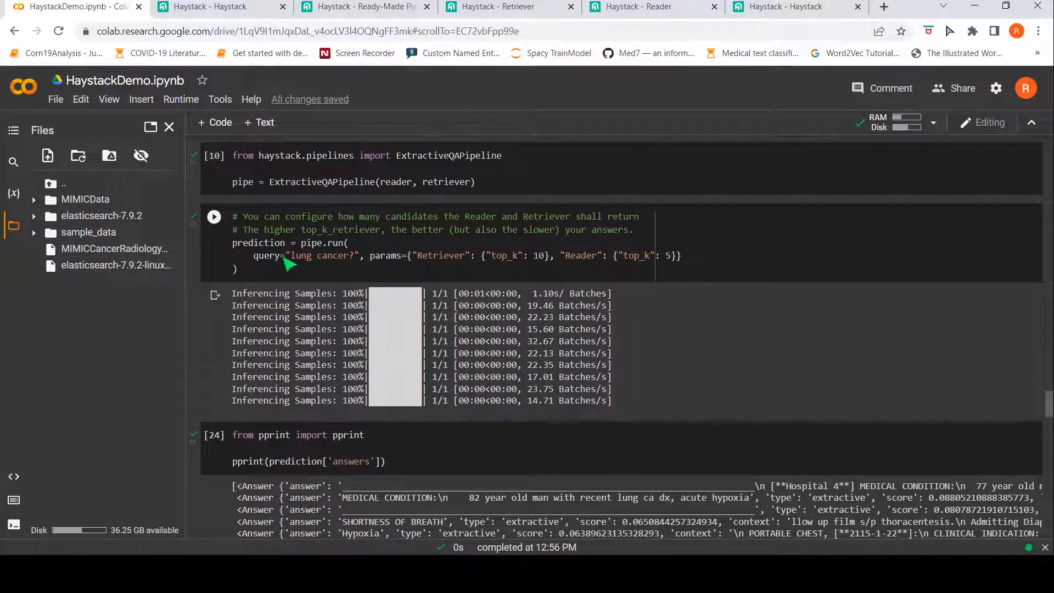
mouse_move(325, 270)
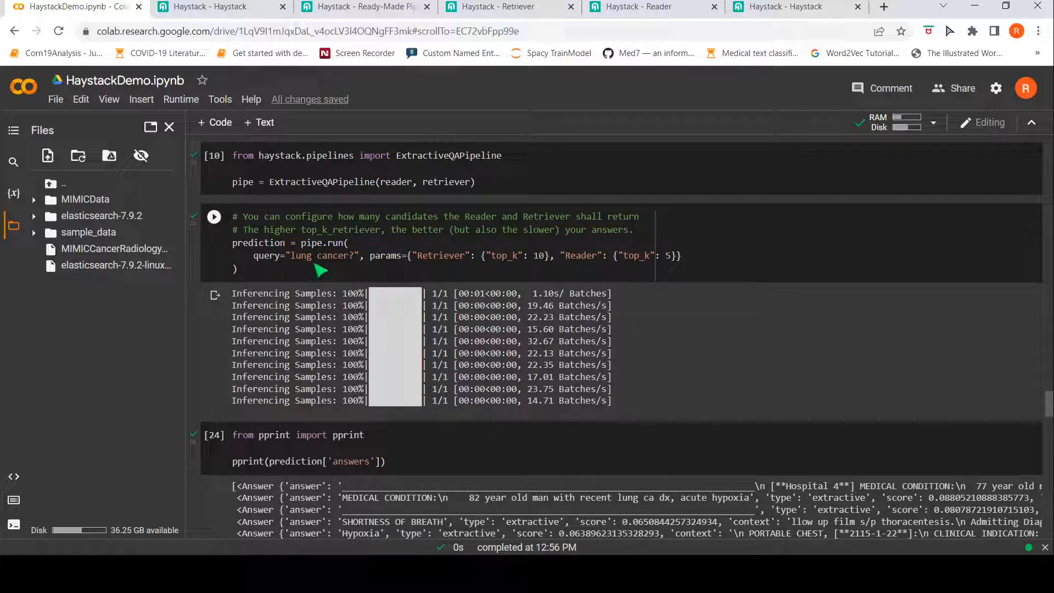
mouse_move(437, 268)
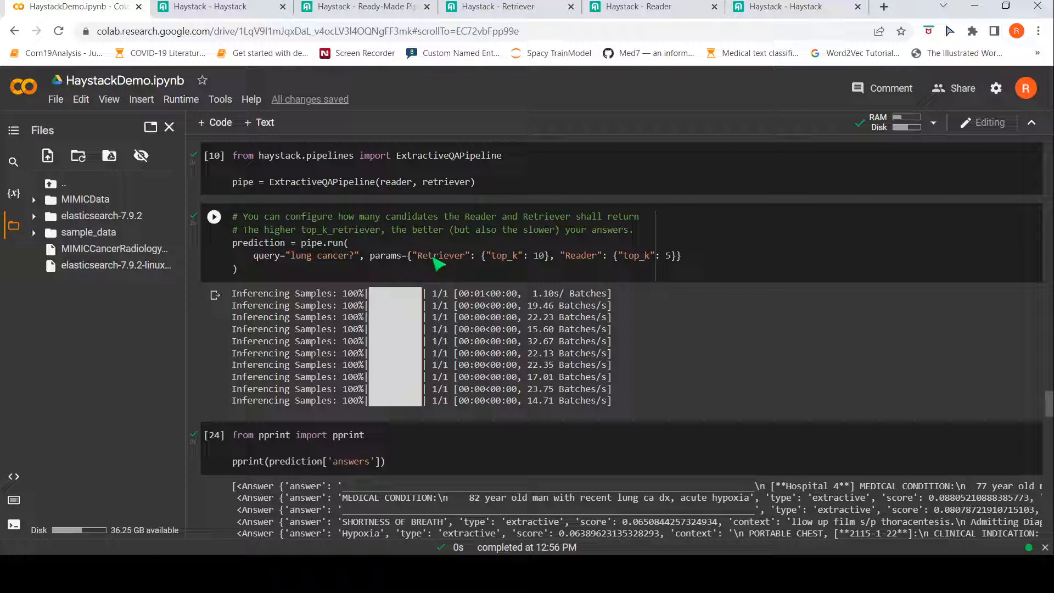
mouse_move(530, 272)
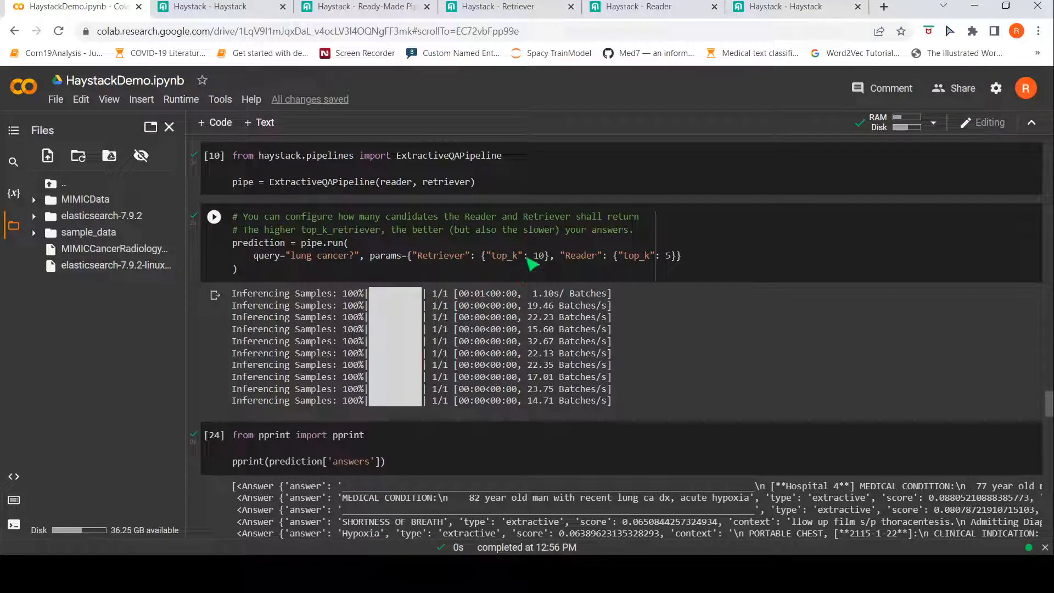
mouse_move(510, 274)
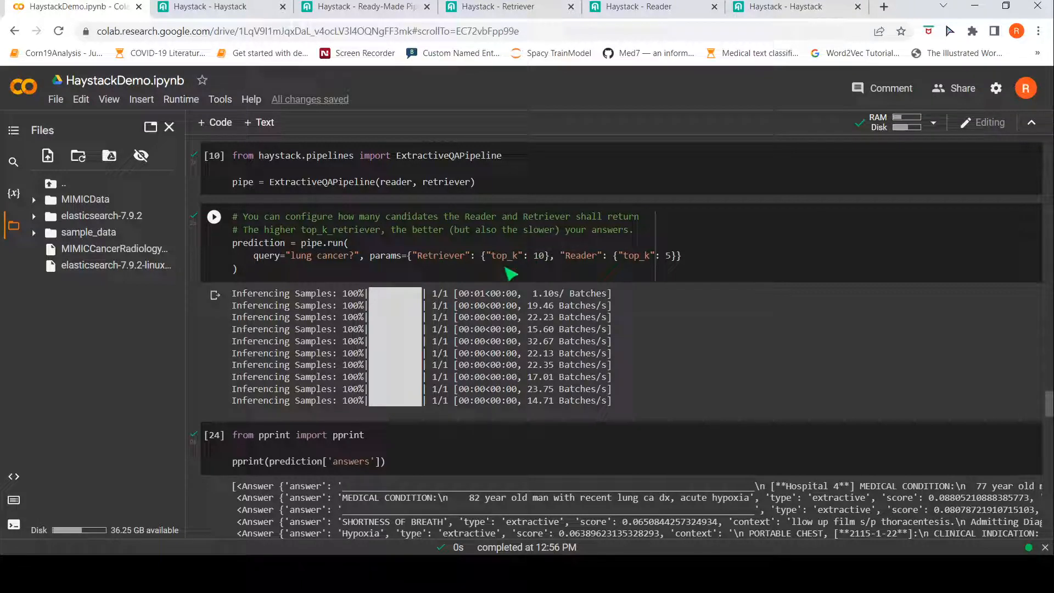
mouse_move(648, 283)
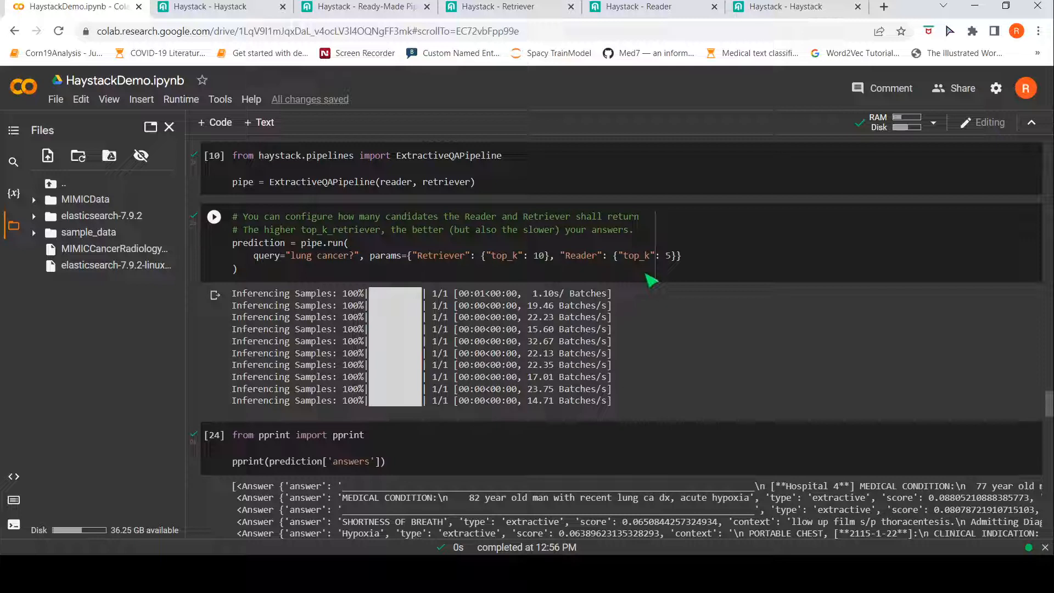
mouse_move(516, 272)
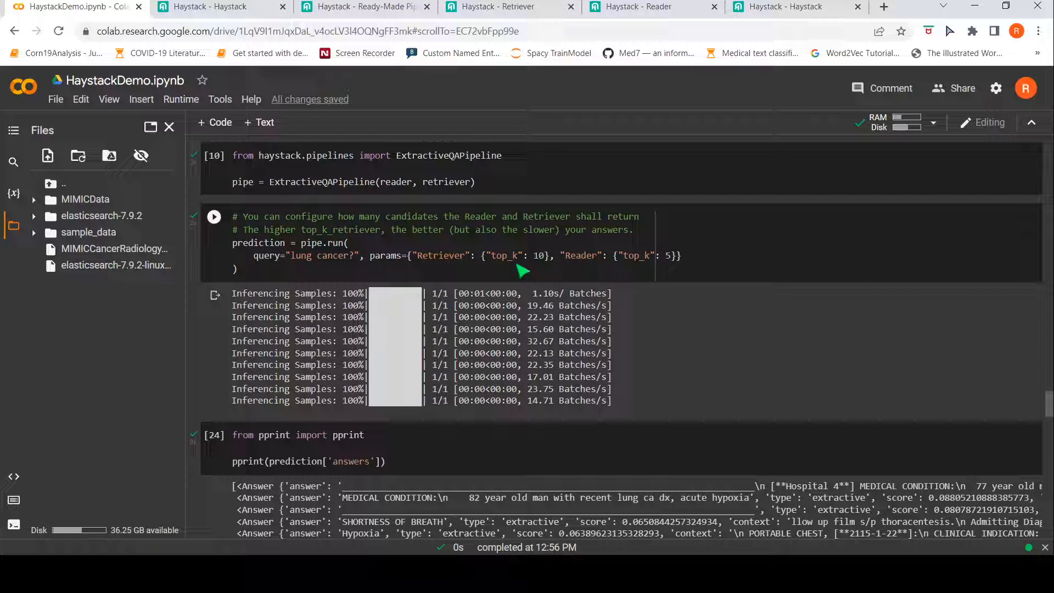
left_click(213, 217)
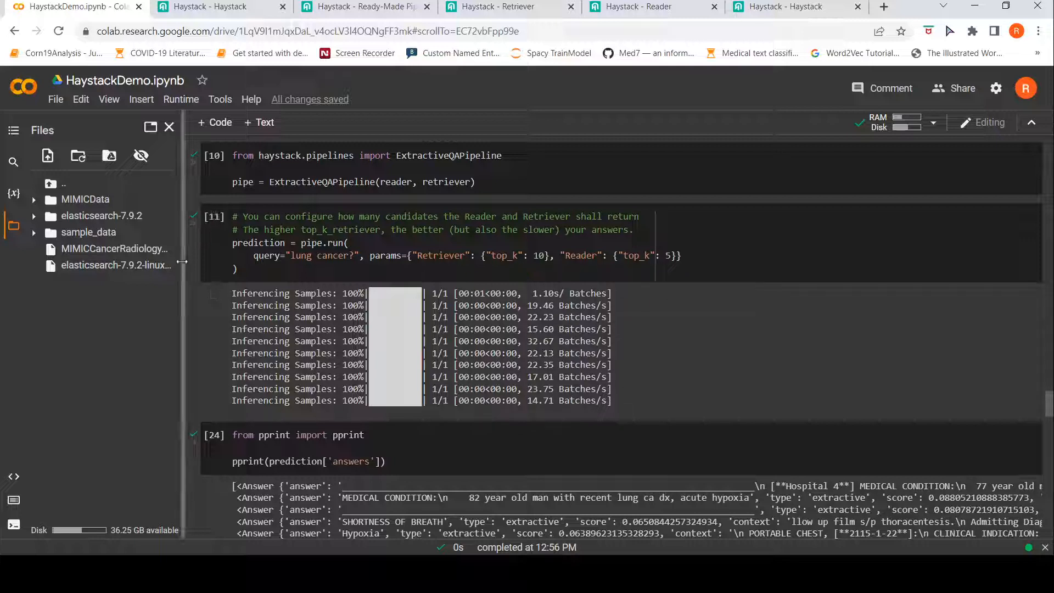
mouse_move(318, 252)
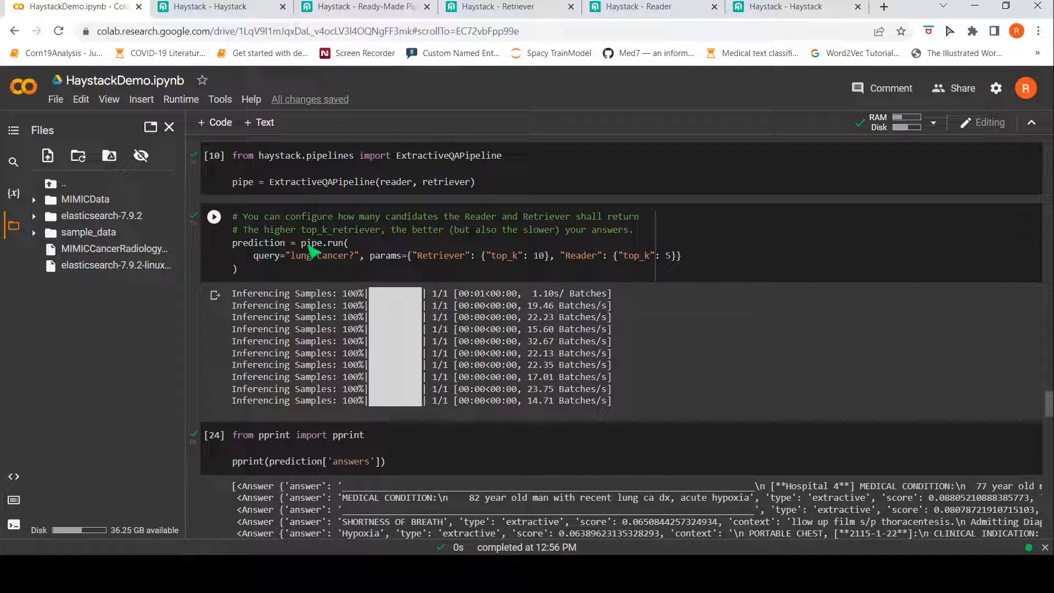
mouse_move(407, 313)
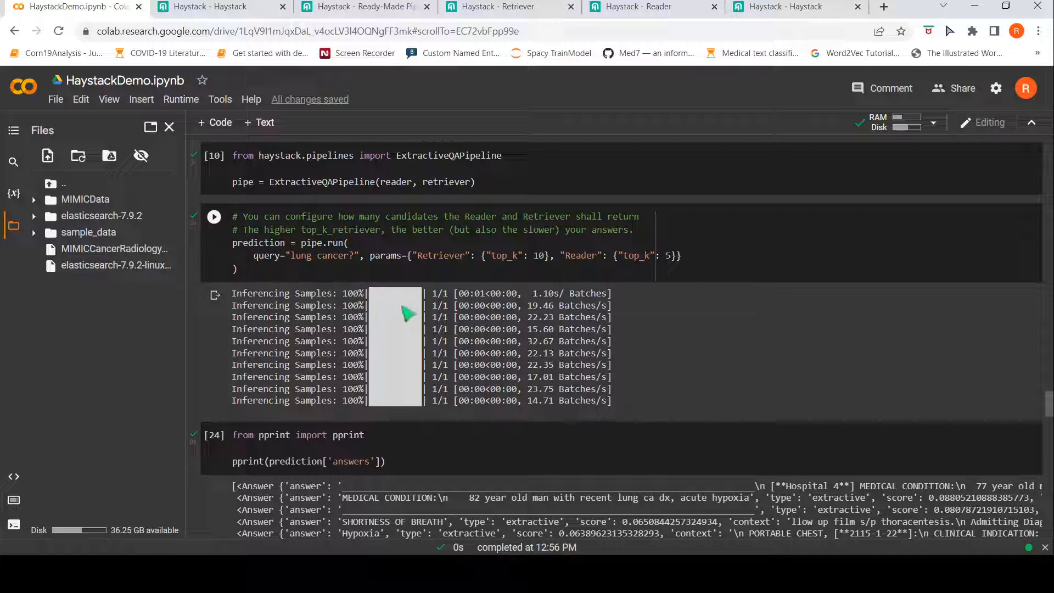
scroll("down", 3)
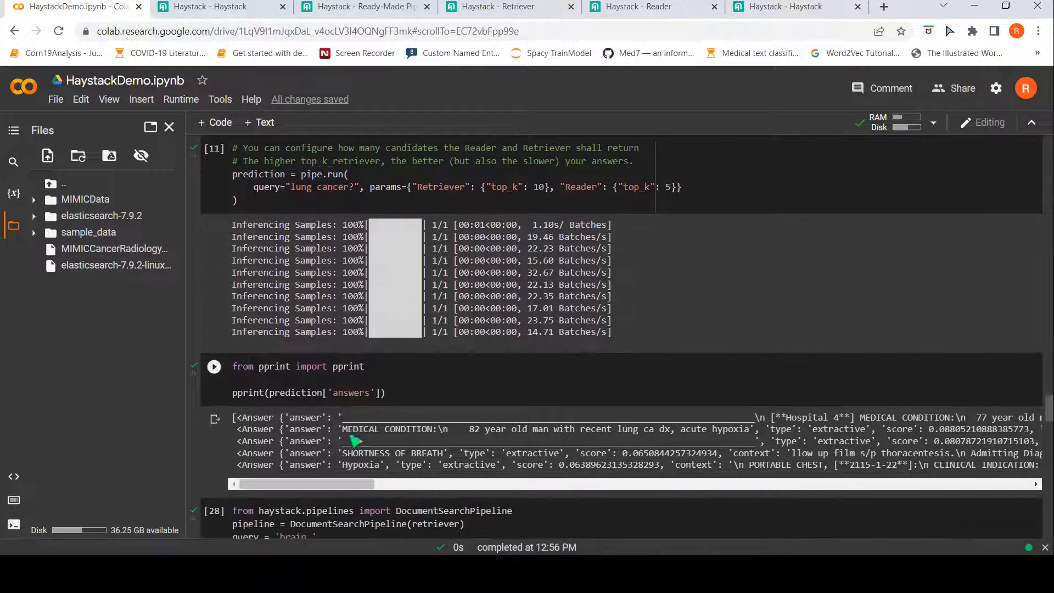
scroll("down", 3)
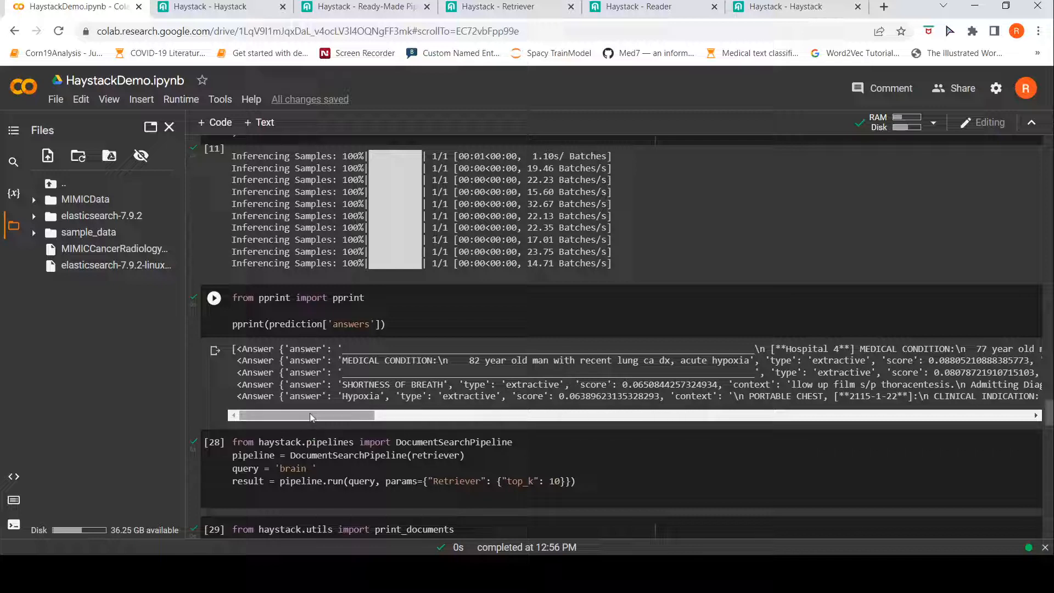
left_click_drag(309, 416, 346, 415)
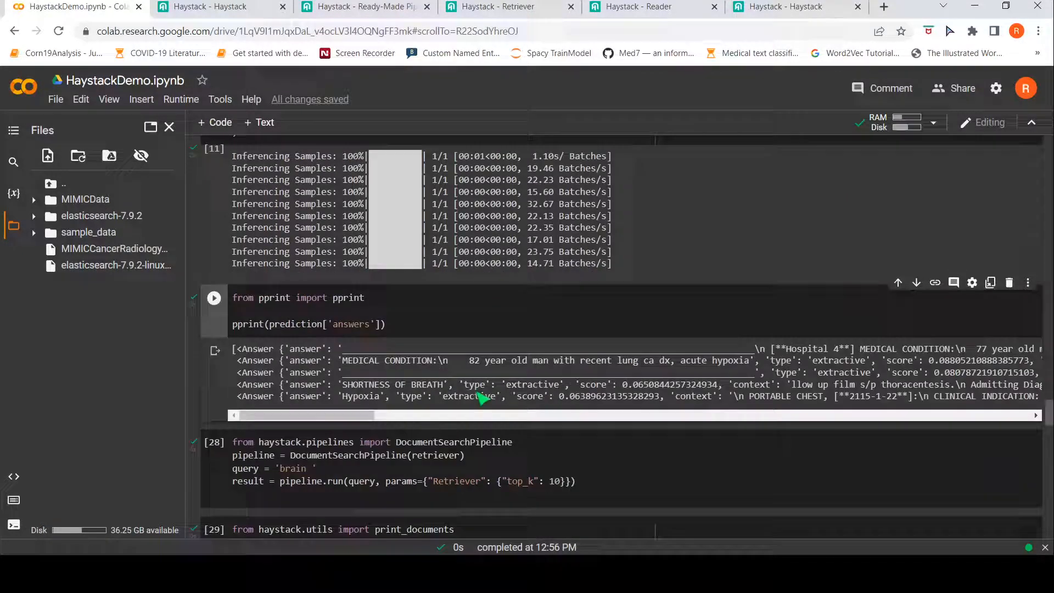
mouse_move(443, 420)
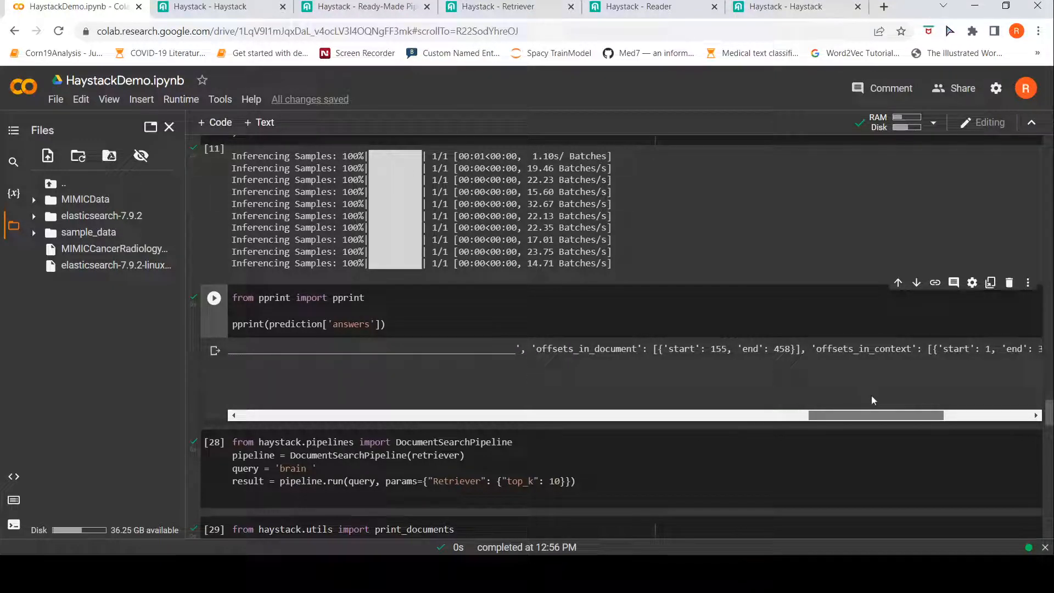
scroll("right", 3)
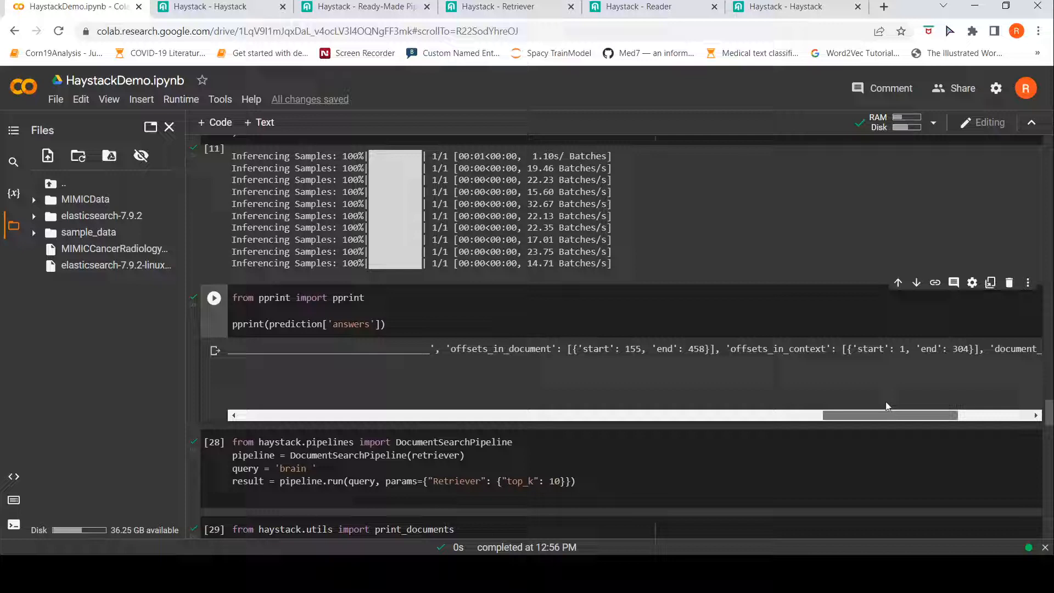
left_click_drag(887, 415, 968, 415)
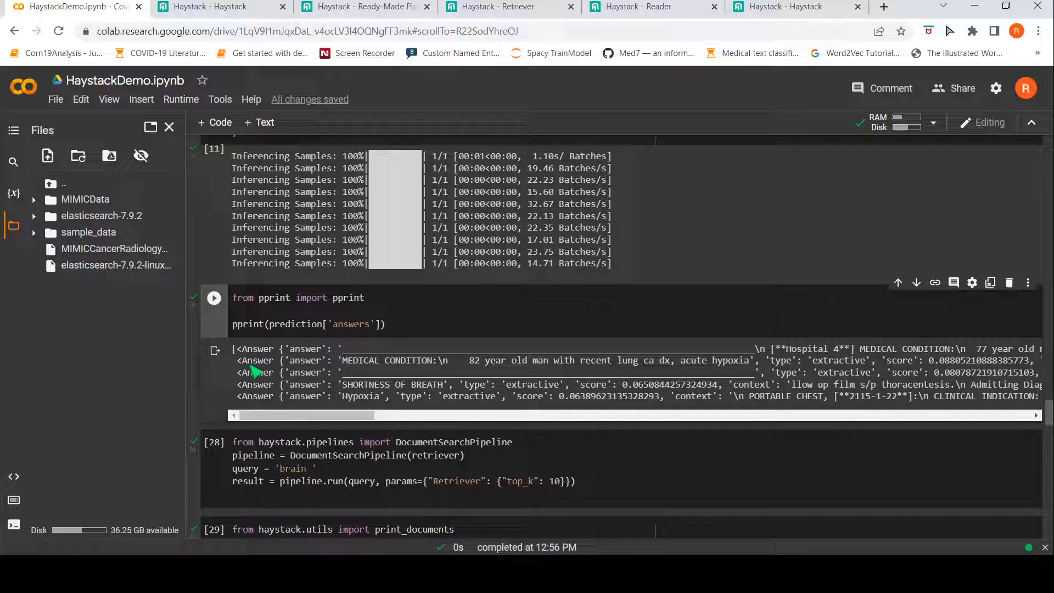
mouse_move(350, 333)
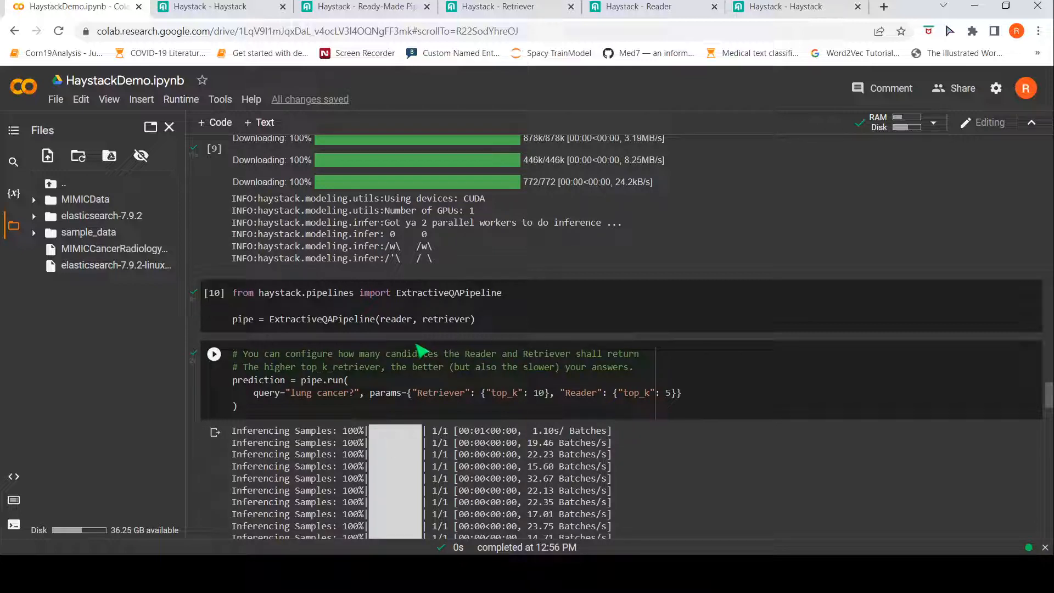
Step: Revisit the BM25Retriever and FARMReader cells, then switch to the Haystack Reader docs
left_click(214, 293)
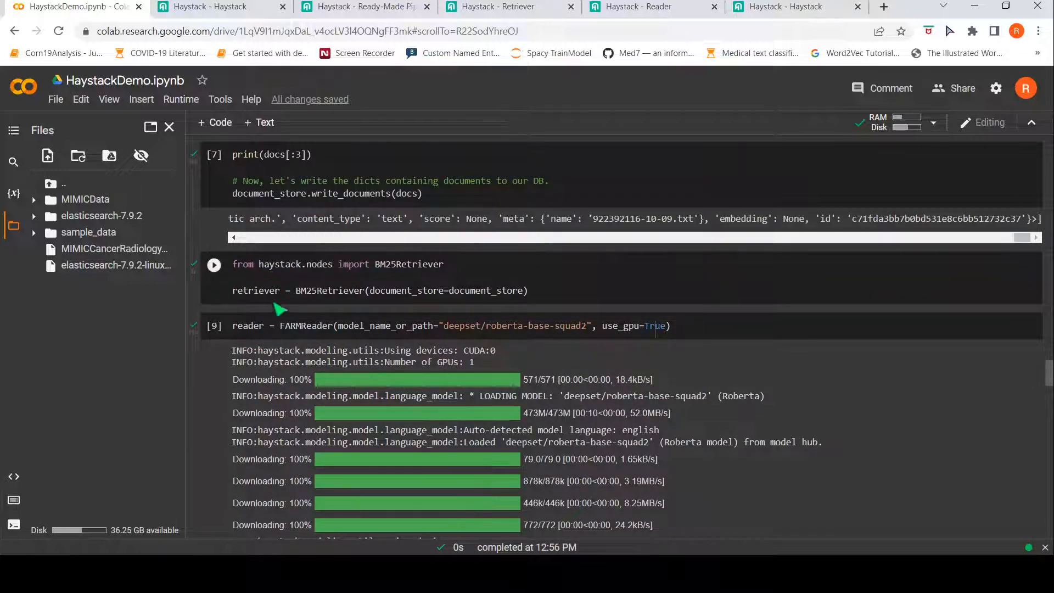
left_click(213, 264)
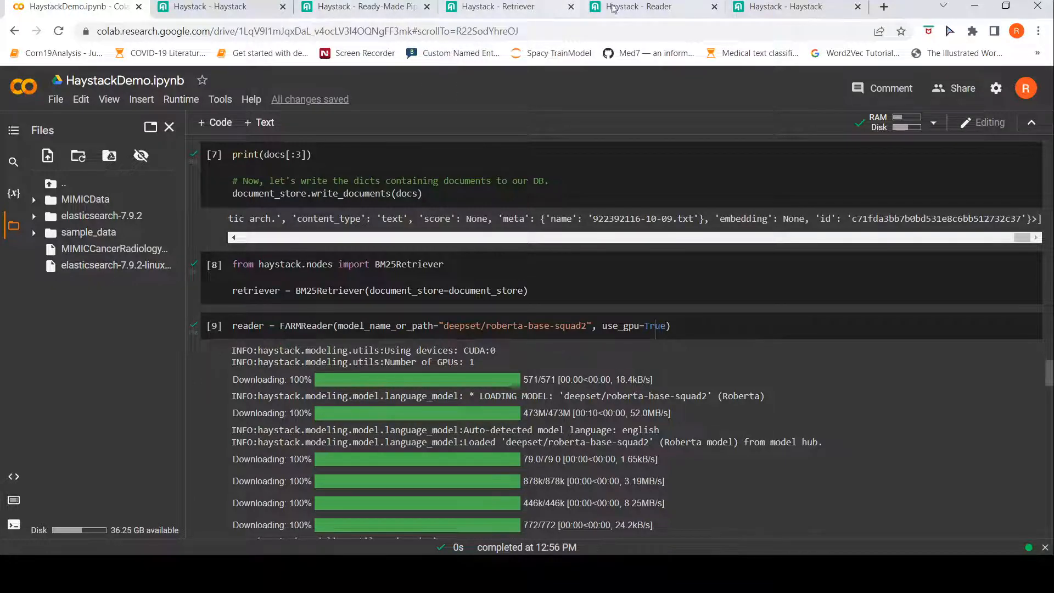
left_click(640, 7)
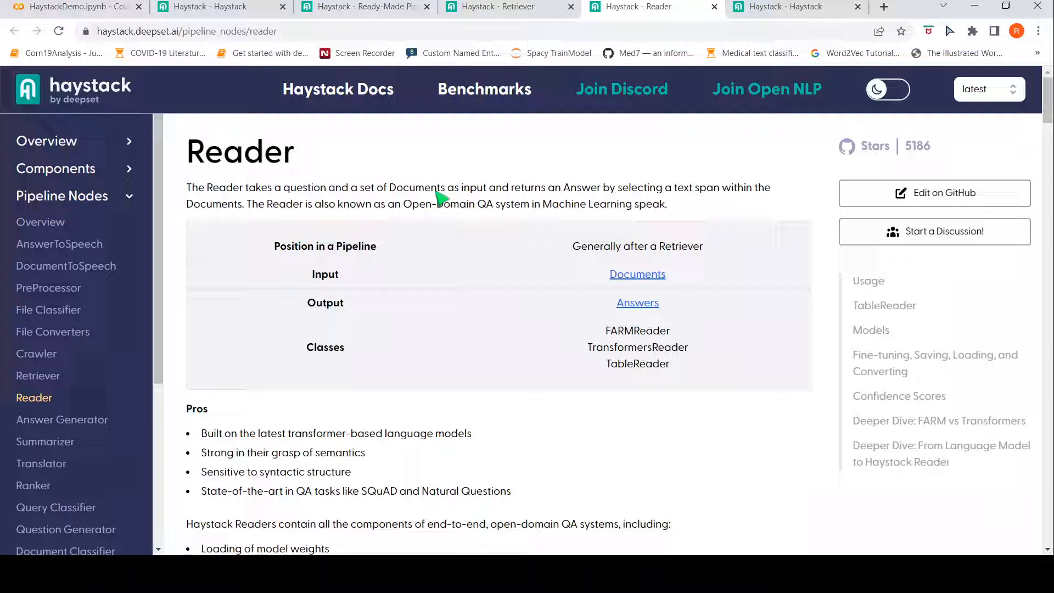
mouse_move(547, 202)
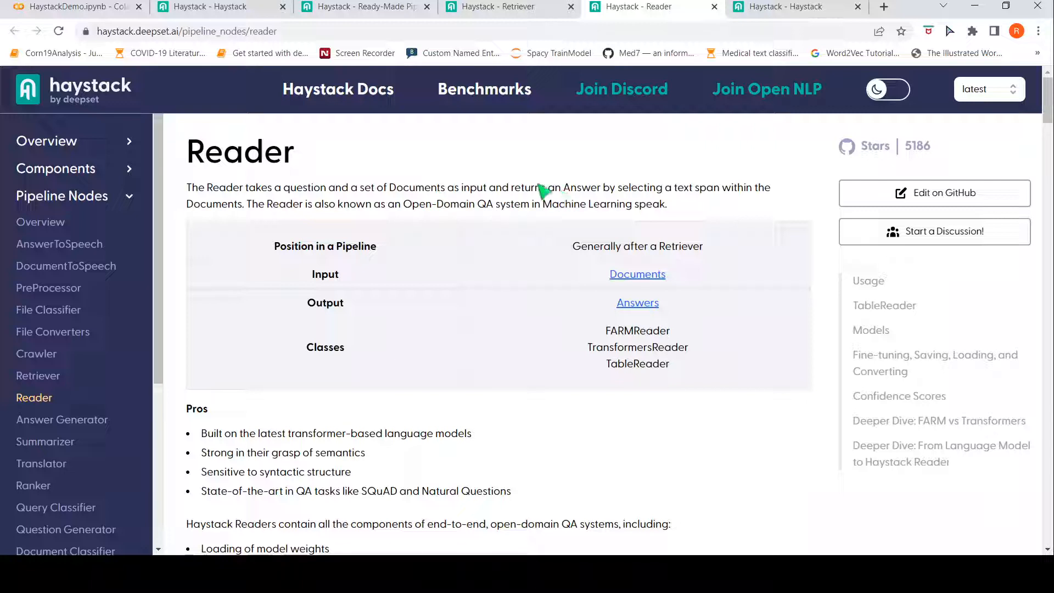
Step: Open the Retriever docs, scroll through its Classes table, and return to the HaystackDemo notebook
left_click(38, 375)
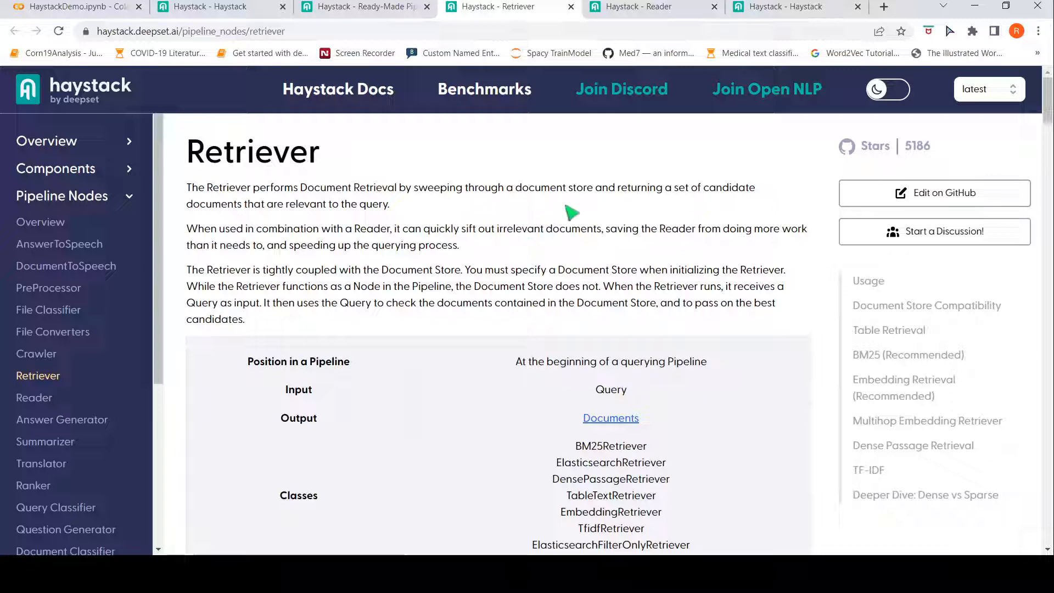
mouse_move(390, 220)
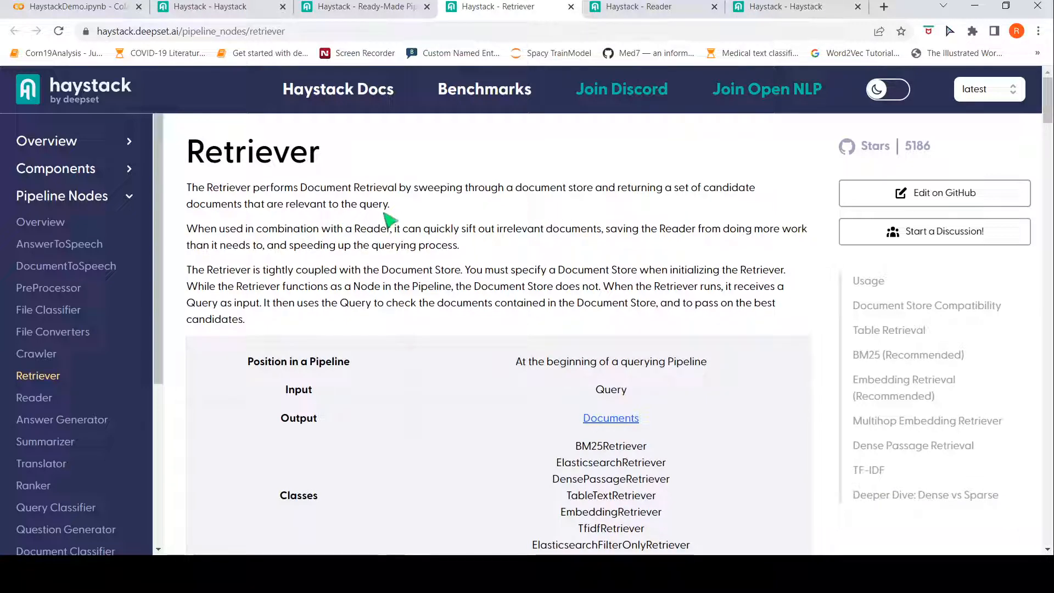
scroll("down", 3)
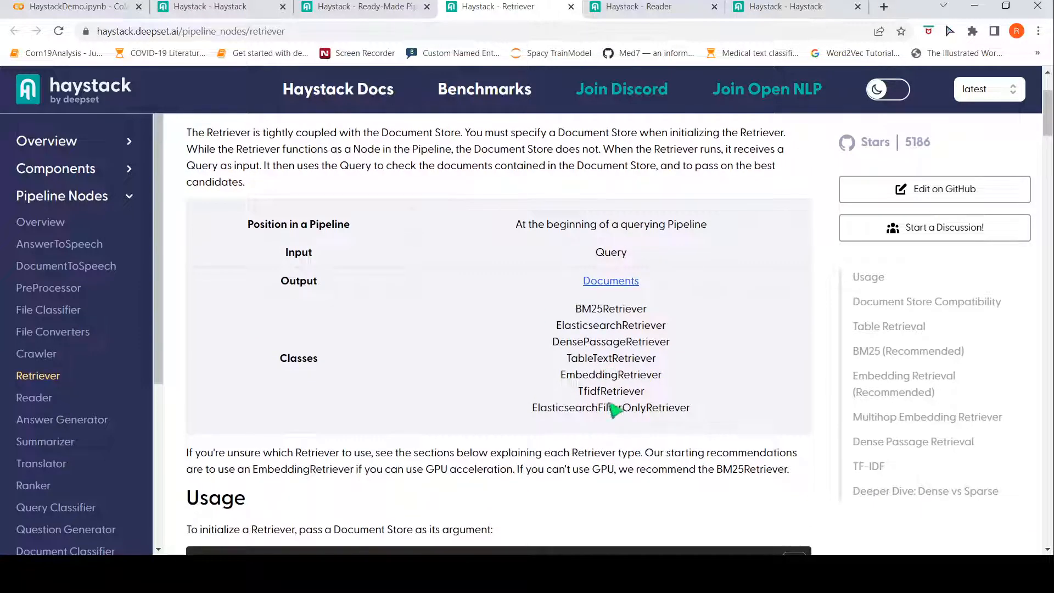
mouse_move(584, 329)
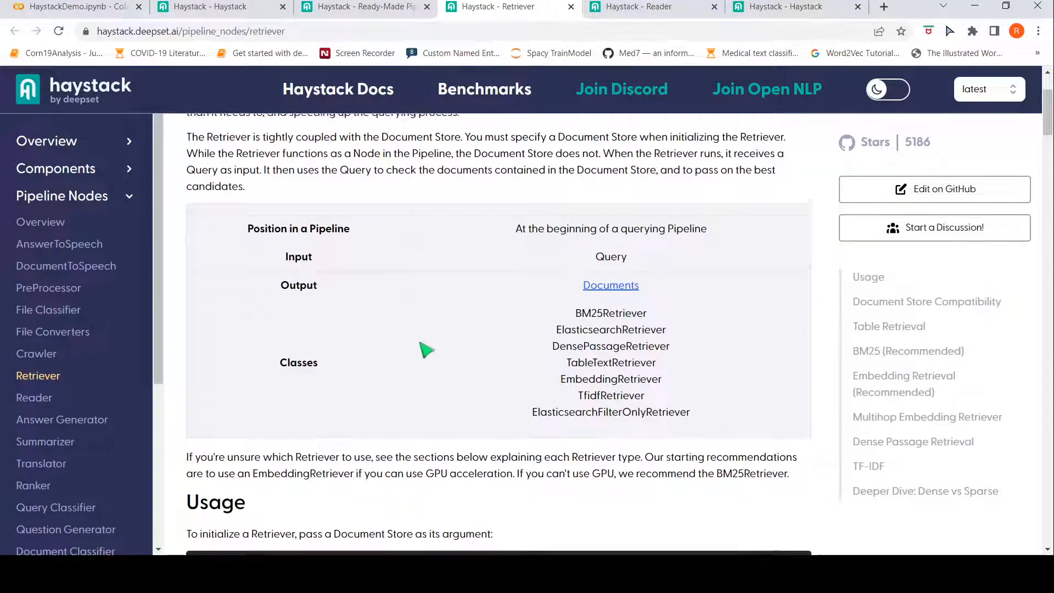
left_click(71, 7)
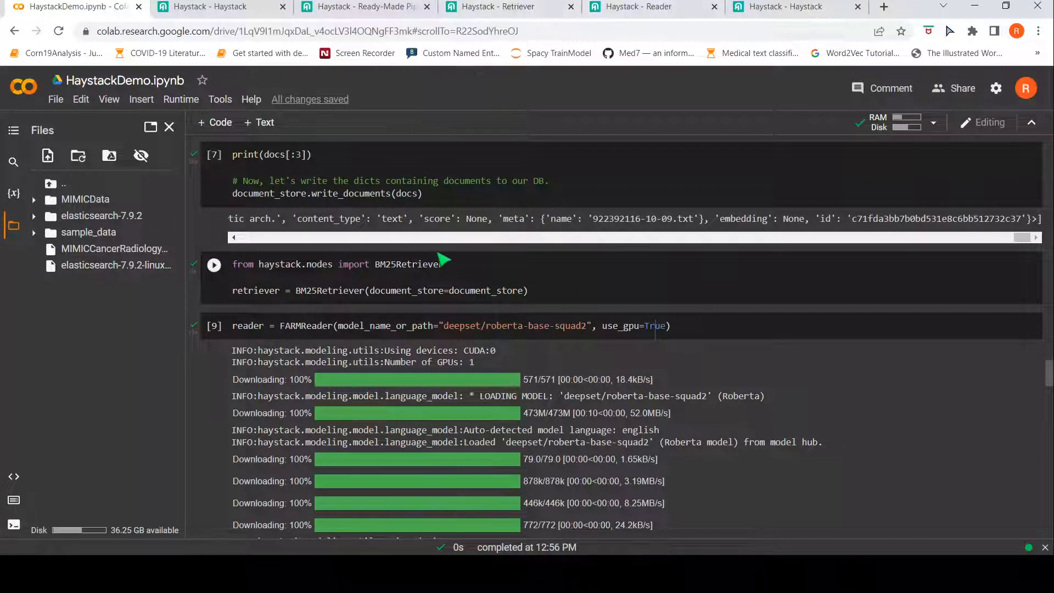
scroll("down", 3)
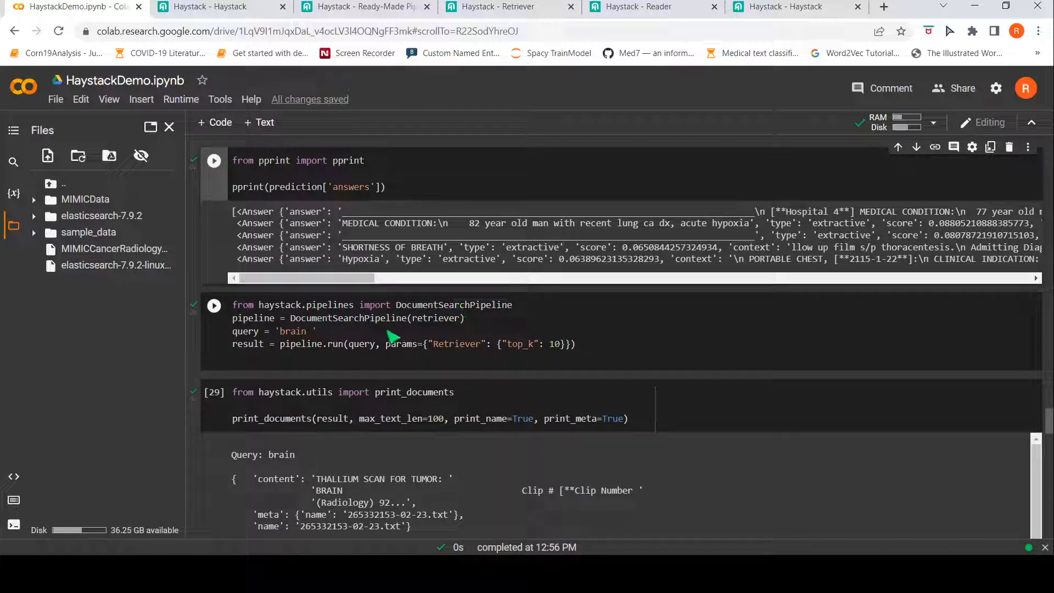
mouse_move(431, 333)
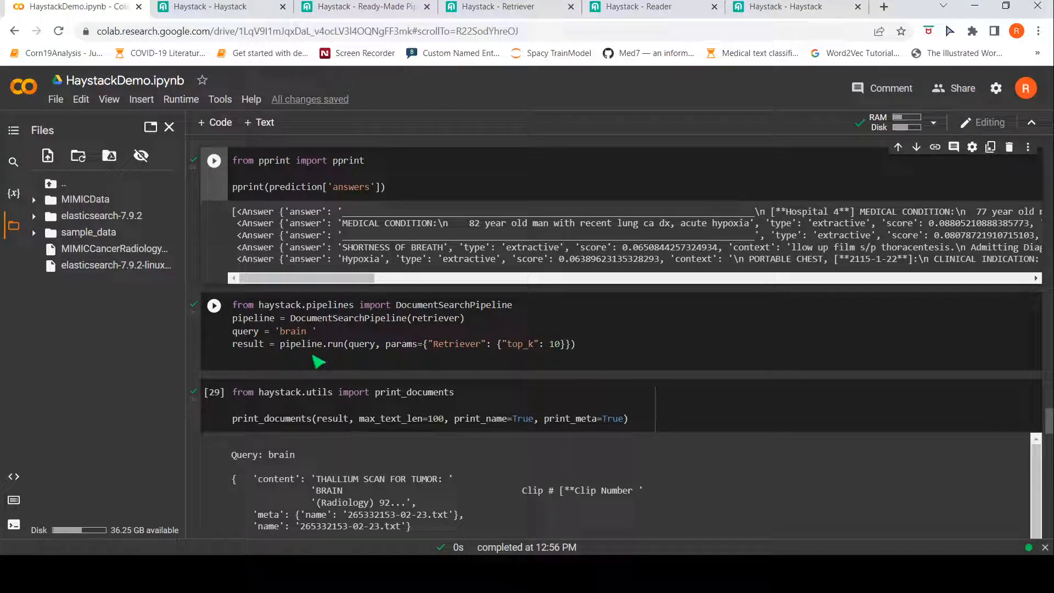
mouse_move(332, 363)
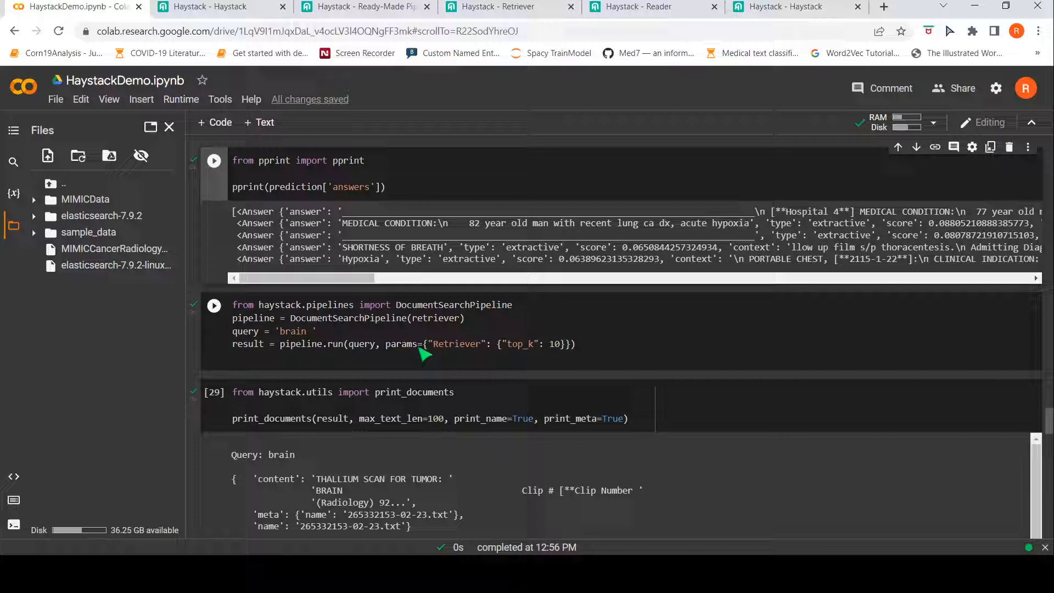
mouse_move(546, 354)
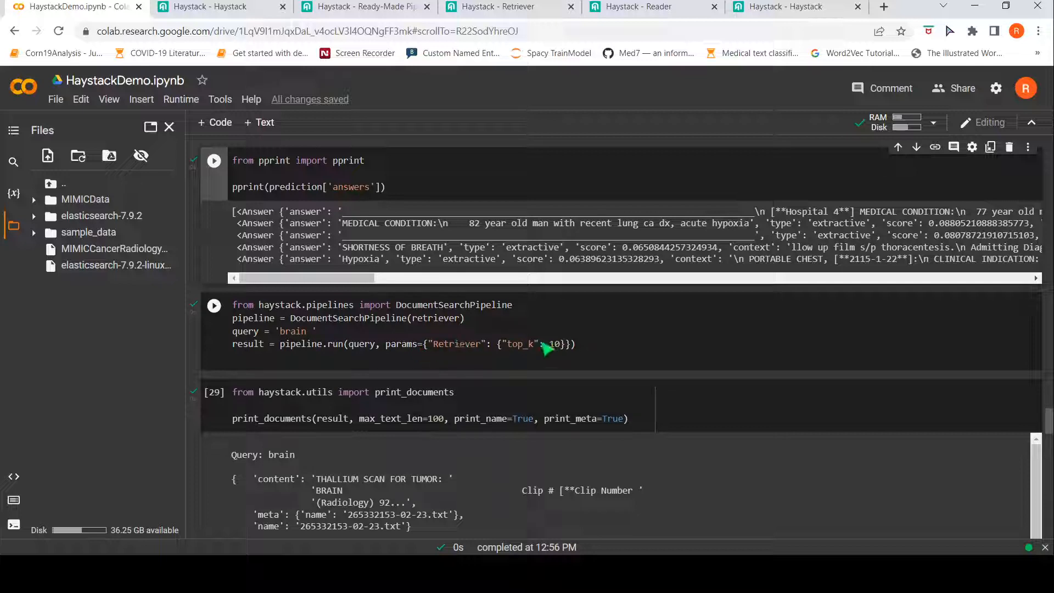
mouse_move(512, 344)
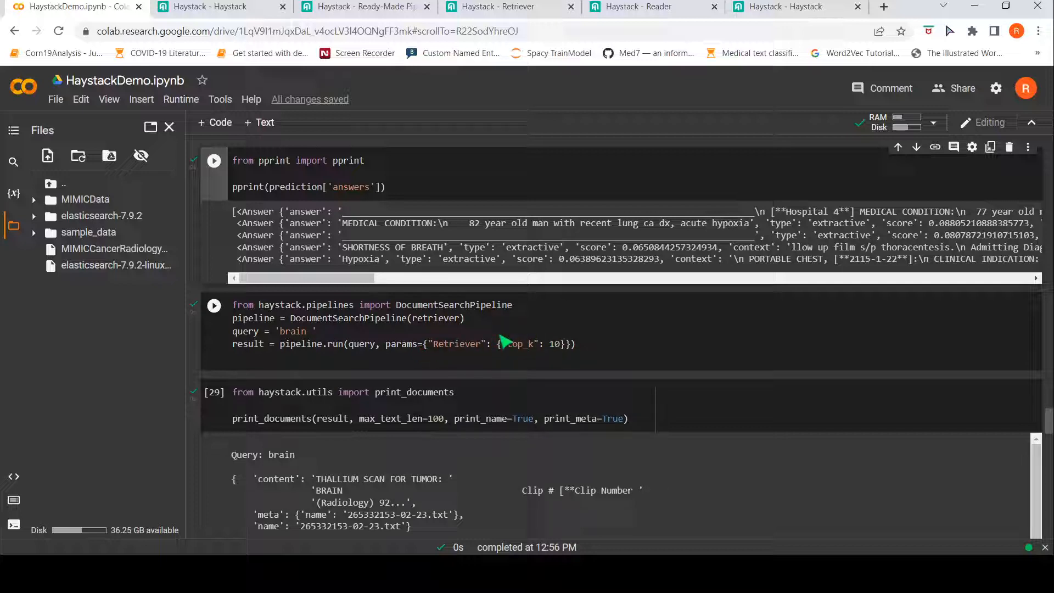
scroll("down", 3)
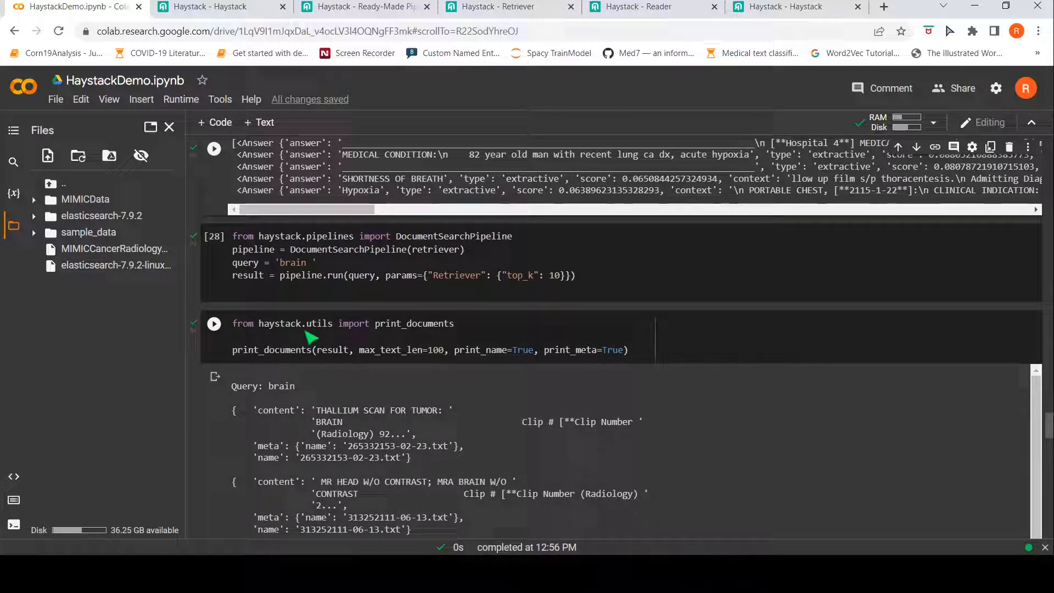
mouse_move(434, 358)
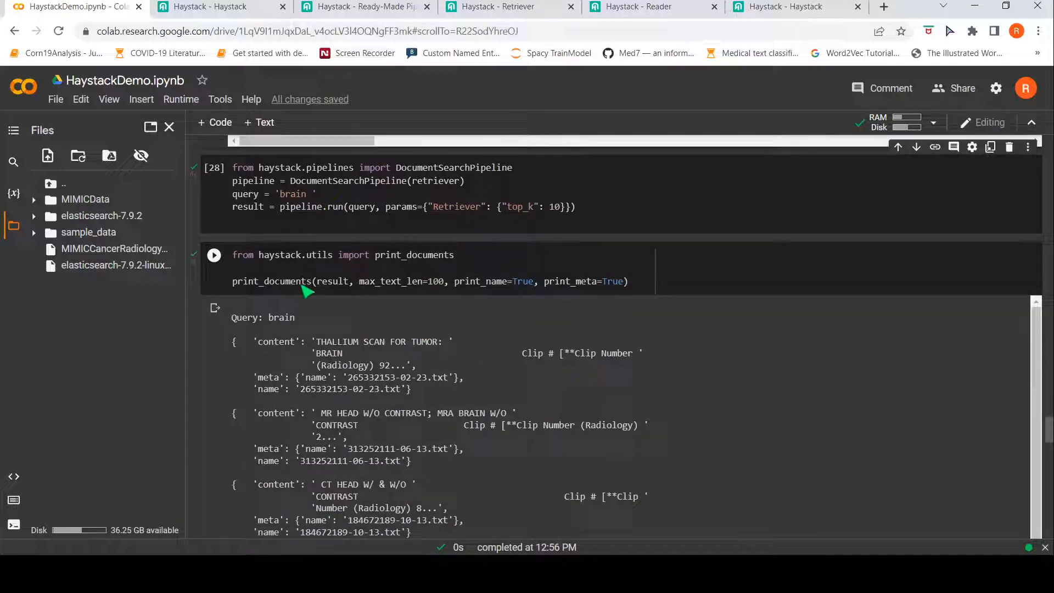
mouse_move(425, 294)
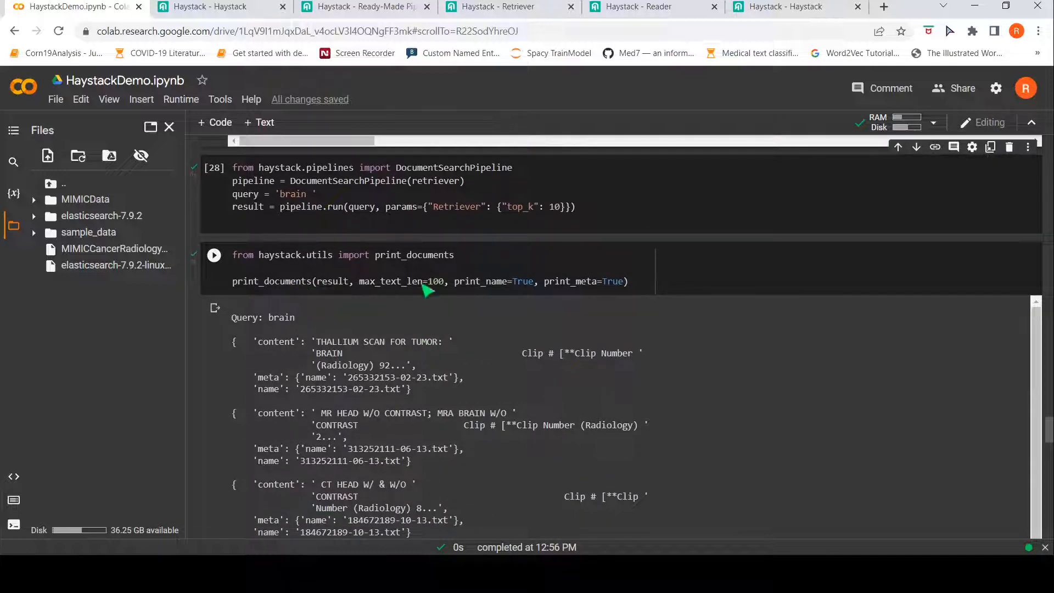
Step: Run print_documents(result, max_text_len=100, print_name=True, print_meta=True) on the brain query results
left_click(458, 291)
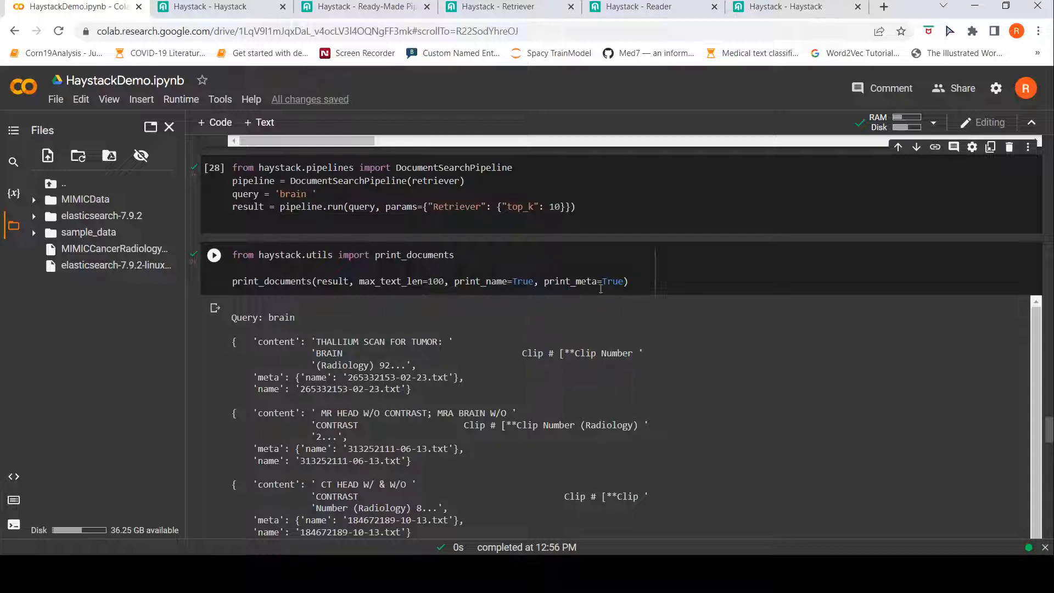
mouse_move(309, 365)
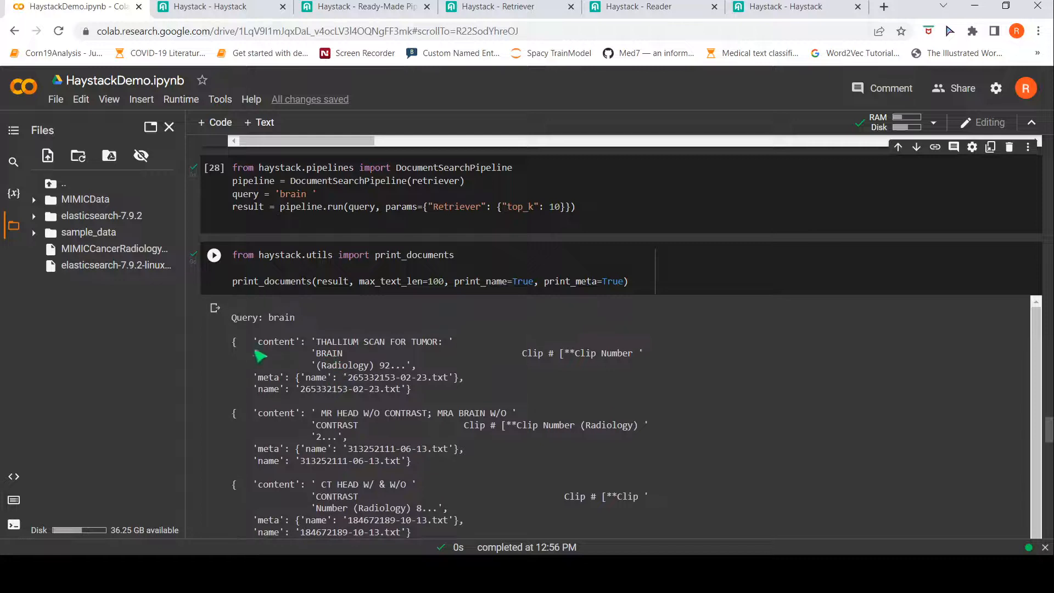
mouse_move(386, 345)
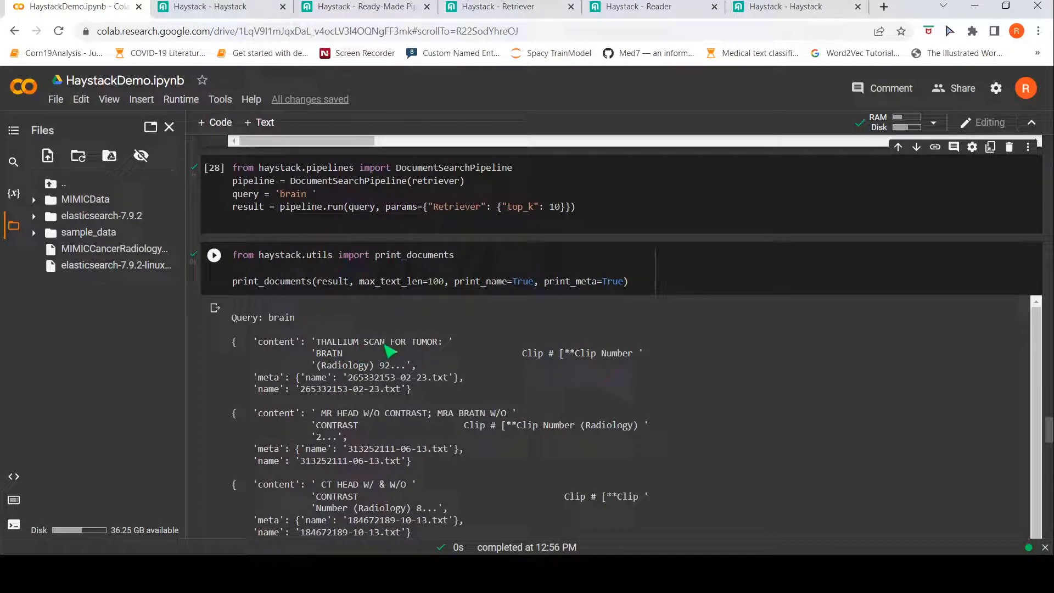
mouse_move(427, 375)
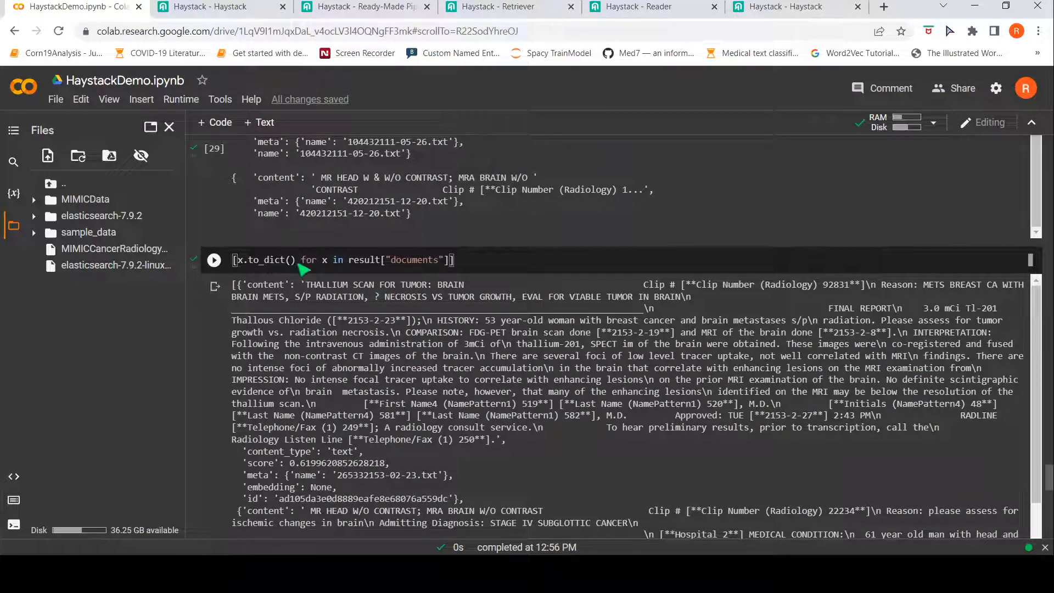
mouse_move(358, 350)
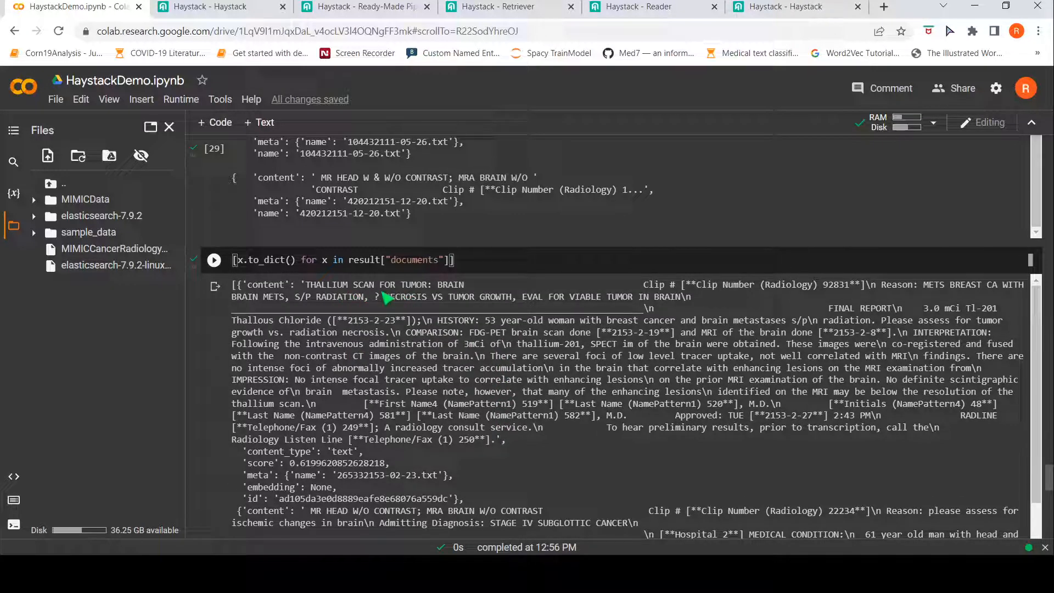
mouse_move(373, 355)
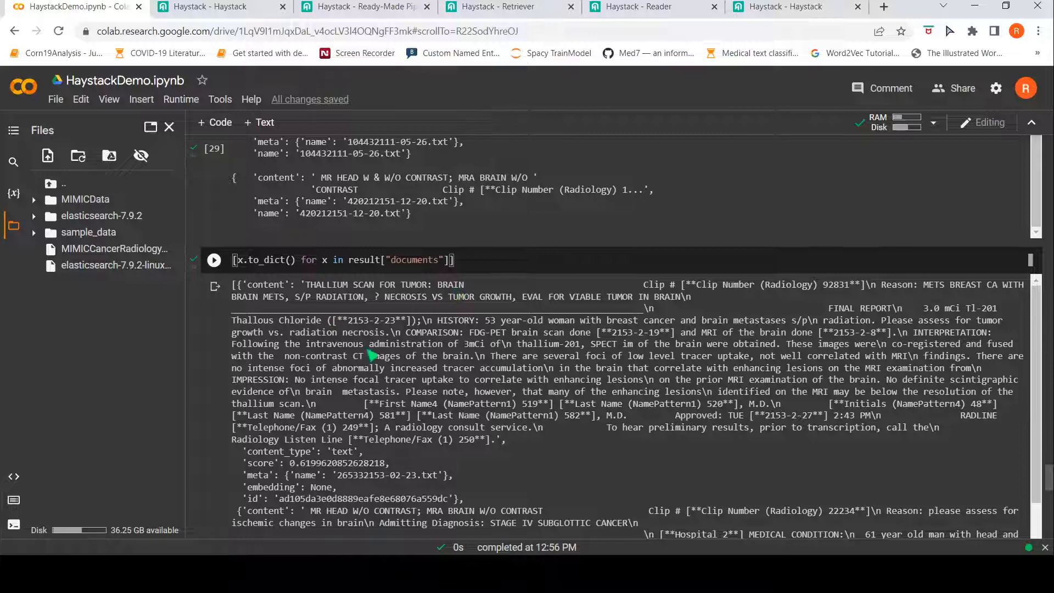
Step: Run [x.to_dict() for x in result["documents"]] and scroll through the brain-result dictionaries
scroll("down", 3)
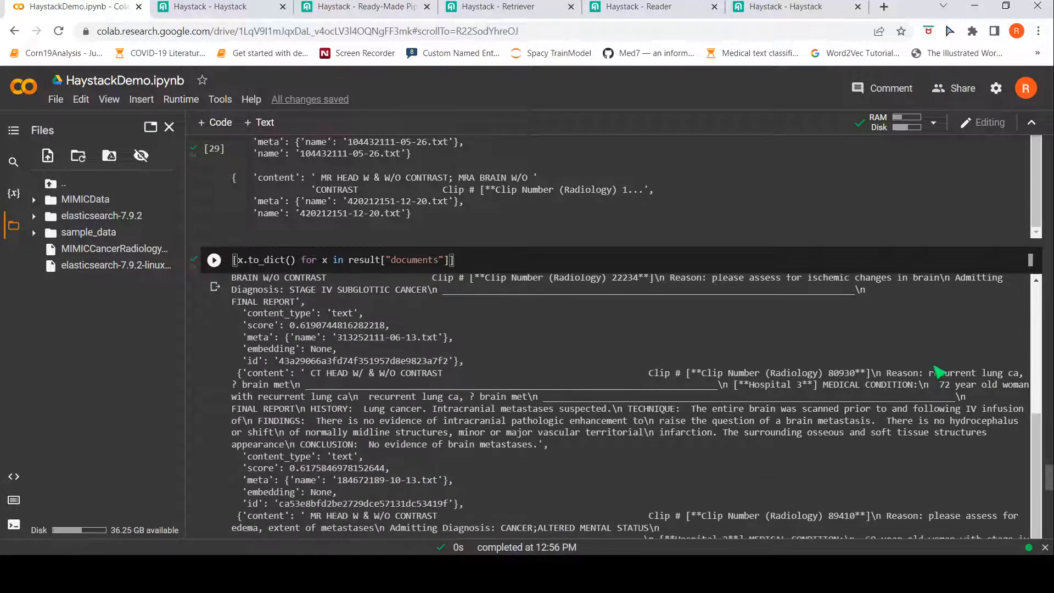
scroll("down", 3)
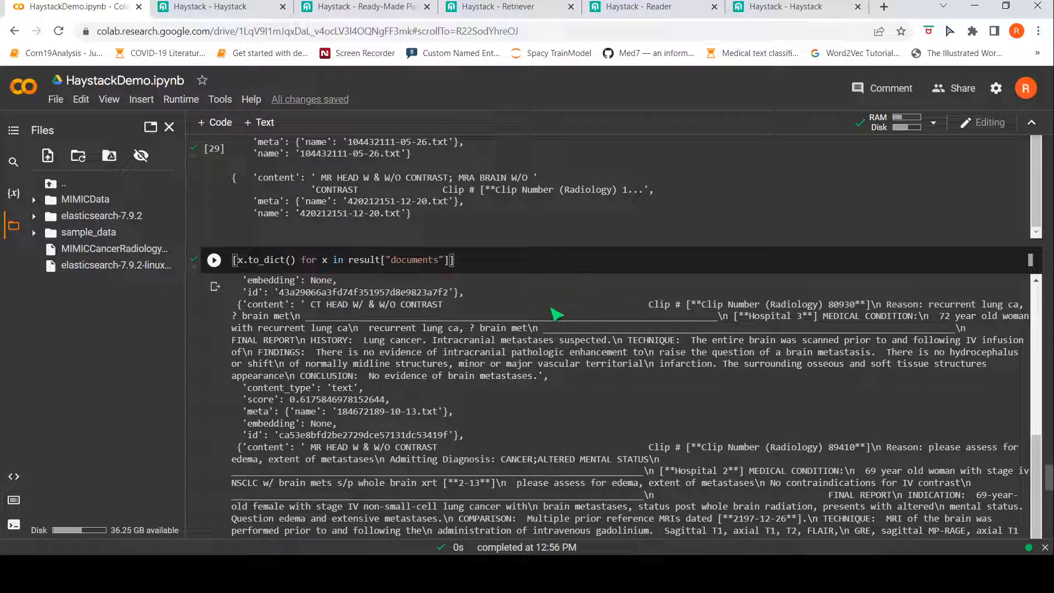
mouse_move(534, 396)
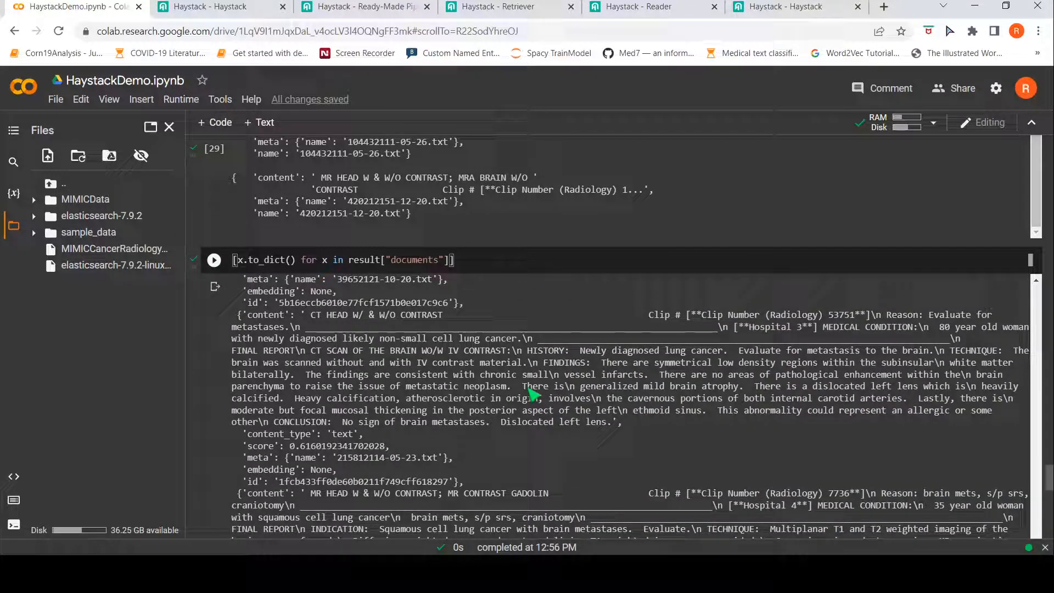
left_click(214, 260)
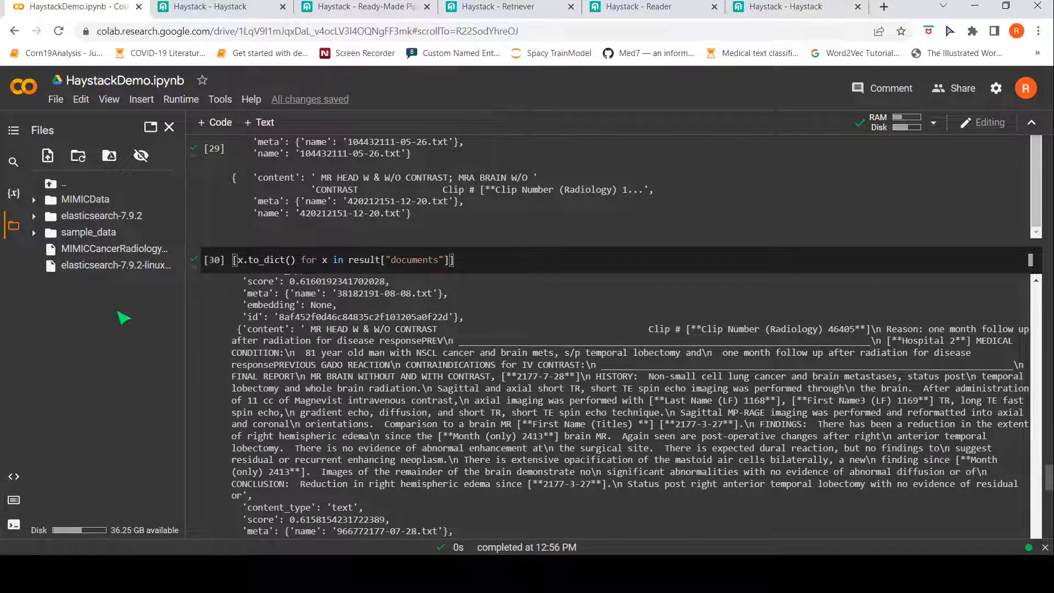
mouse_move(93, 207)
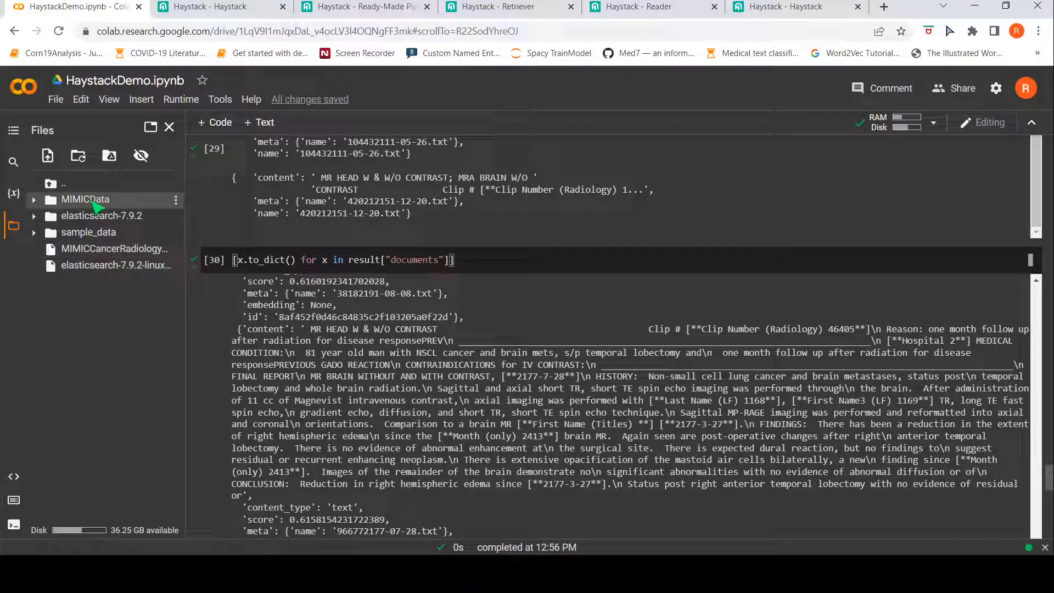
mouse_move(101, 208)
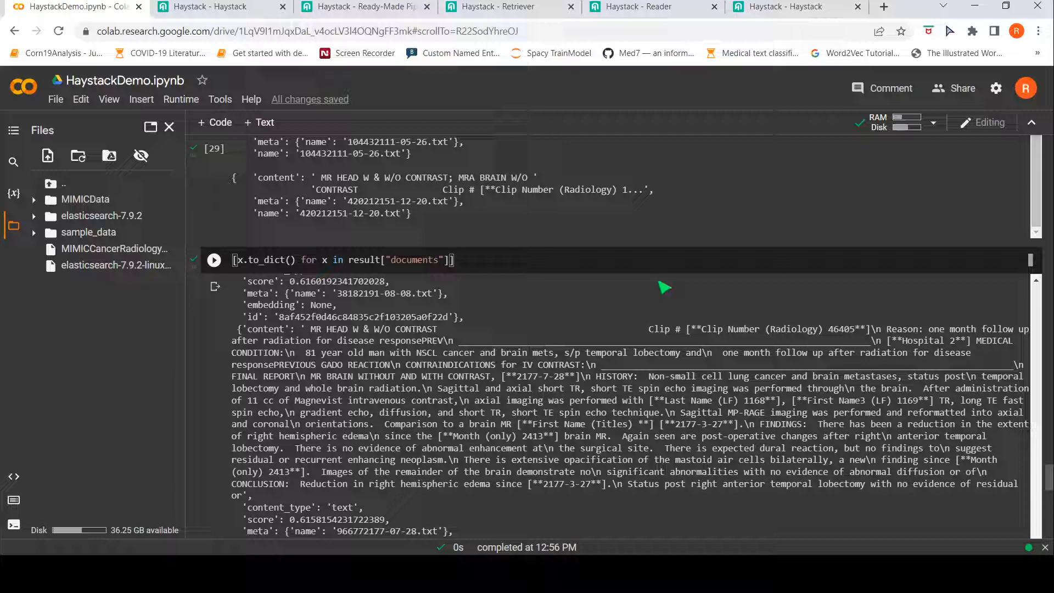
mouse_move(528, 304)
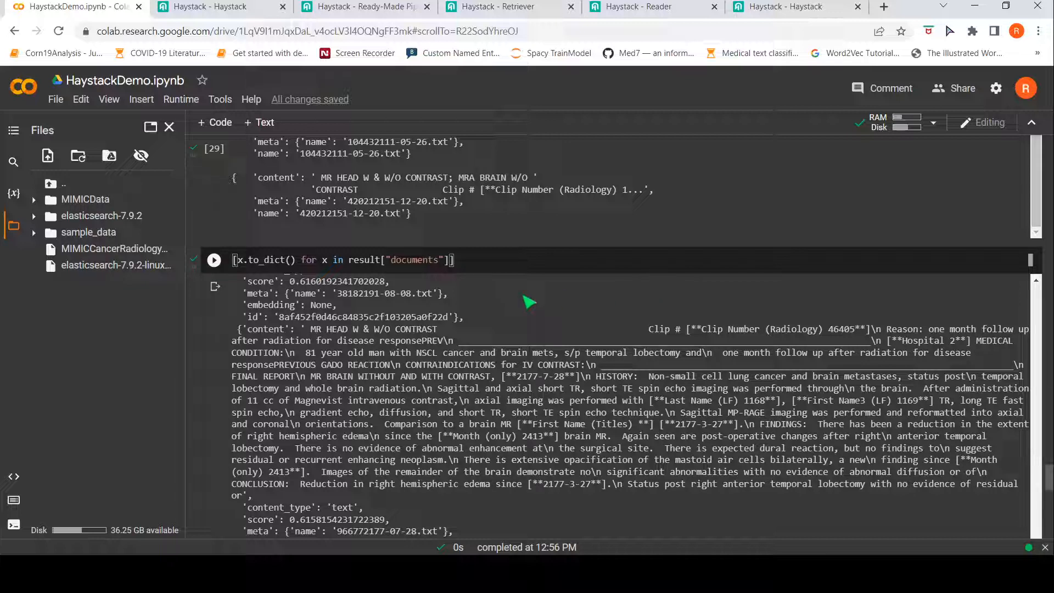
left_click(214, 260)
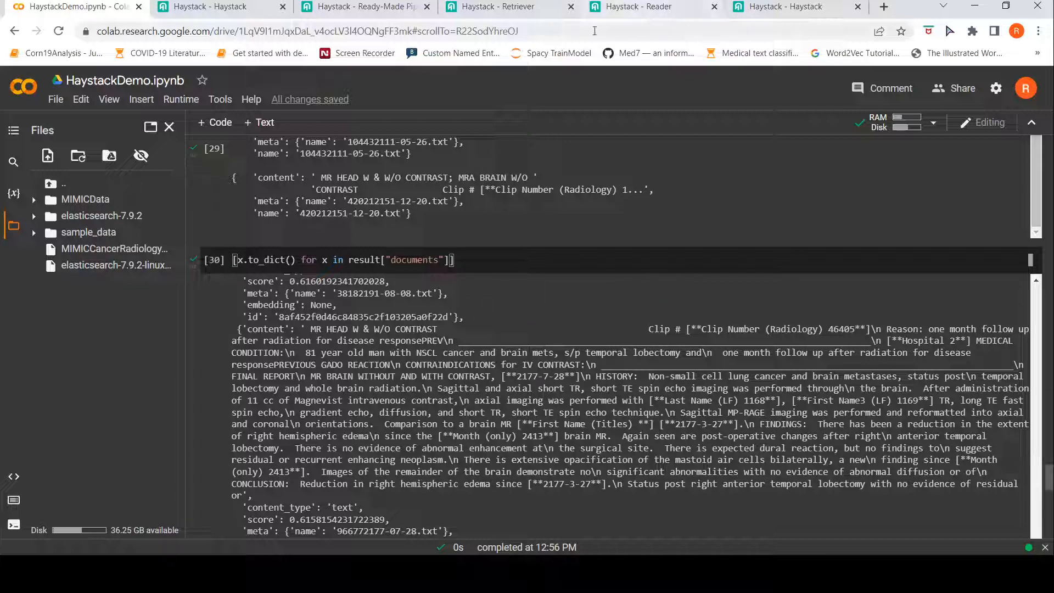
Step: Skim the Ready-Made Pipelines docs through the DocumentSearch, GenerativeQA and SearchSummarization sections
left_click(363, 7)
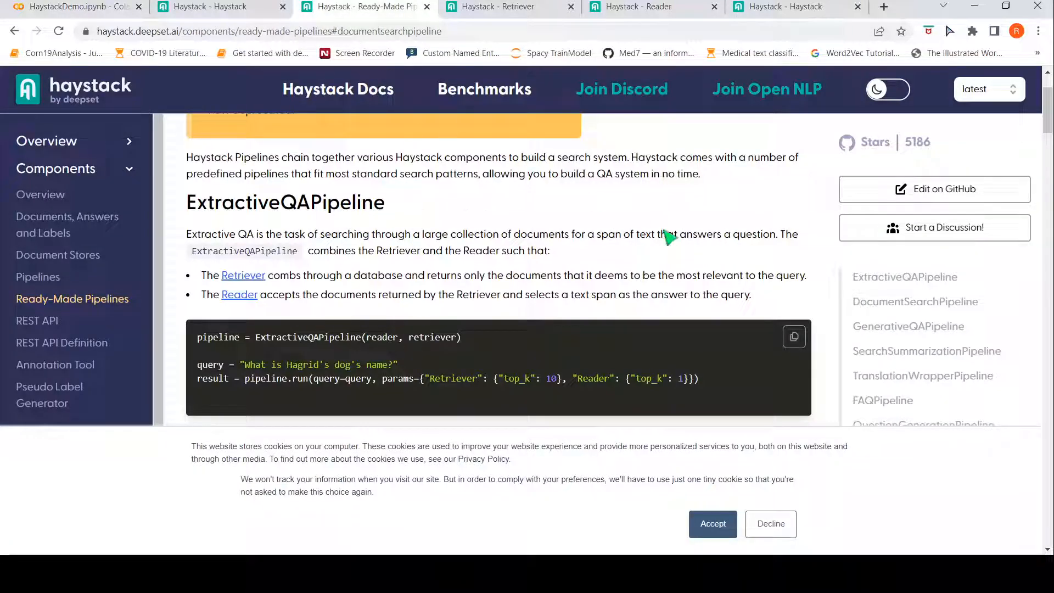
scroll("down", 3)
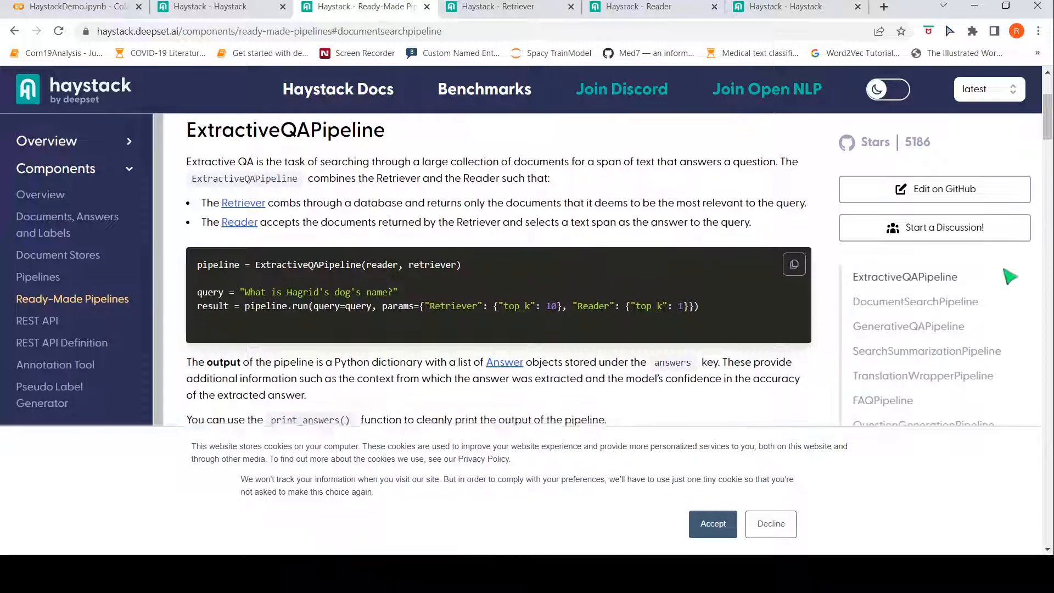
scroll("down", 3)
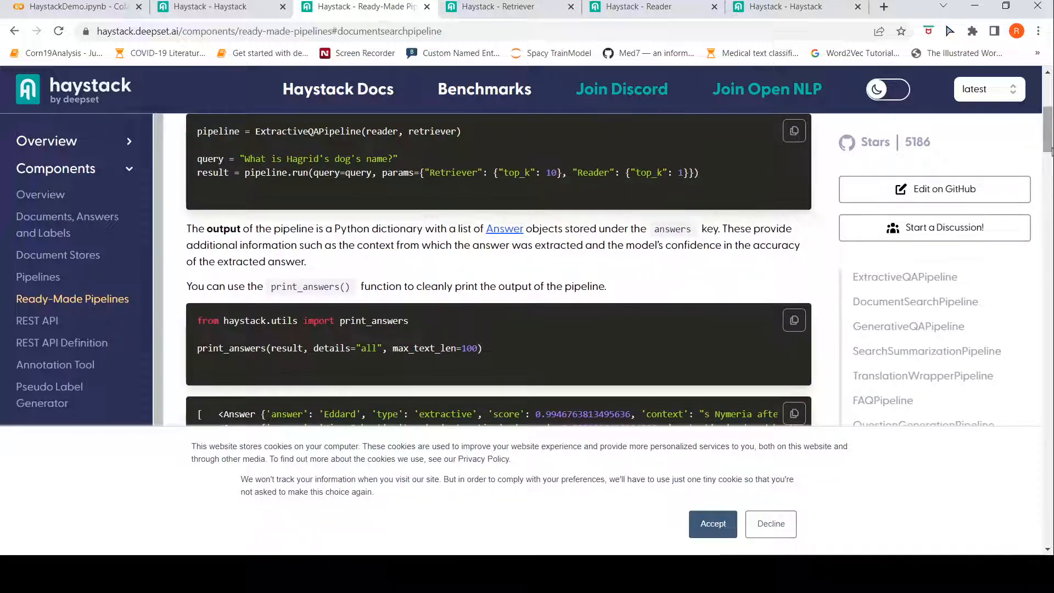
scroll("down", 3)
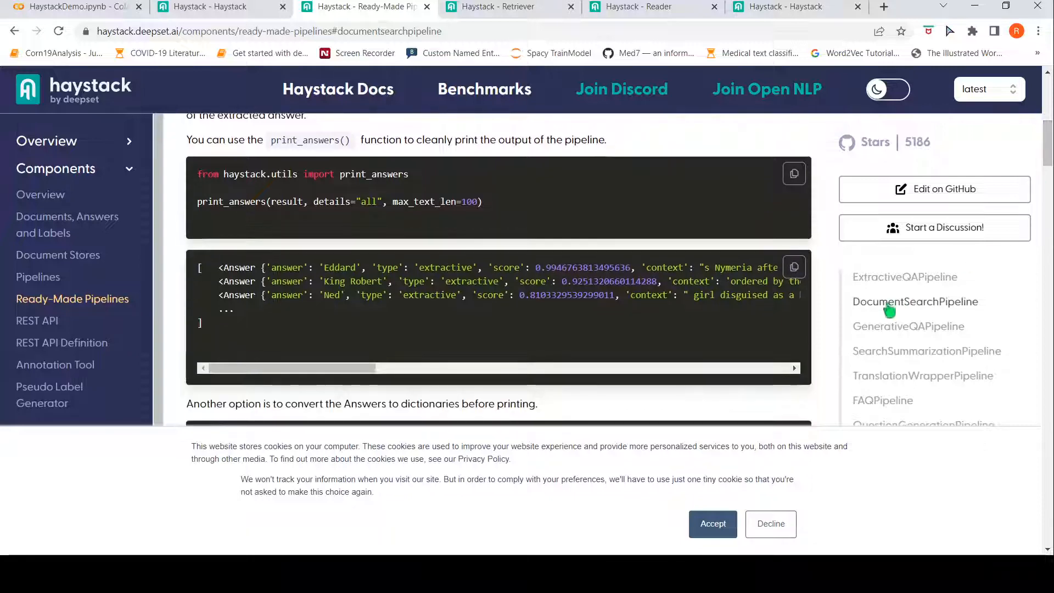
left_click(916, 301)
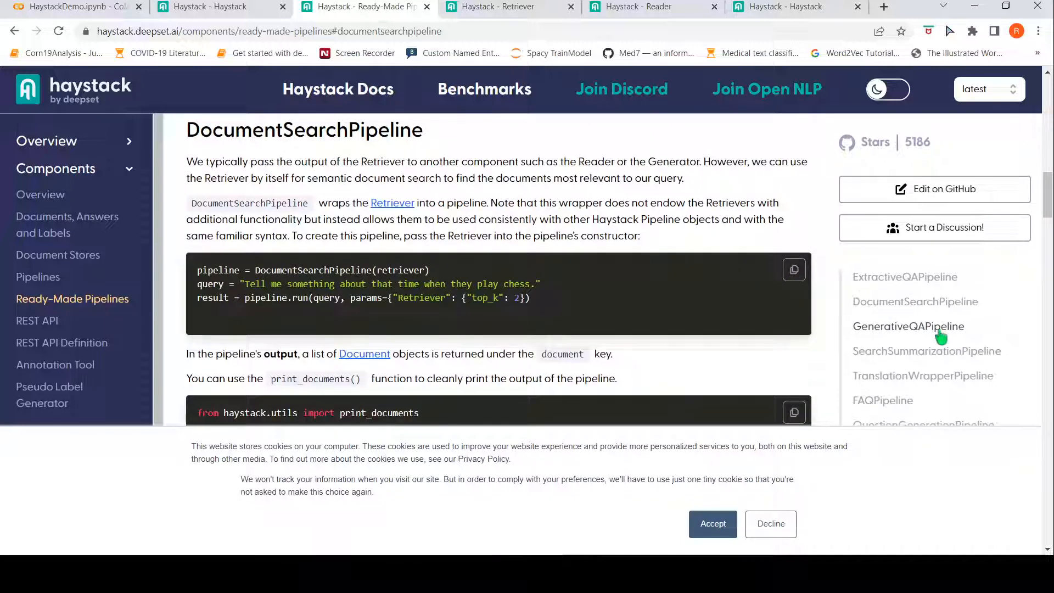
left_click(907, 326)
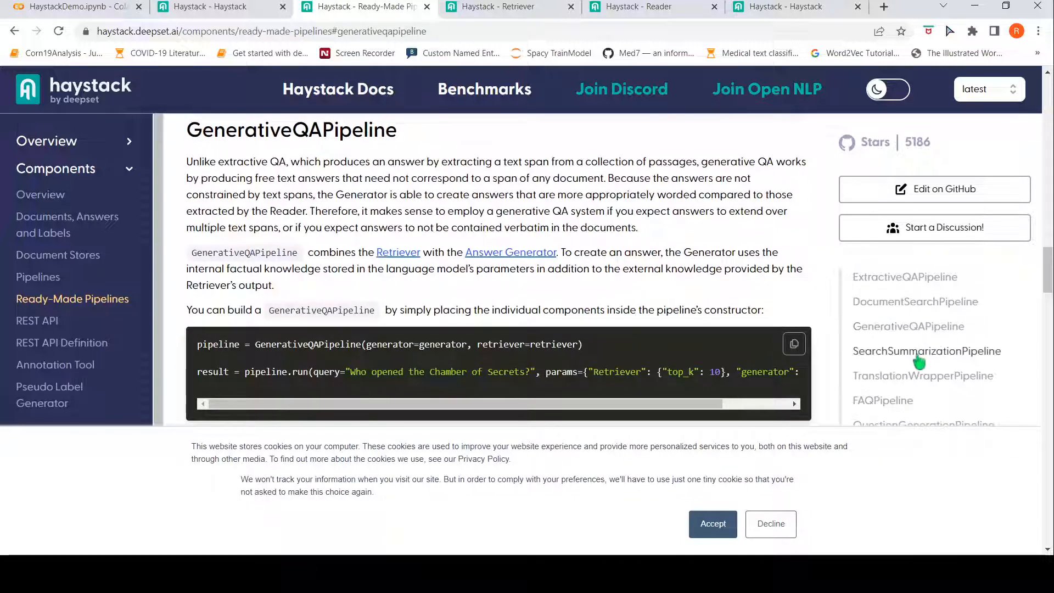
left_click(927, 351)
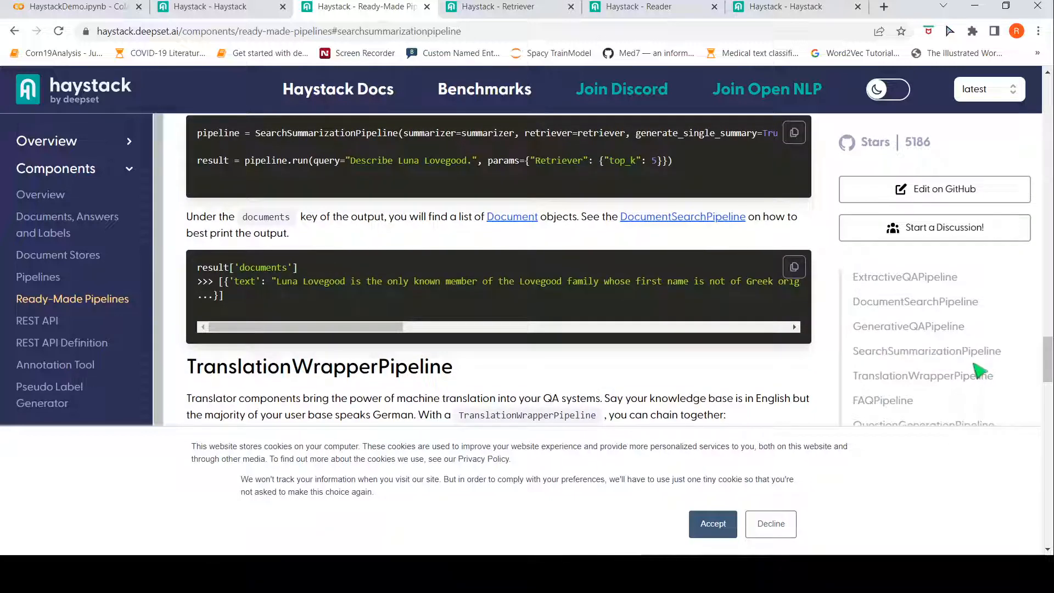
scroll("down", 3)
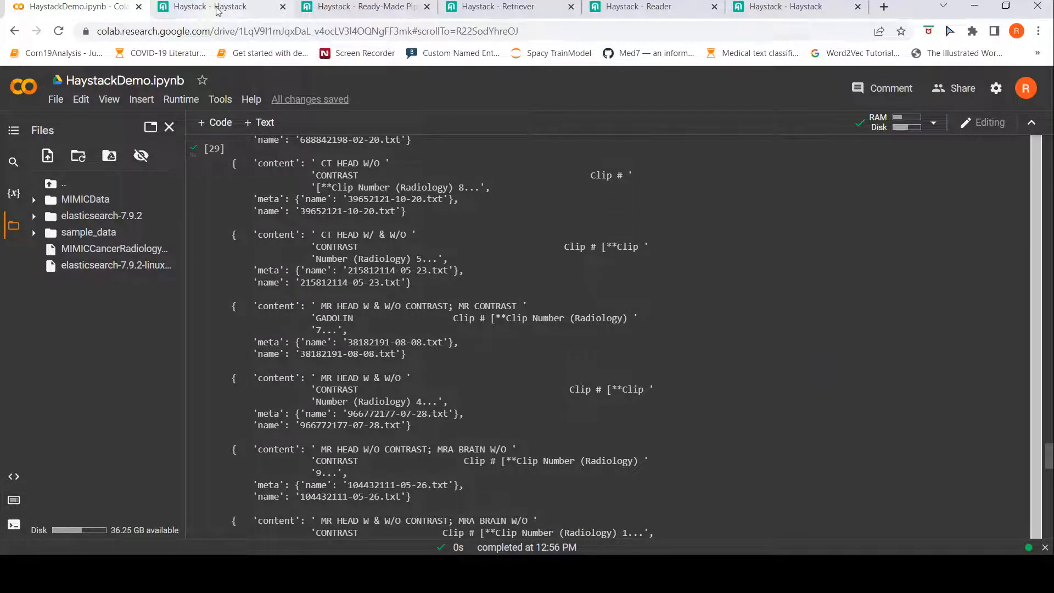
left_click(214, 6)
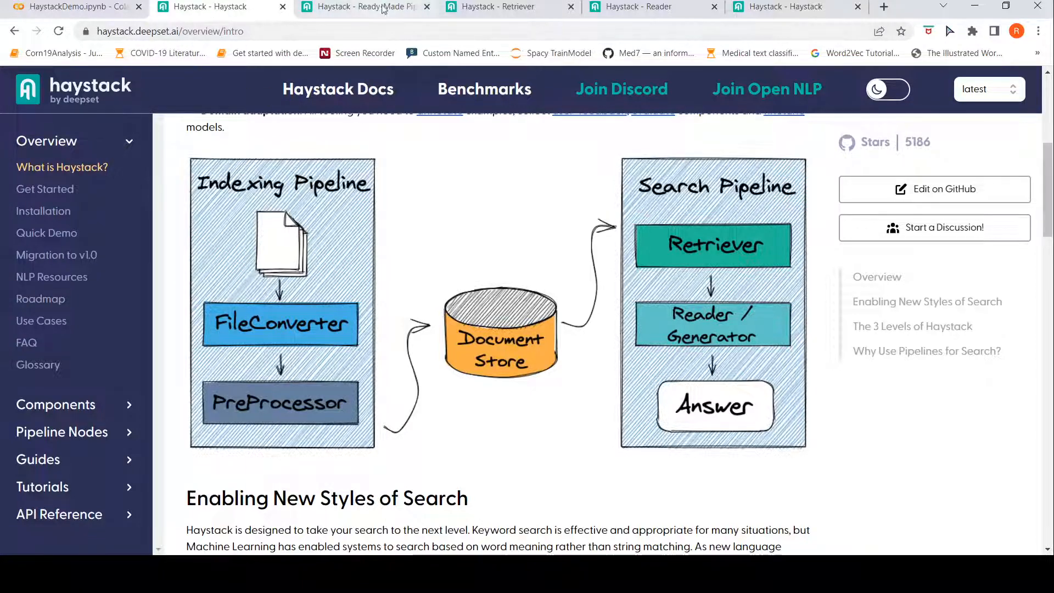
left_click(369, 7)
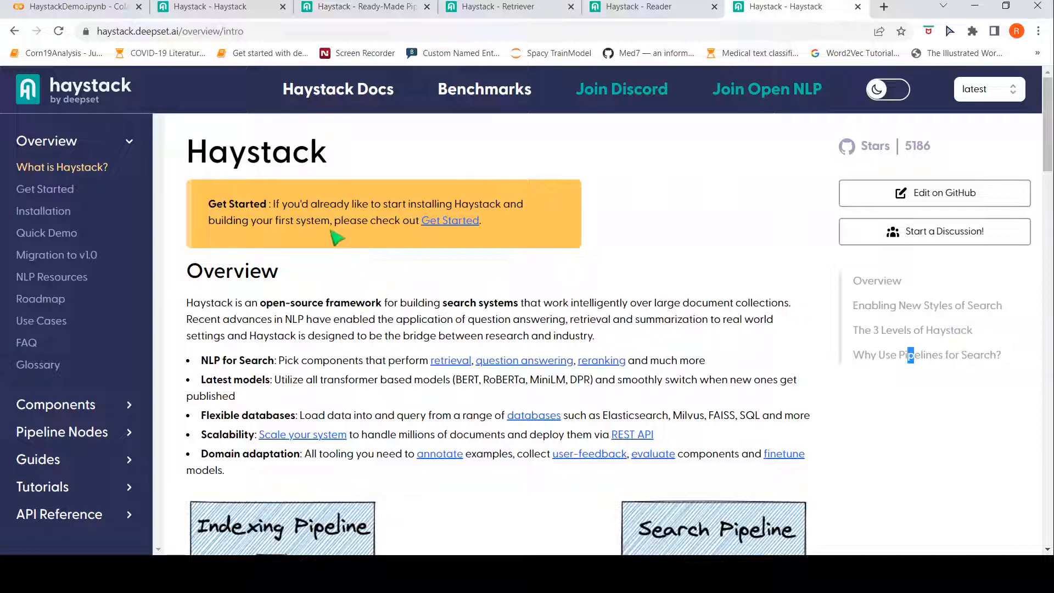
scroll("down", 3)
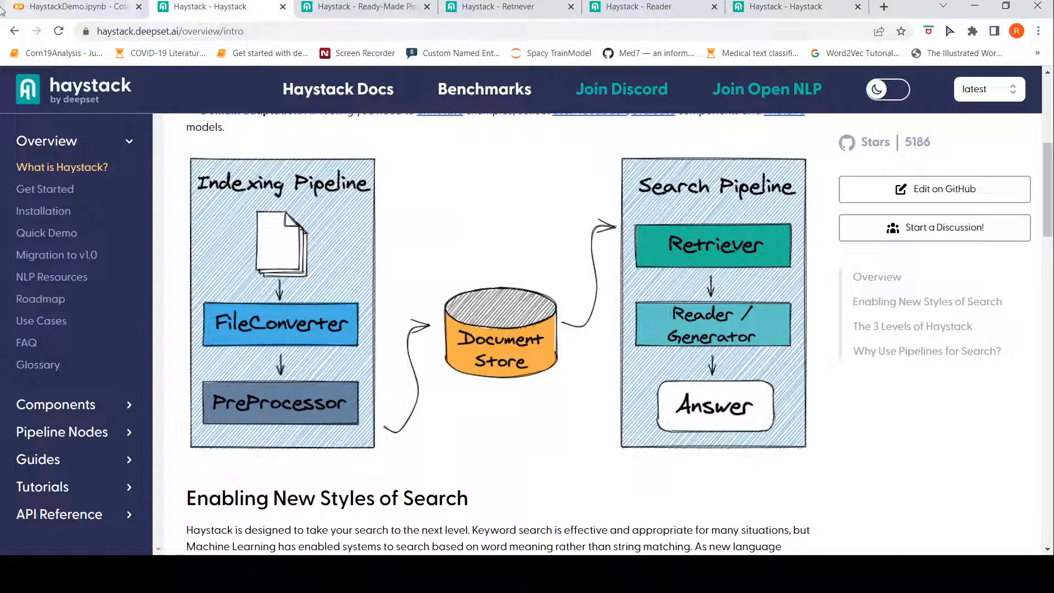
left_click(77, 7)
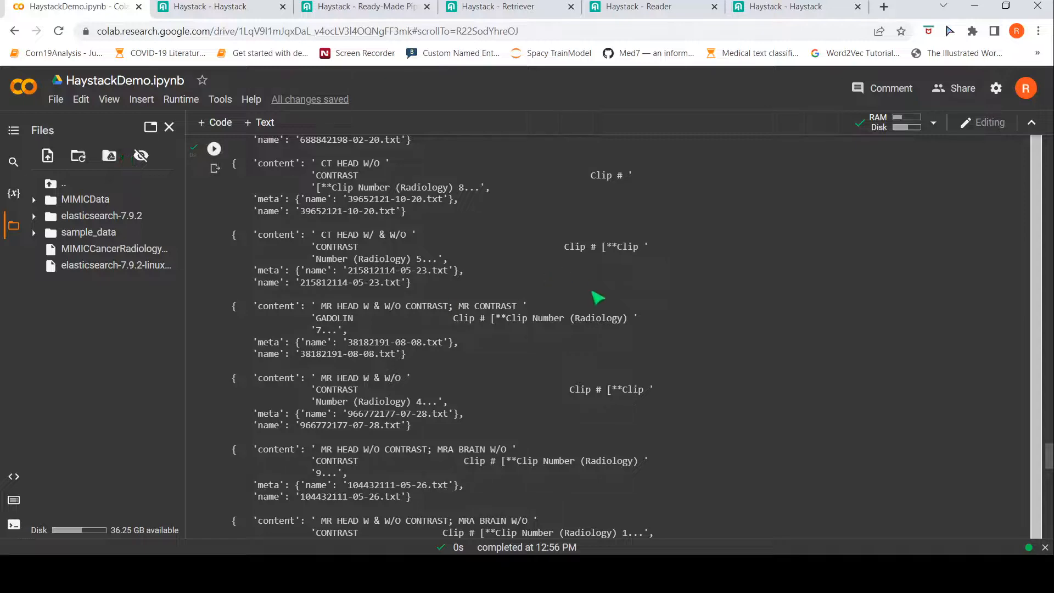